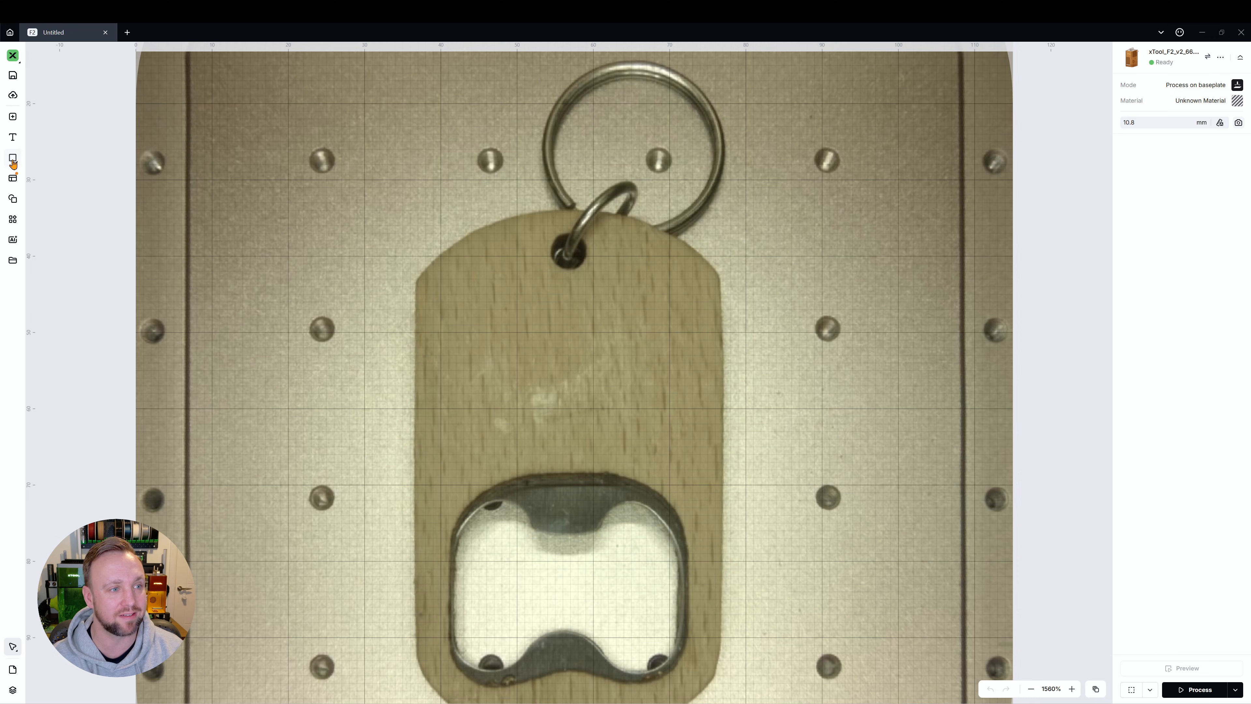
Draw a circle on the keychain tag and set it to Engrave at 50% power, 100 mm/s.
{"action": "left_click_drag", "start_coordinate": [466, 311], "coordinate": [666, 451]}
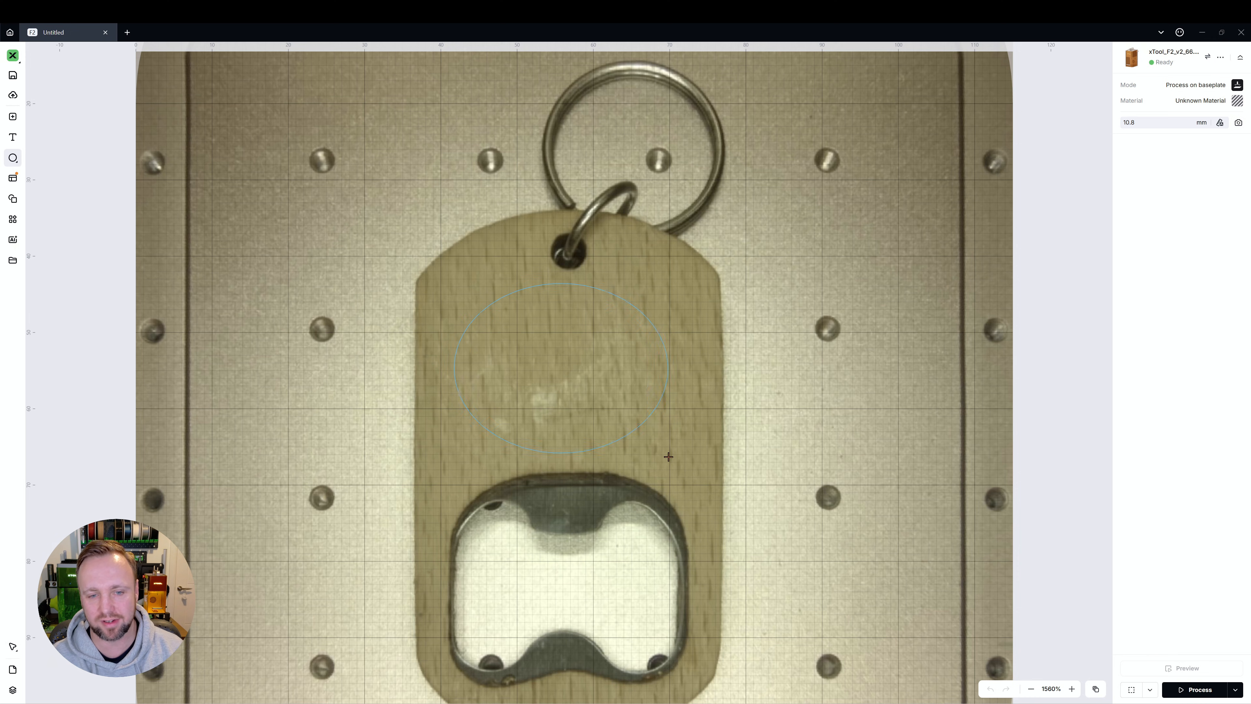
{"action": "left_click", "coordinate": [558, 363]}
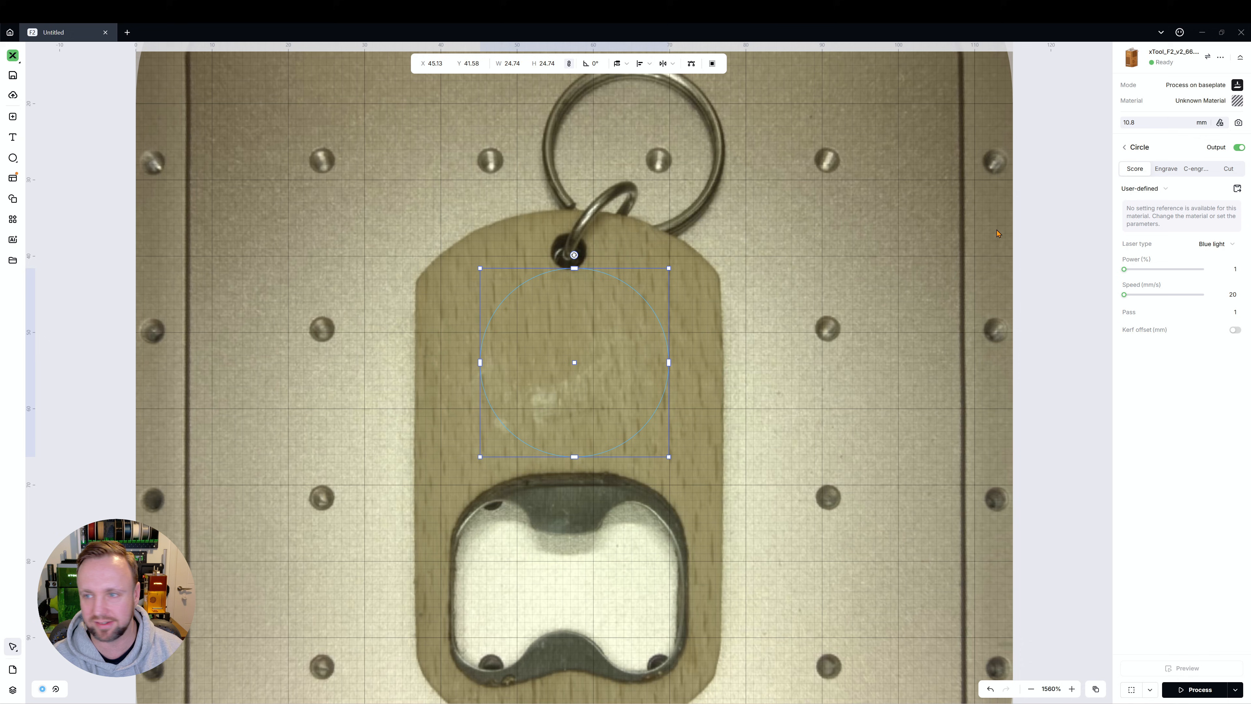
{"action": "left_click", "coordinate": [1165, 168]}
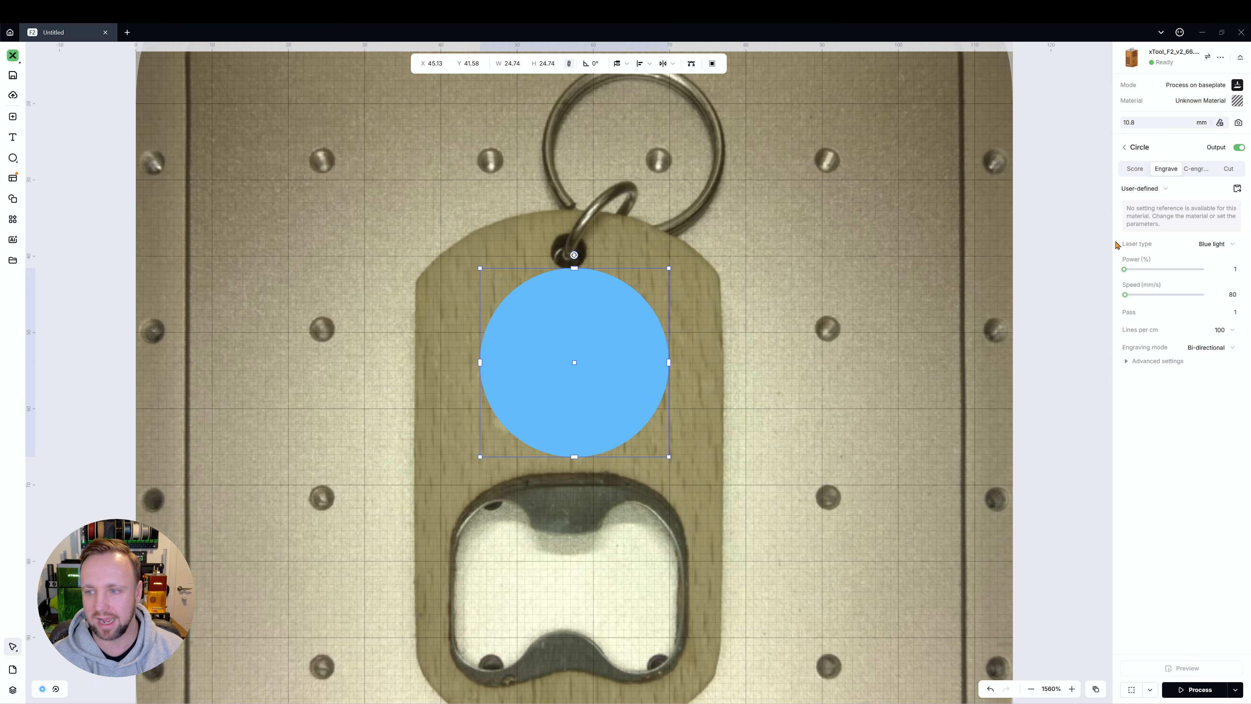
{"action": "left_click", "coordinate": [1225, 269]}
{"action": "type", "text": "50"}
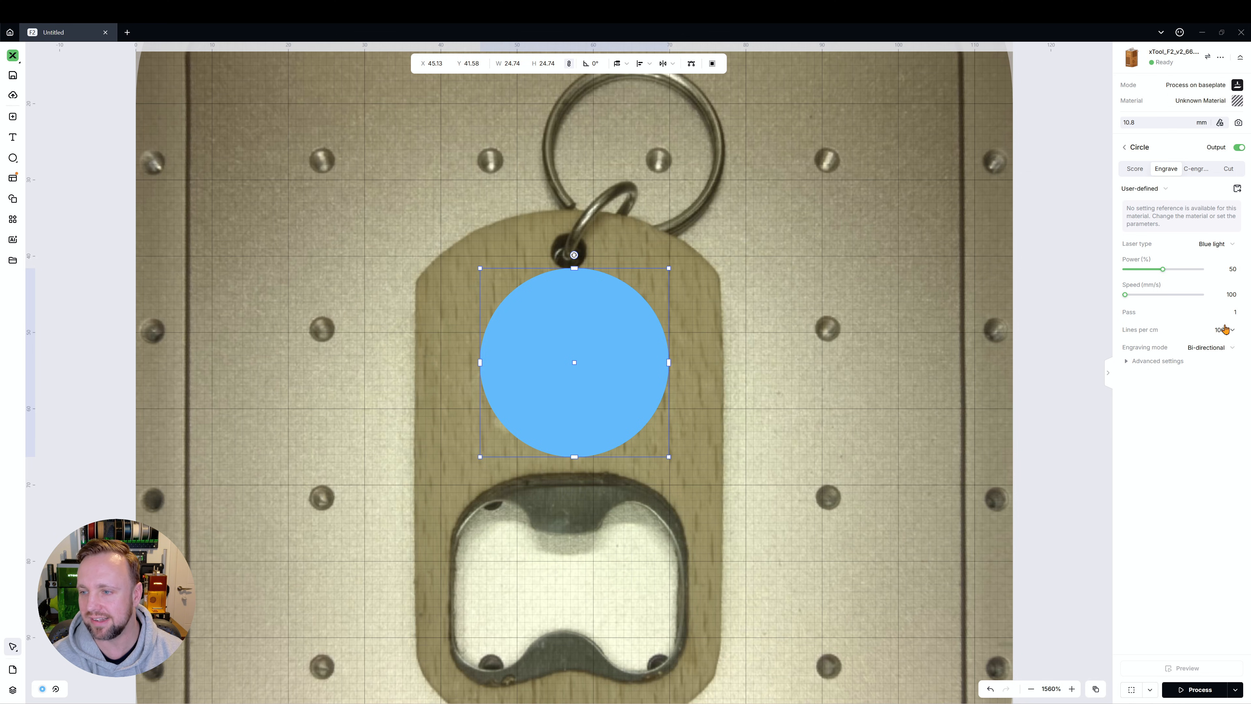
Set the circle's lines per cm to 240 and bring up its context menu.
{"action": "left_click", "coordinate": [1201, 329]}
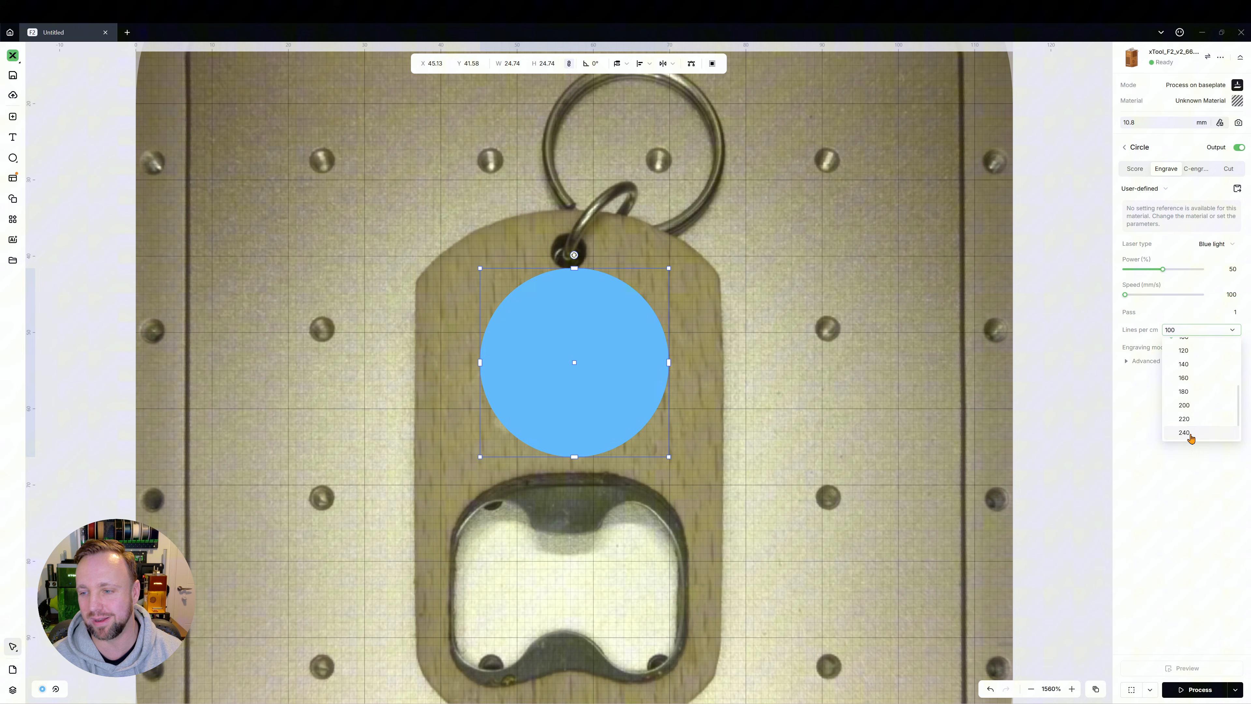
{"action": "left_click", "coordinate": [1184, 432]}
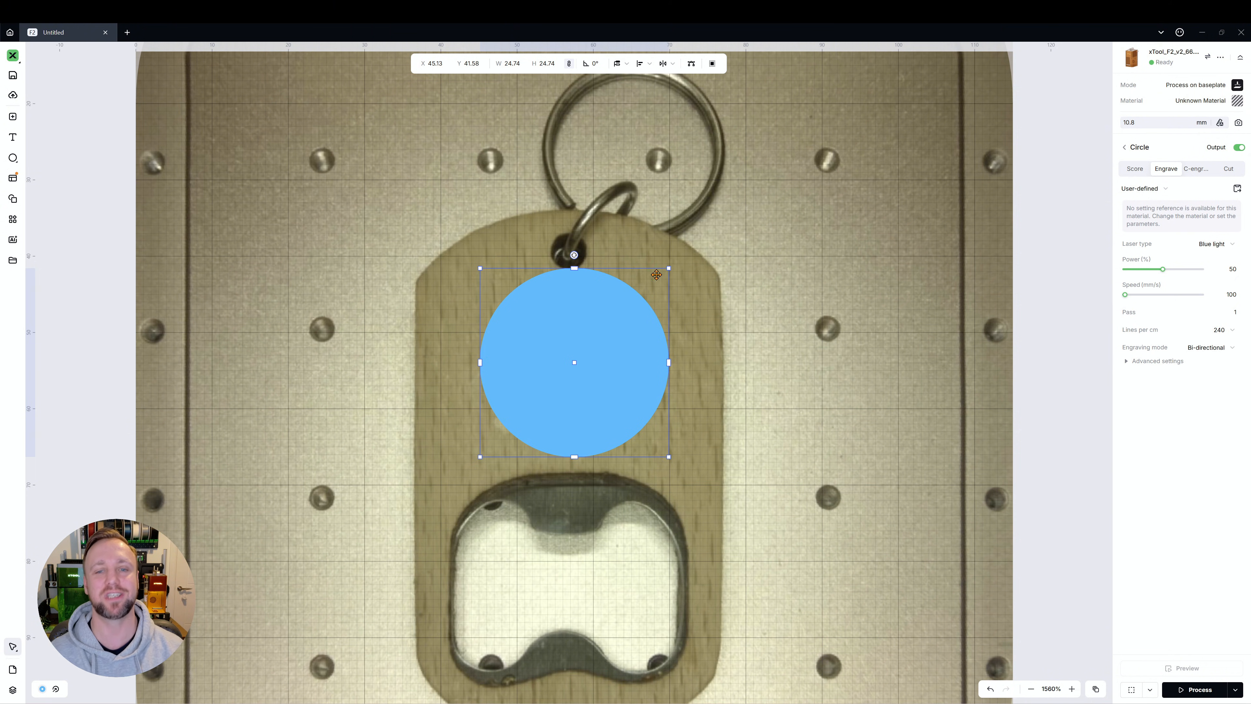
{"action": "right_click", "coordinate": [573, 362]}
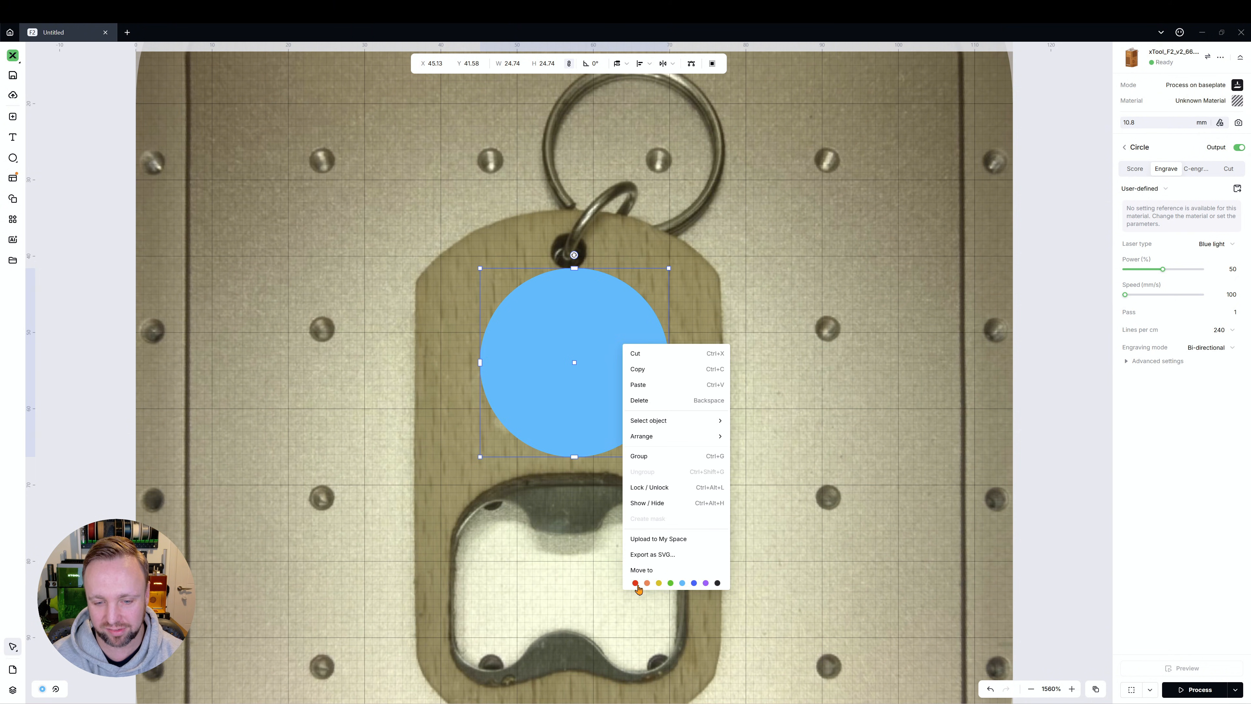
Move the circle to the red layer and apply 1/8"(3mm) Bamboo as the project material.
{"action": "left_click", "coordinate": [636, 583]}
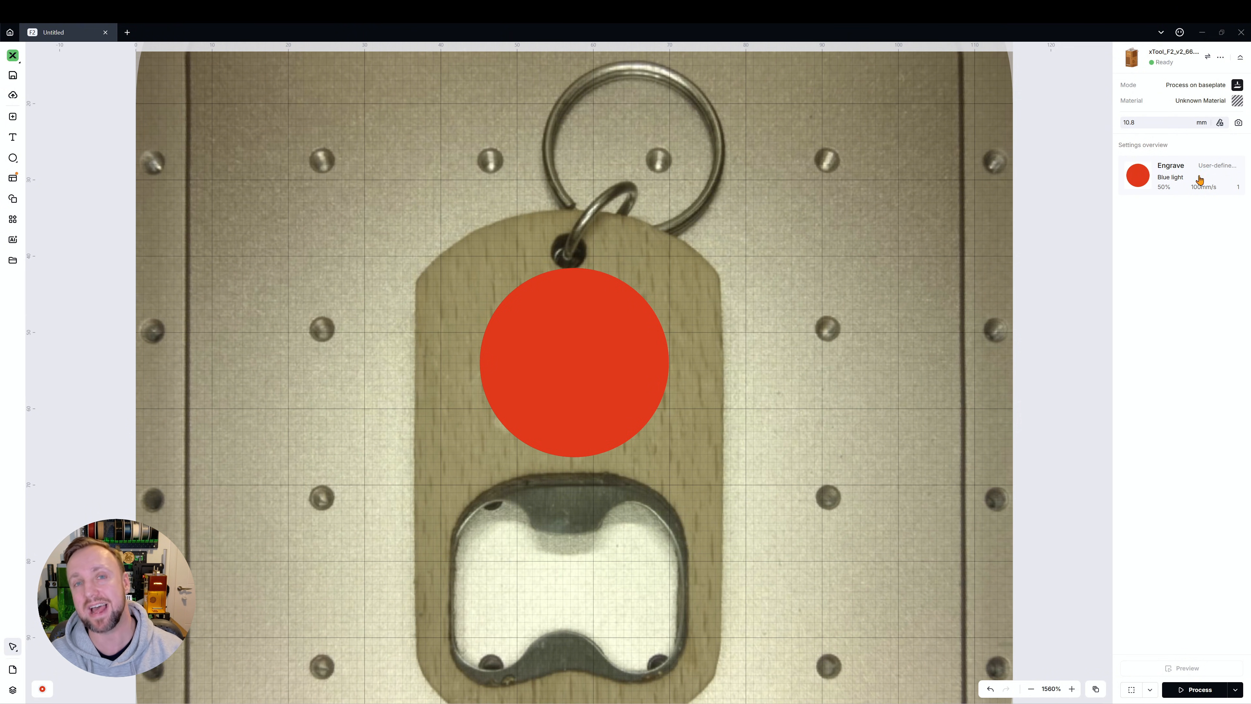
{"action": "left_click", "coordinate": [1200, 100]}
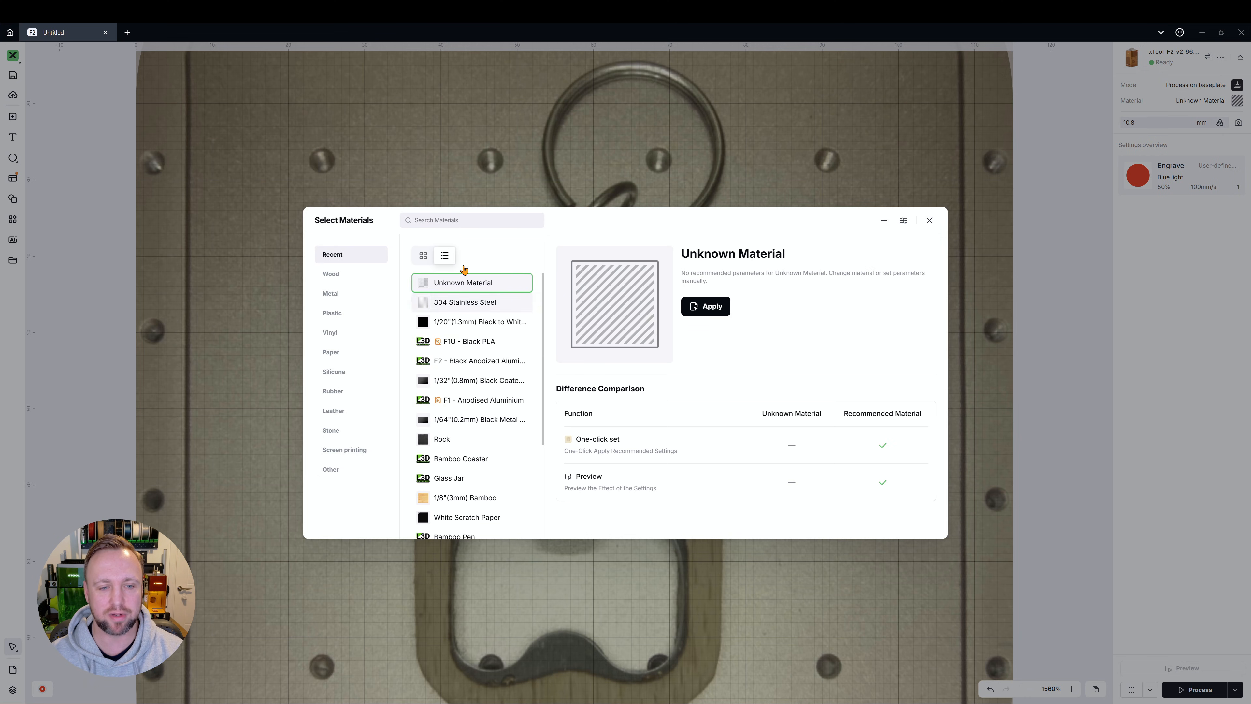
{"action": "left_click", "coordinate": [465, 497]}
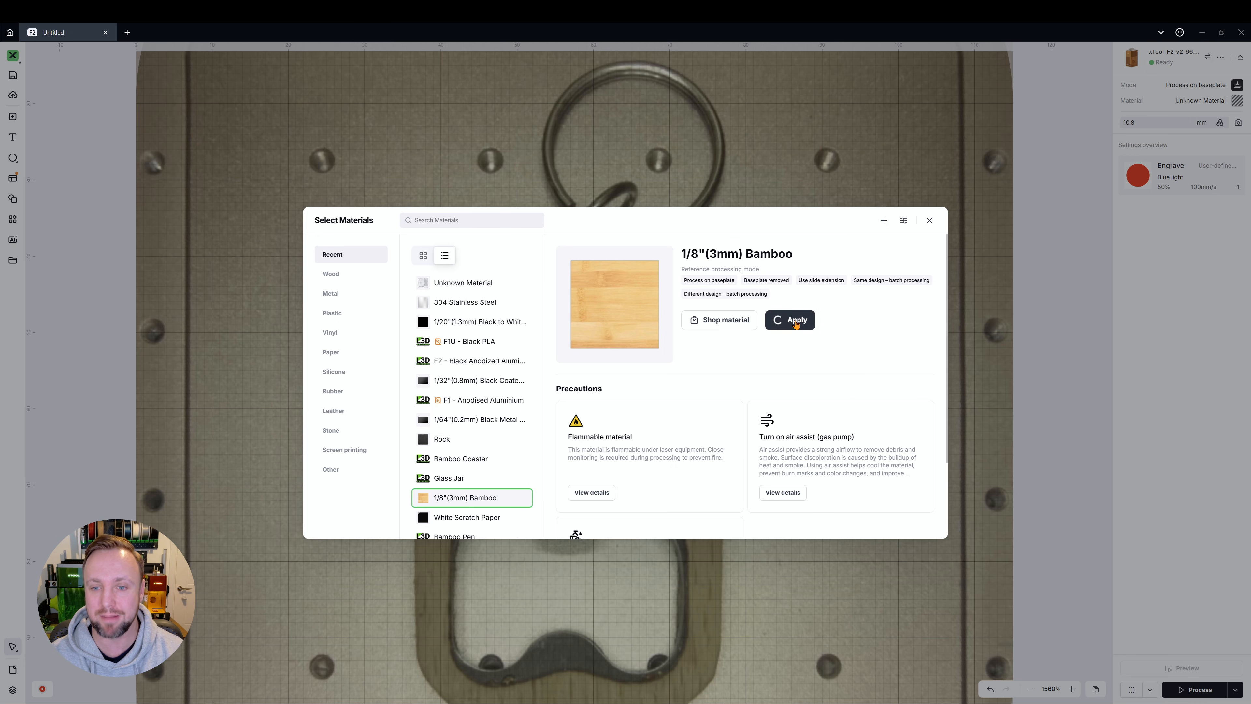
{"action": "left_click", "coordinate": [789, 320]}
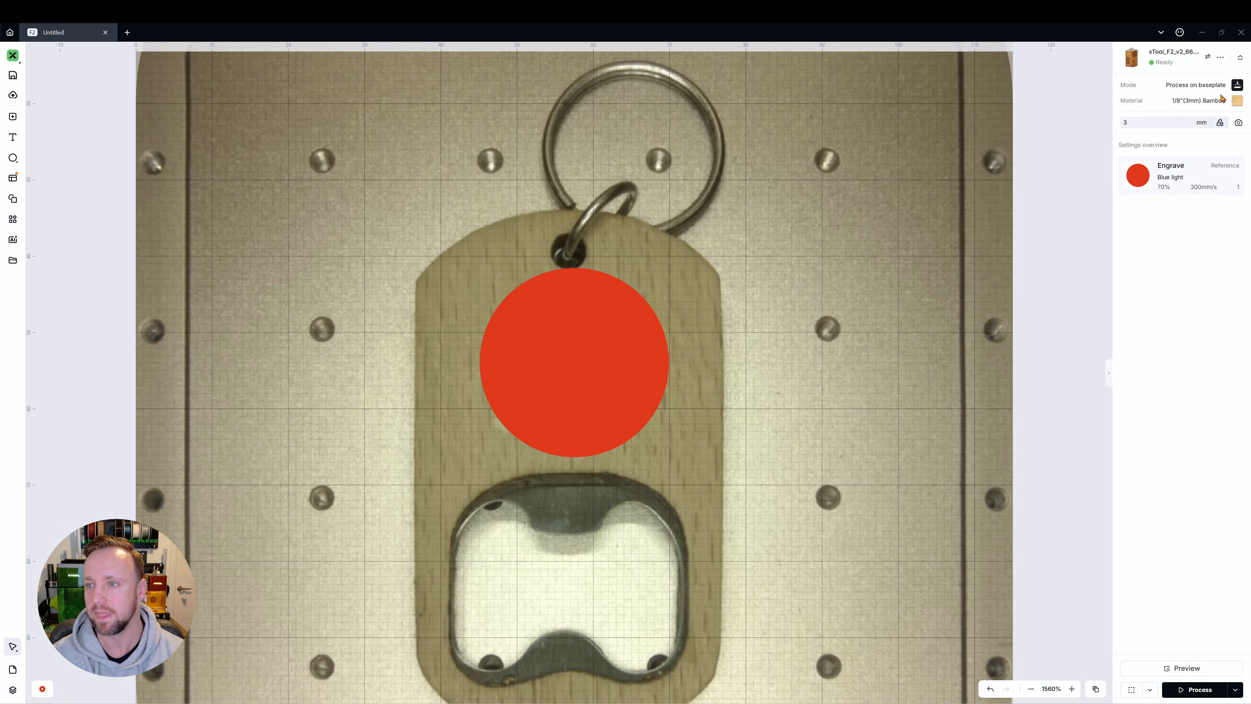
Pick a bamboo test-grid cell via One-click set, then set 90% power, 572 mm/s and 180 lines per cm.
{"action": "left_click", "coordinate": [573, 362]}
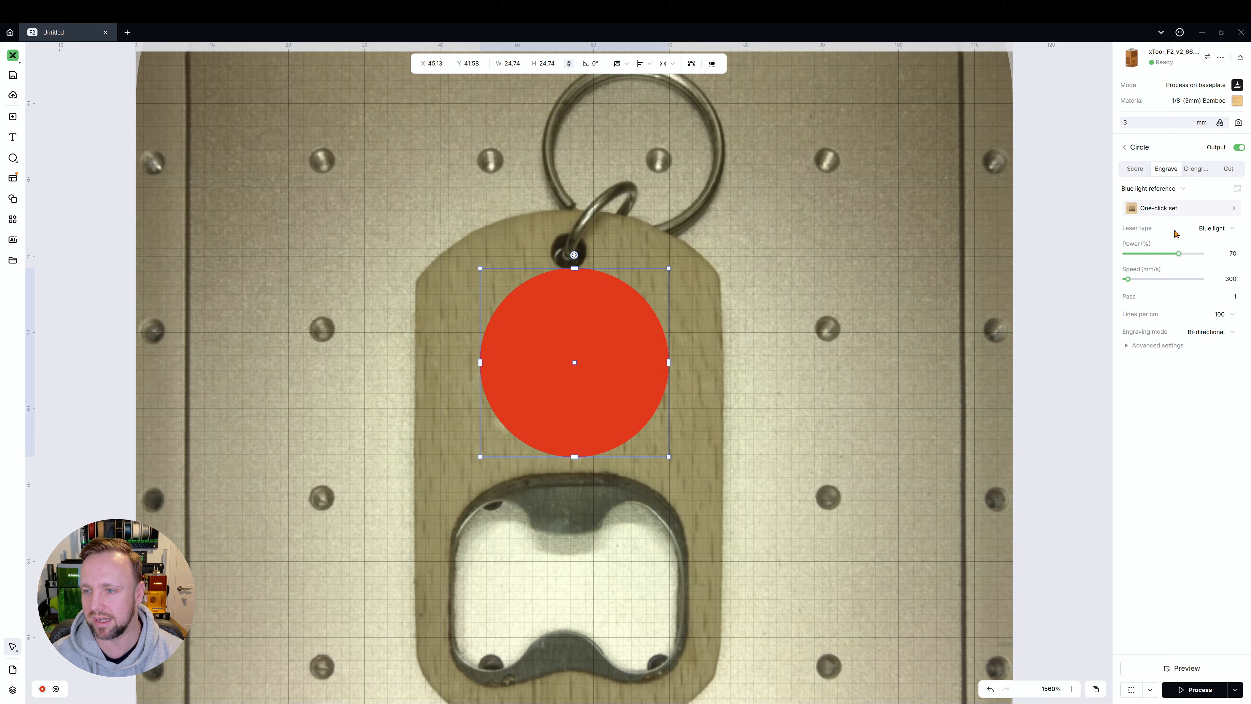
{"action": "left_click", "coordinate": [1180, 209]}
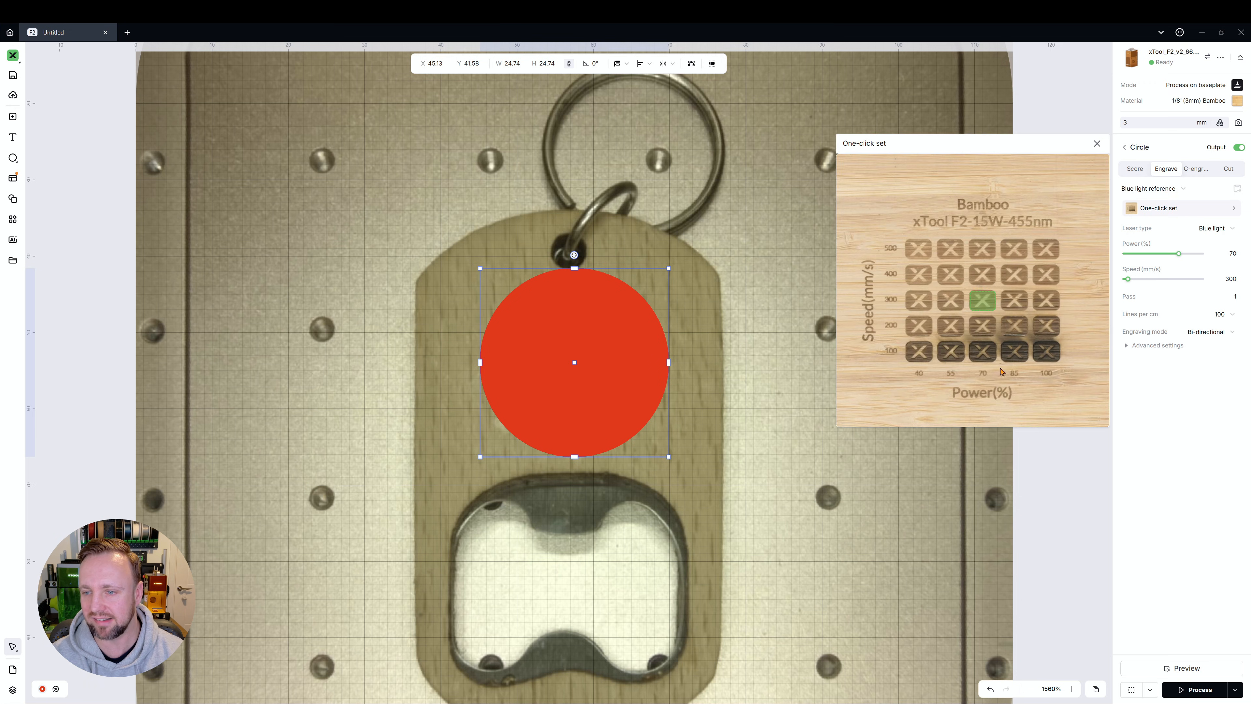
{"action": "left_click", "coordinate": [1013, 301]}
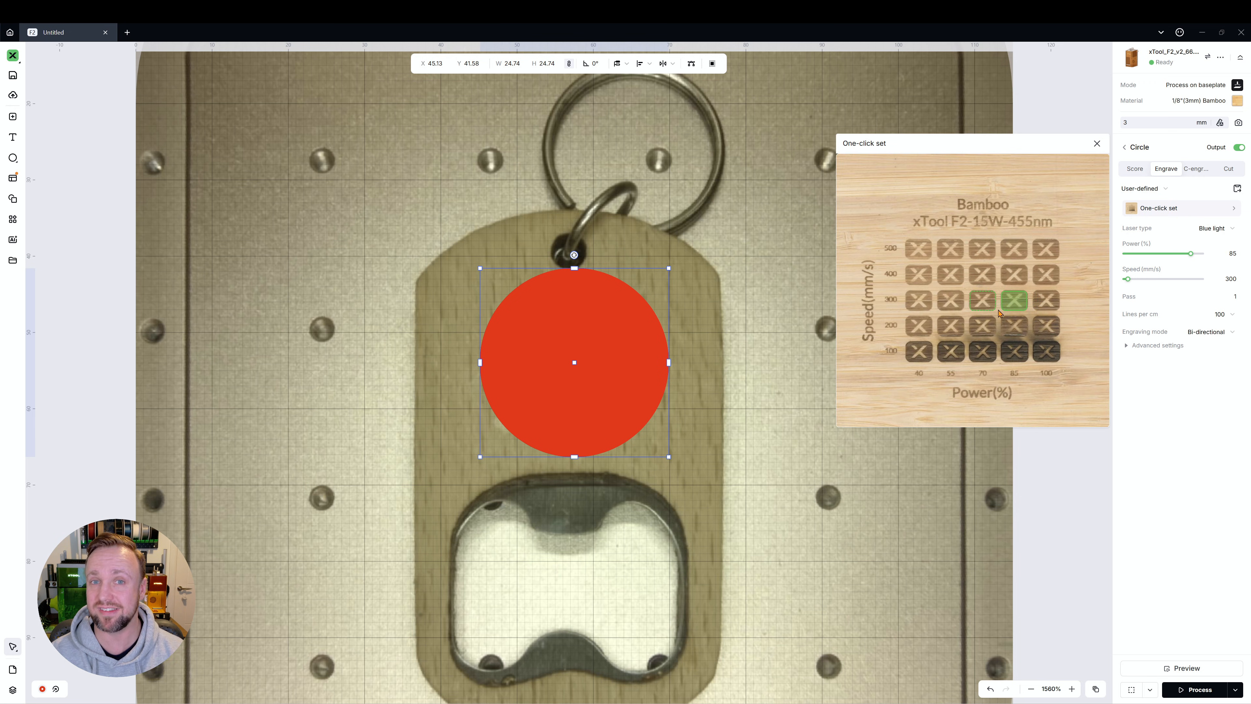
{"action": "mouse_move", "coordinate": [969, 281]}
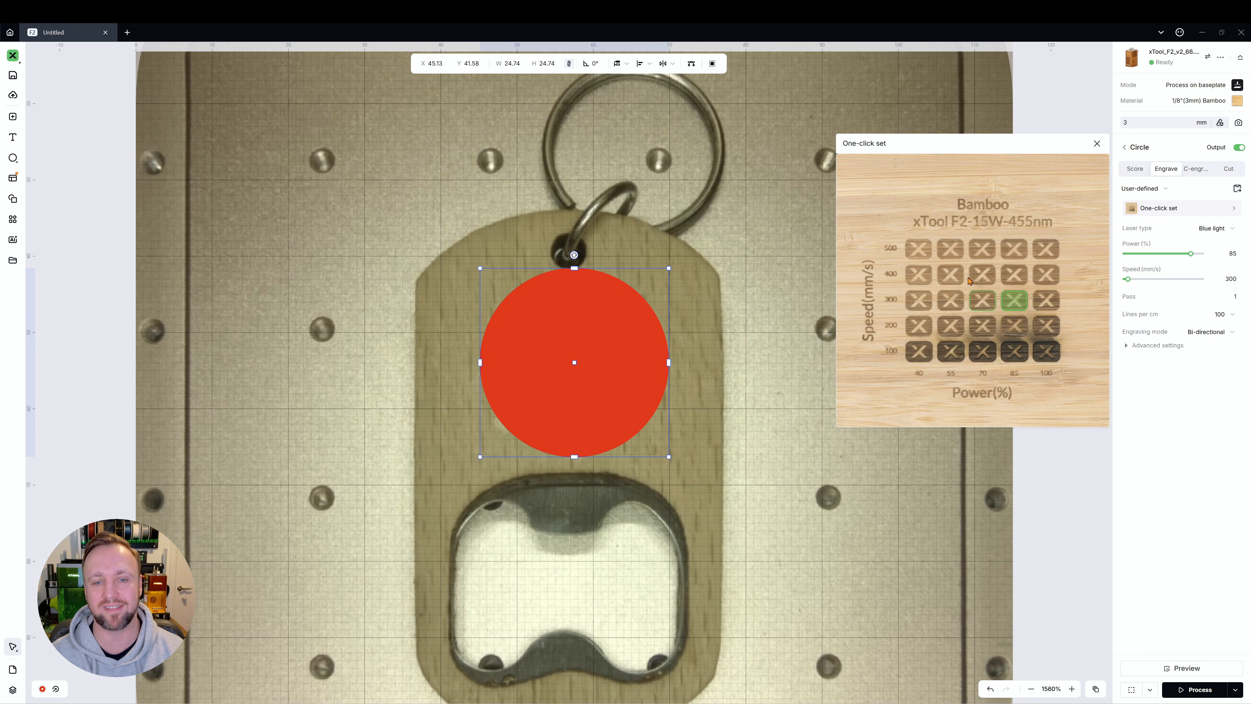
{"action": "mouse_move", "coordinate": [726, 224]}
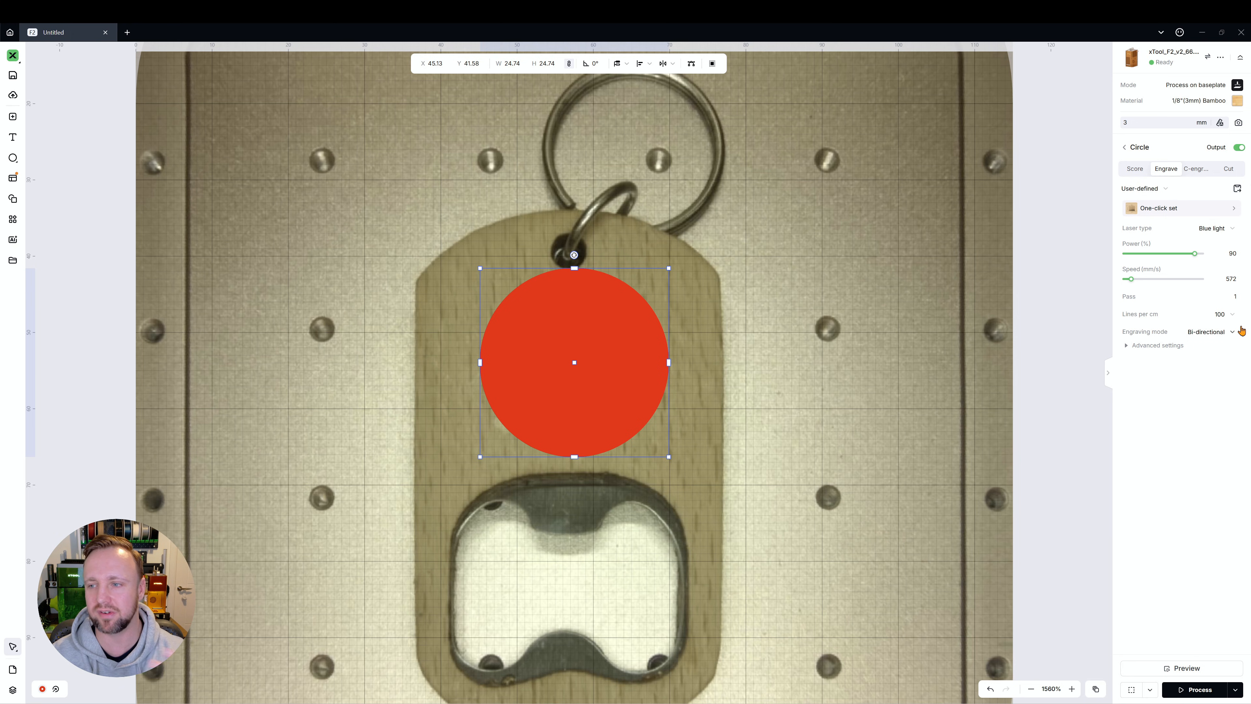
{"action": "left_click", "coordinate": [1199, 314]}
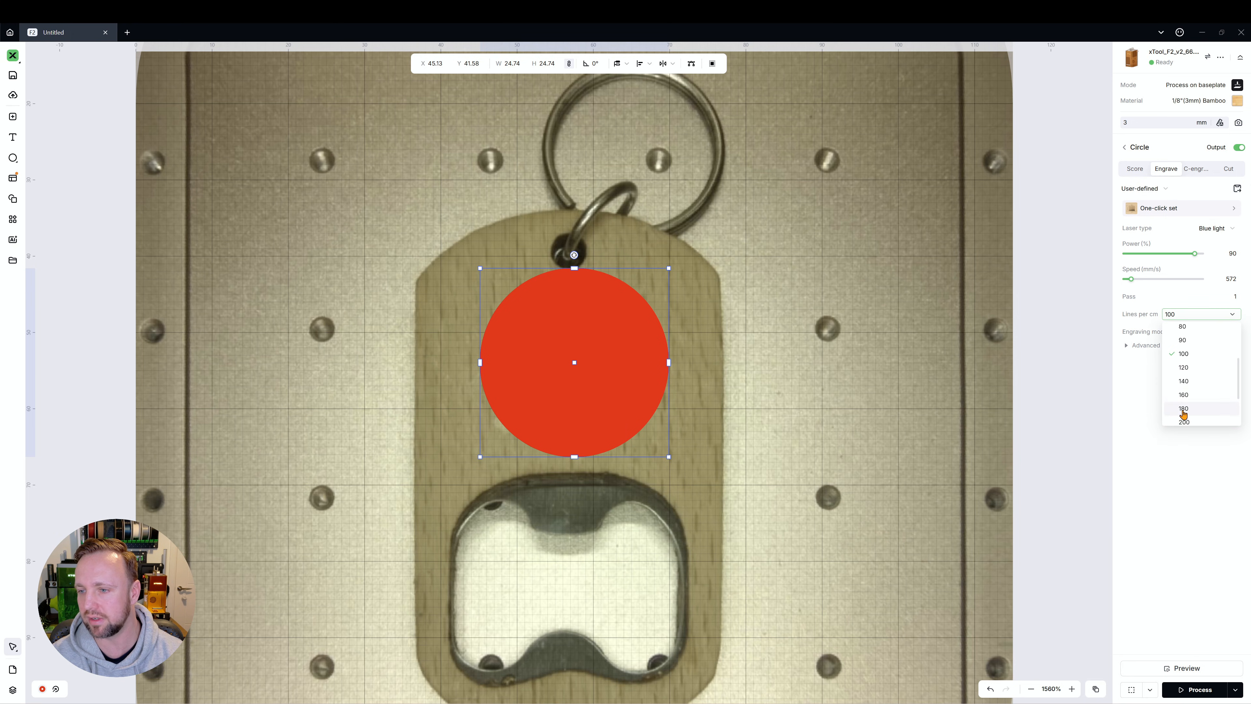
{"action": "left_click", "coordinate": [1183, 408]}
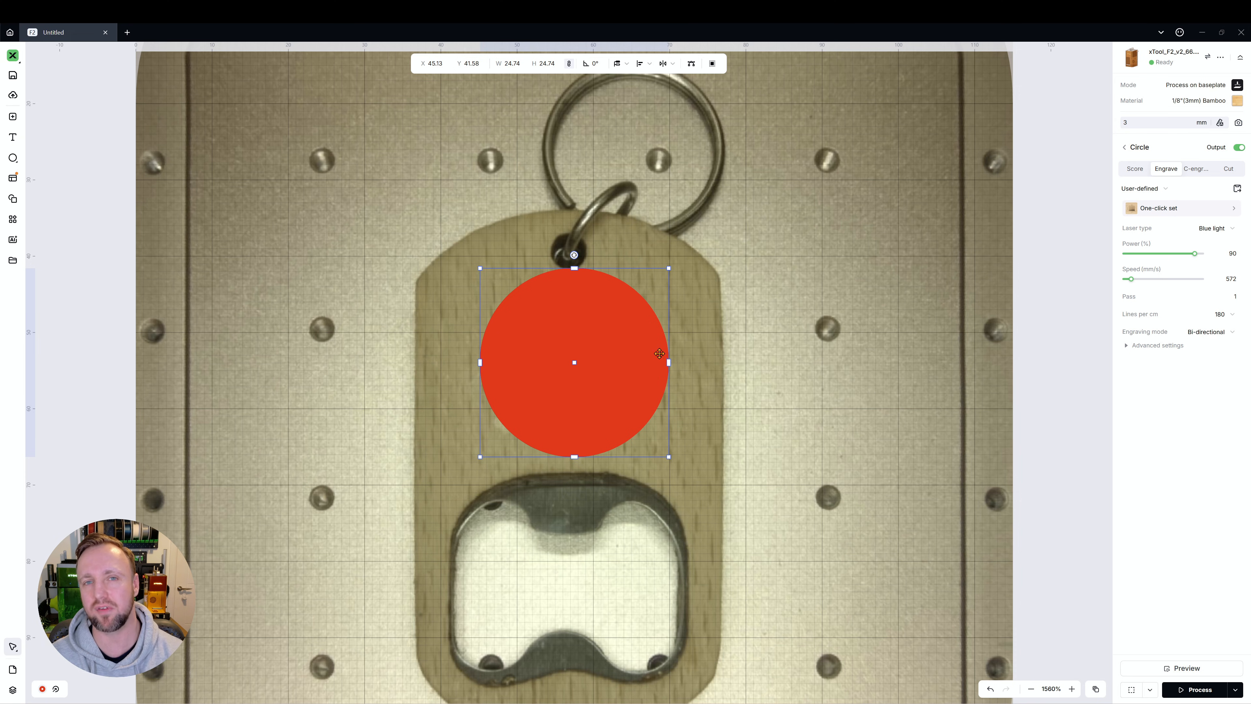
{"action": "mouse_move", "coordinate": [686, 316]}
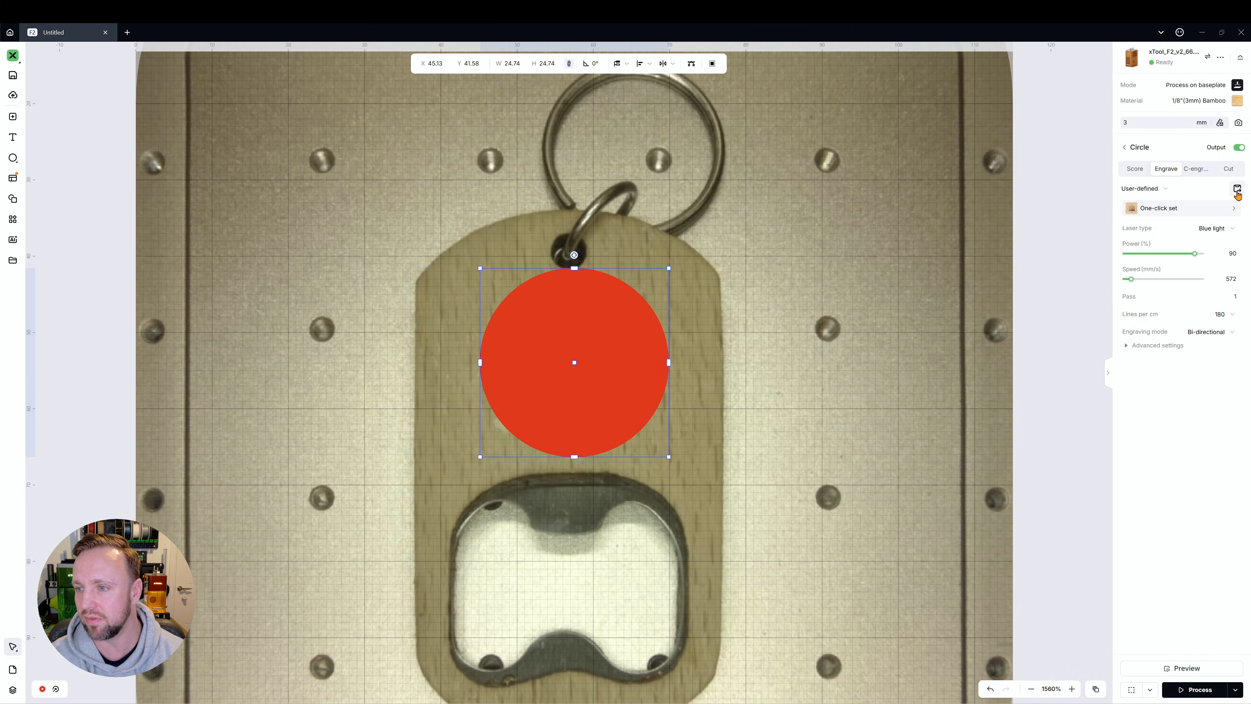
Save the circle's engrave parameters as a bamboo setting named 'Bamboo Test (Do not use)'.
{"action": "left_click", "coordinate": [1237, 188]}
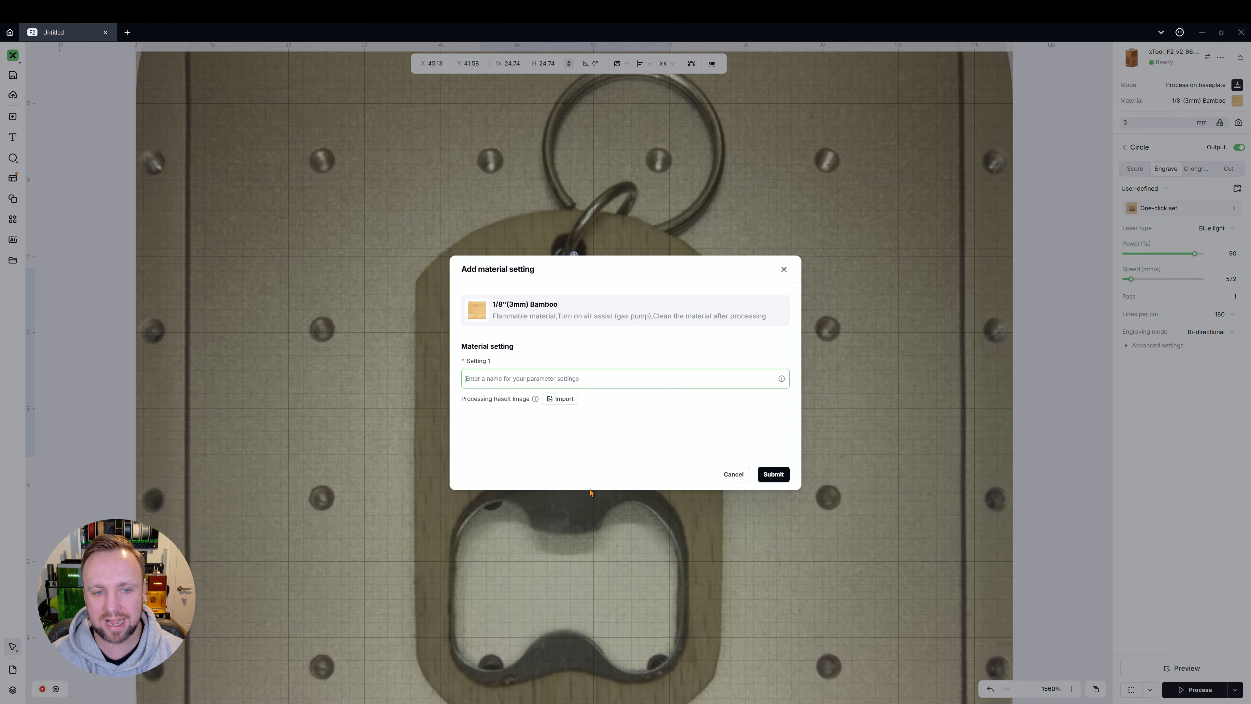
{"action": "mouse_move", "coordinate": [594, 335]}
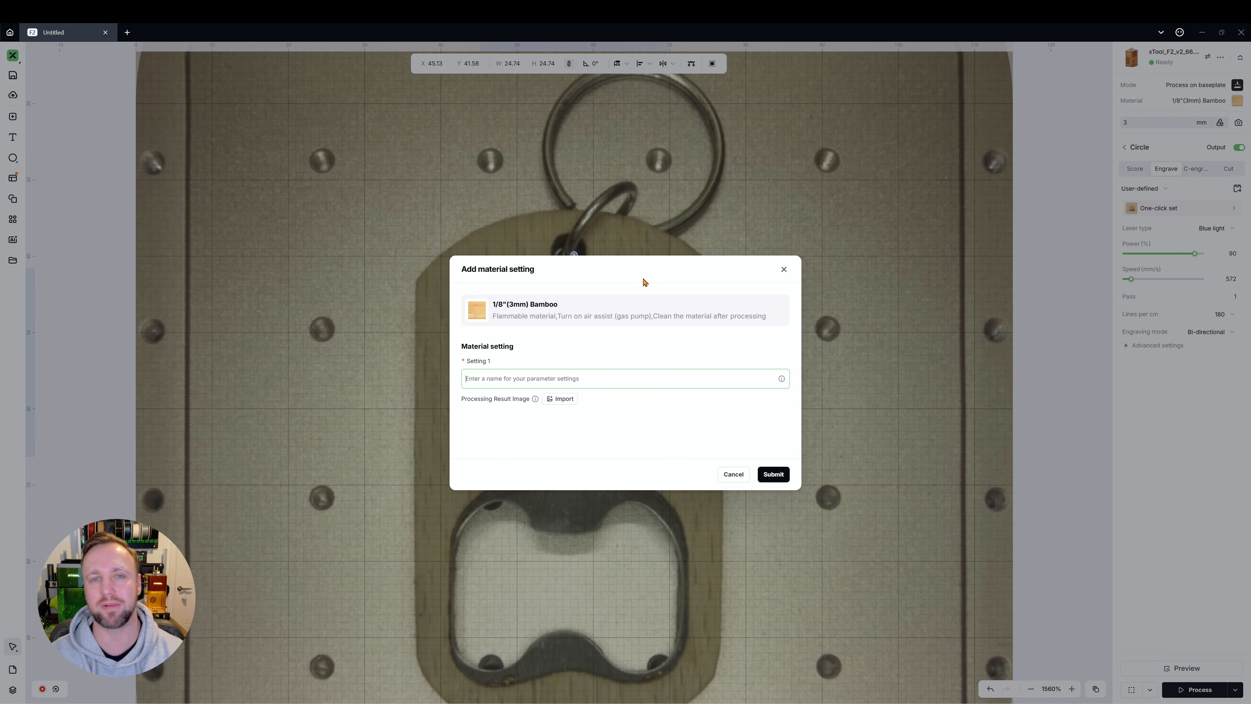
{"action": "left_click", "coordinate": [732, 473]}
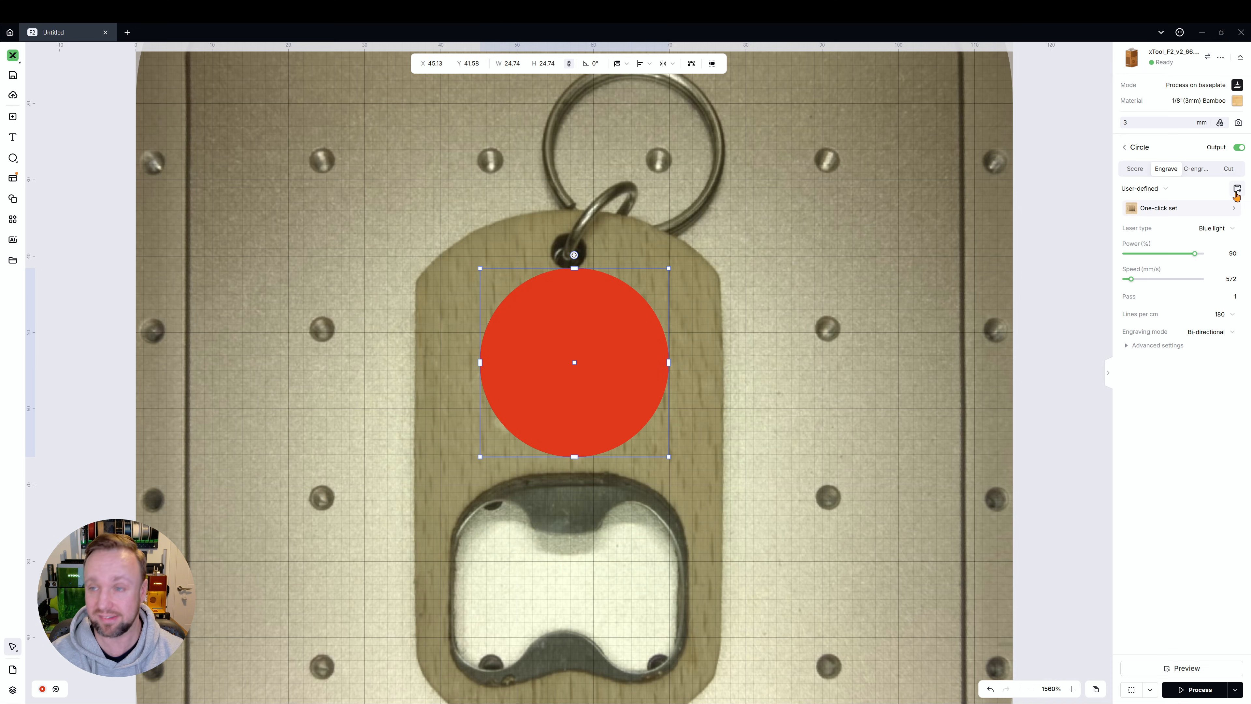
{"action": "left_click", "coordinate": [1236, 188]}
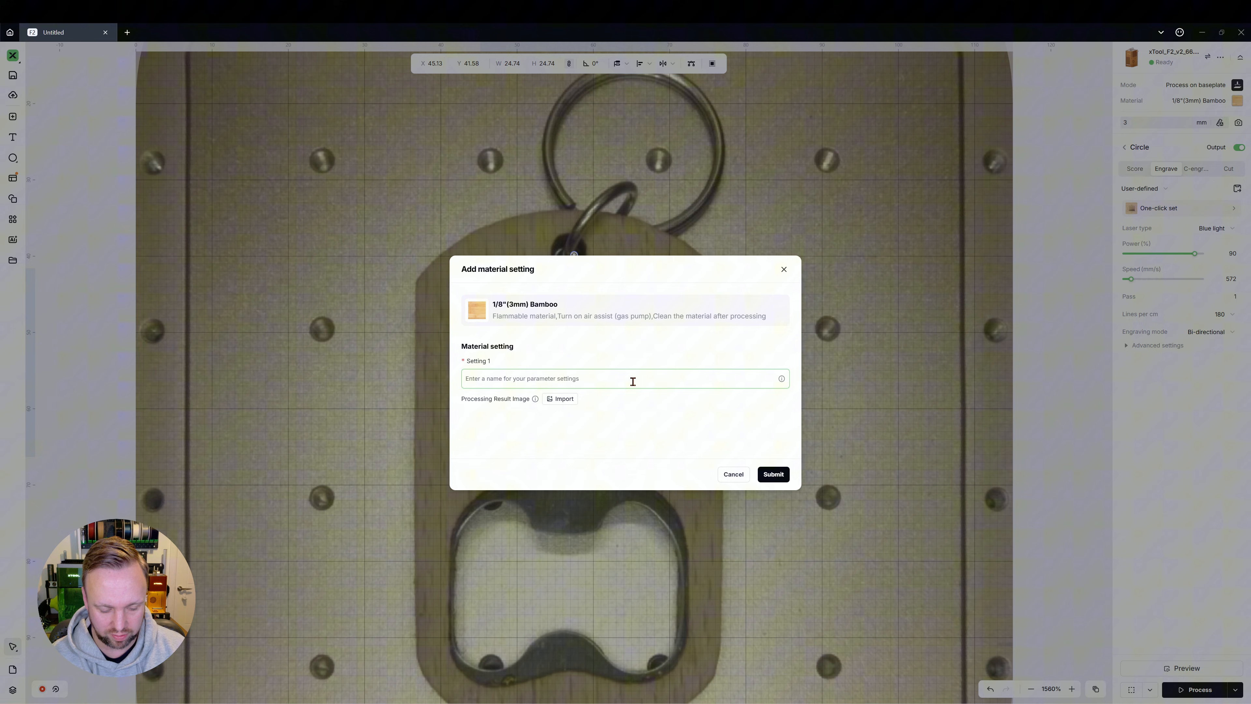
{"action": "type", "text": "Bamboo Tes"}
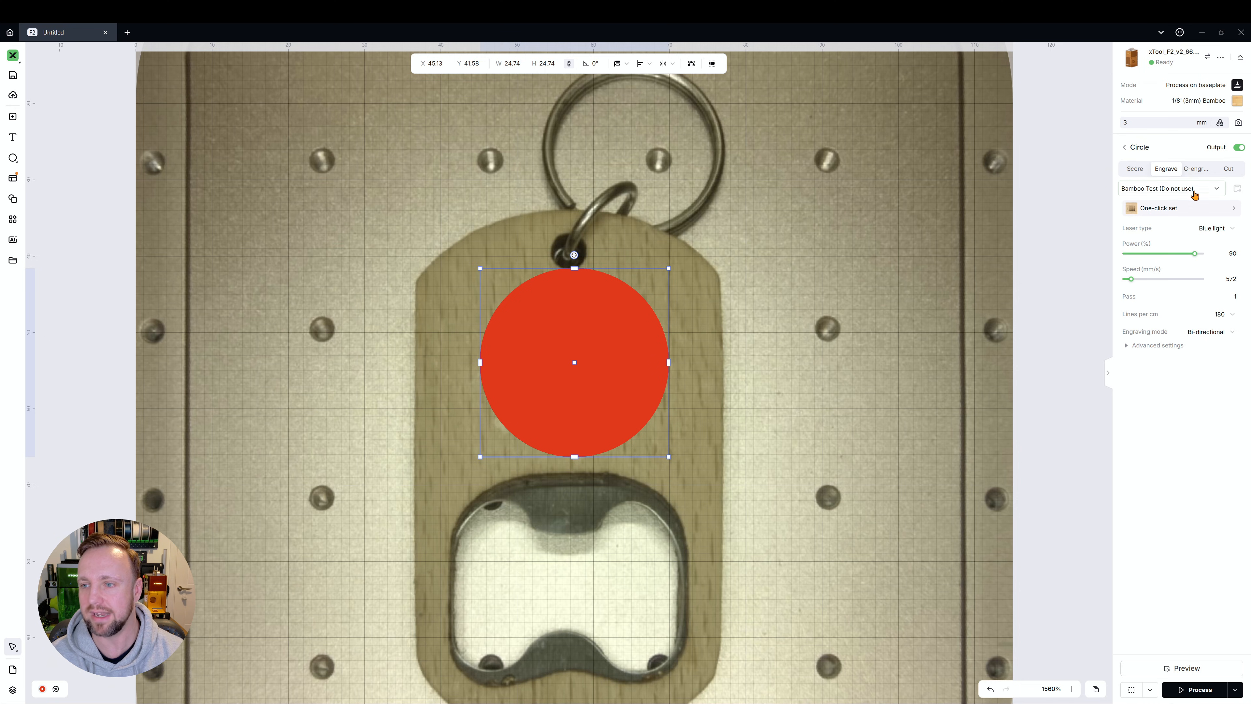
Try the Blue light reference setting, then switch the material to Unknown Material keeping 90% power, 572 mm/s.
{"action": "left_click", "coordinate": [1170, 189]}
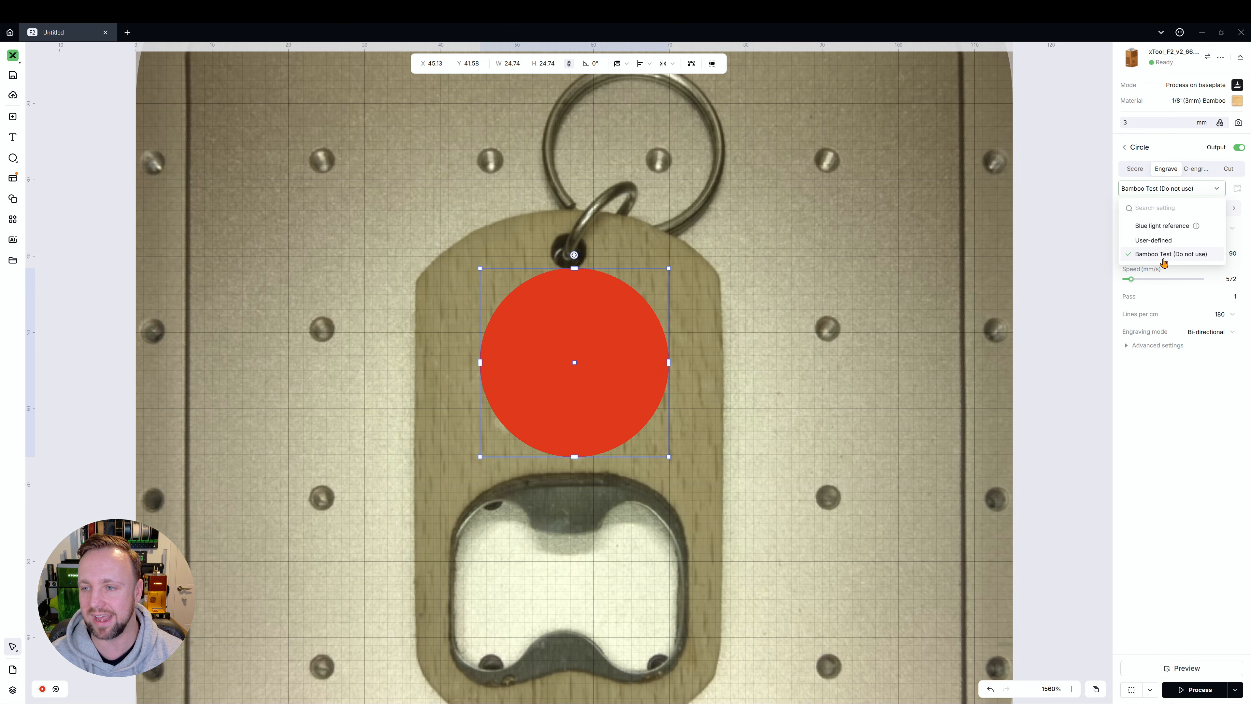
{"action": "left_click", "coordinate": [1162, 225]}
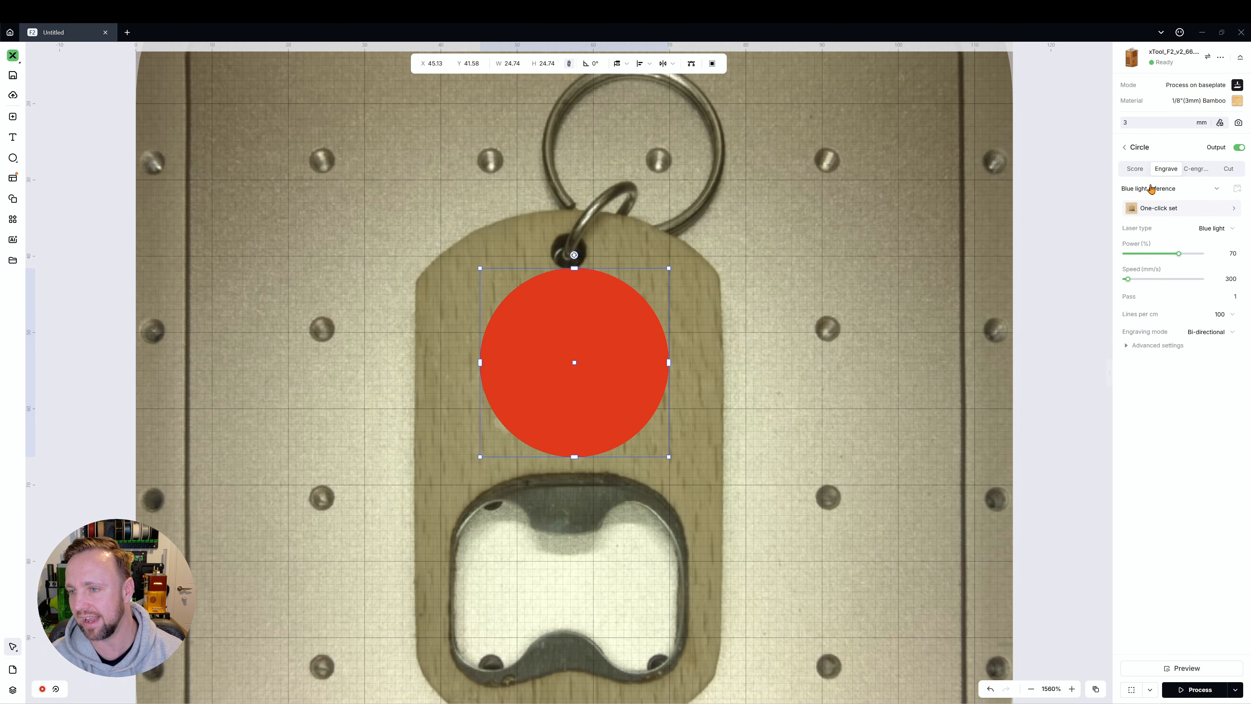
{"action": "left_click", "coordinate": [1169, 188]}
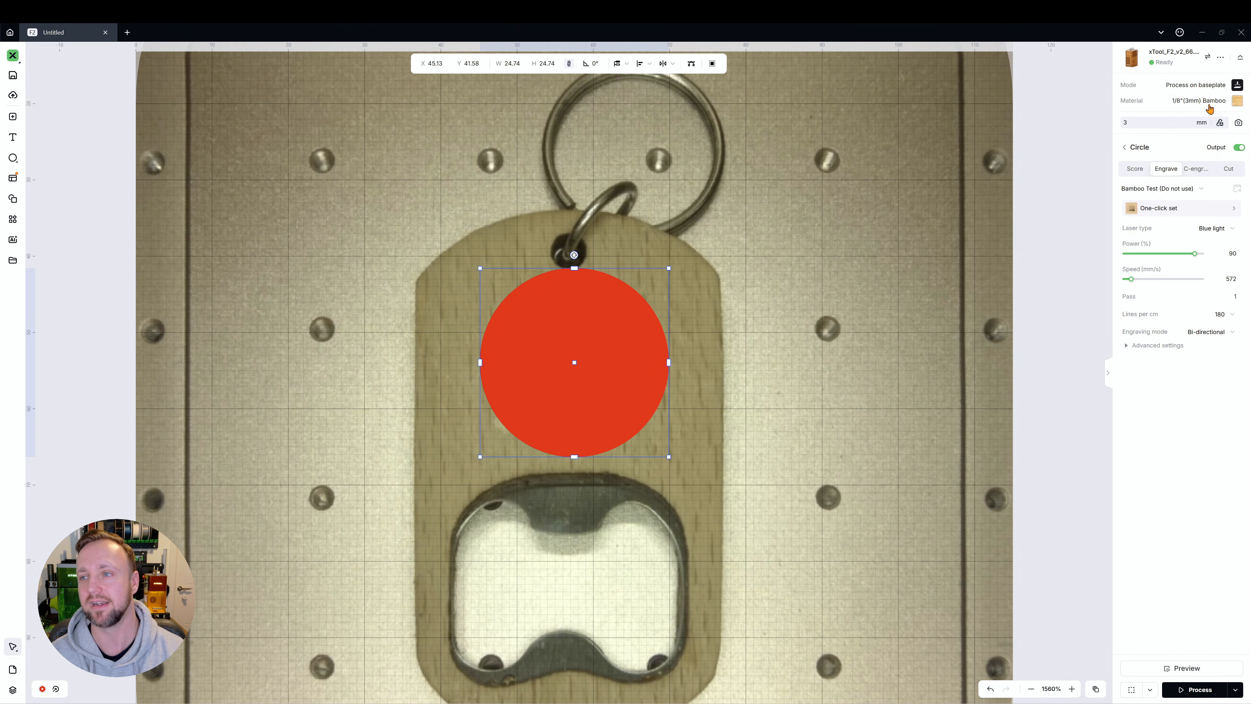
{"action": "left_click", "coordinate": [1199, 100]}
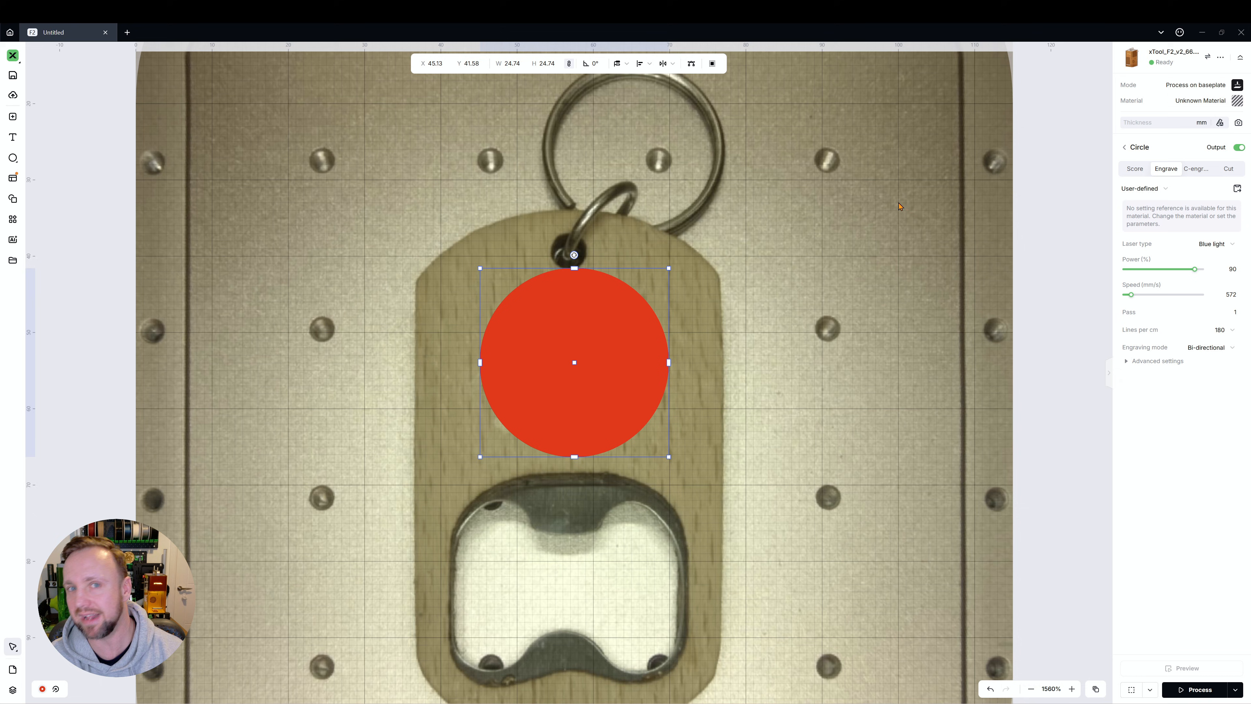
{"action": "left_click", "coordinate": [1170, 188]}
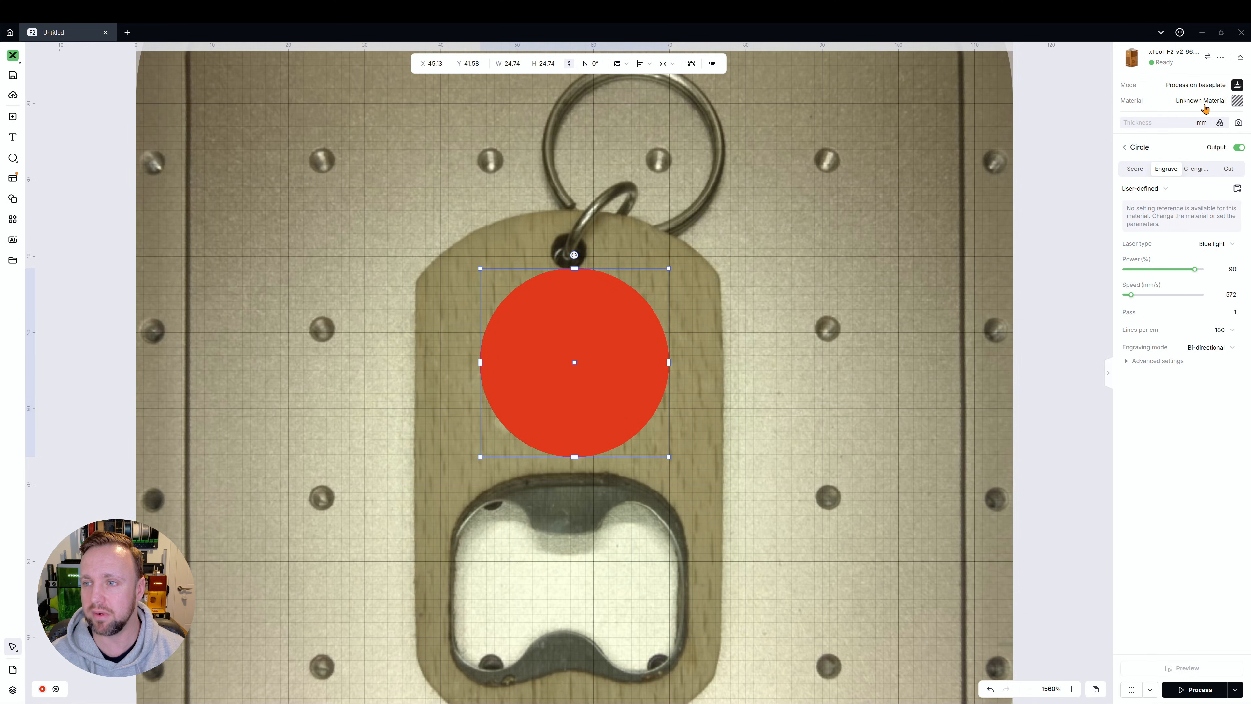
Apply 1/8"(3mm) Bamboo again and choose the saved Bamboo Test (Do not use) setting.
{"action": "left_click", "coordinate": [1200, 101]}
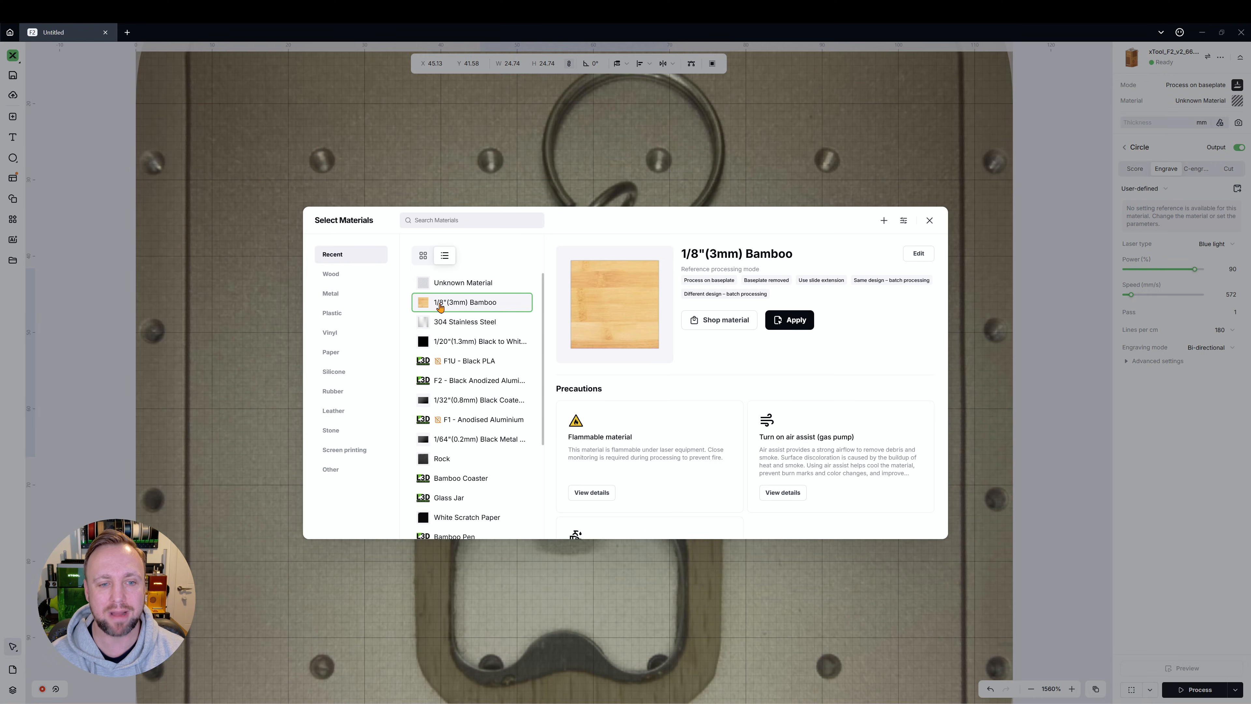
{"action": "left_click", "coordinate": [789, 319]}
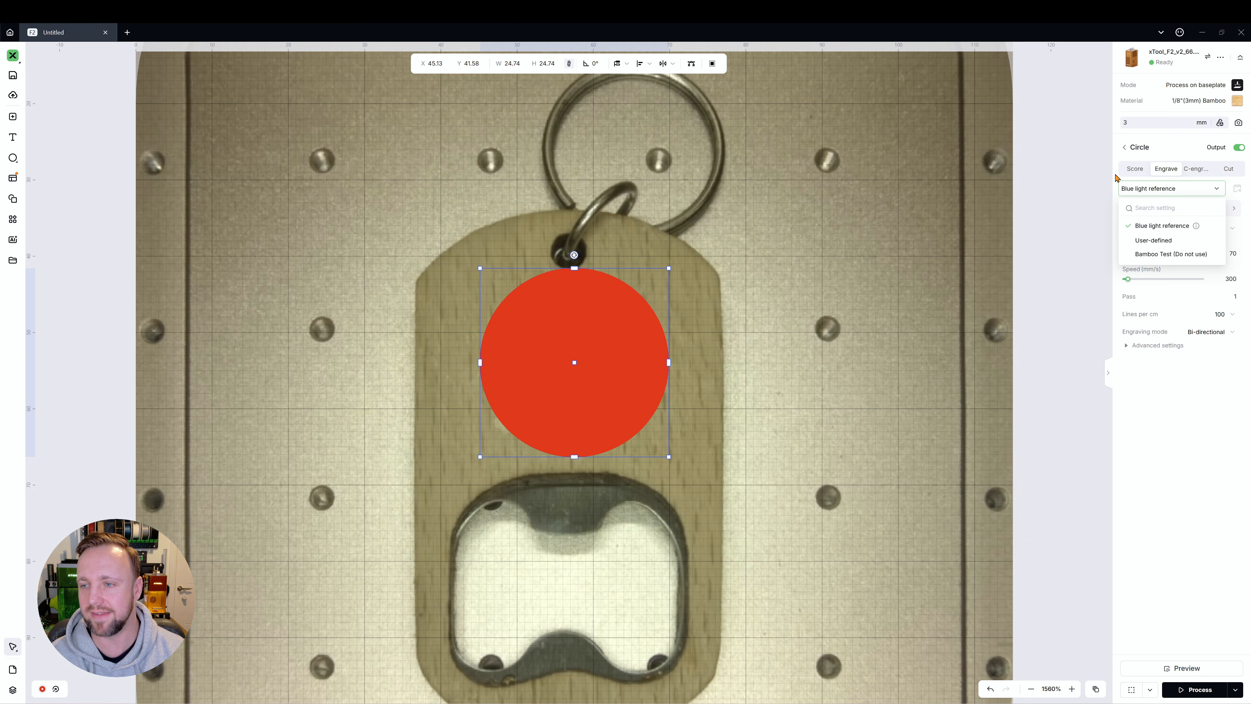
{"action": "left_click", "coordinate": [1170, 254]}
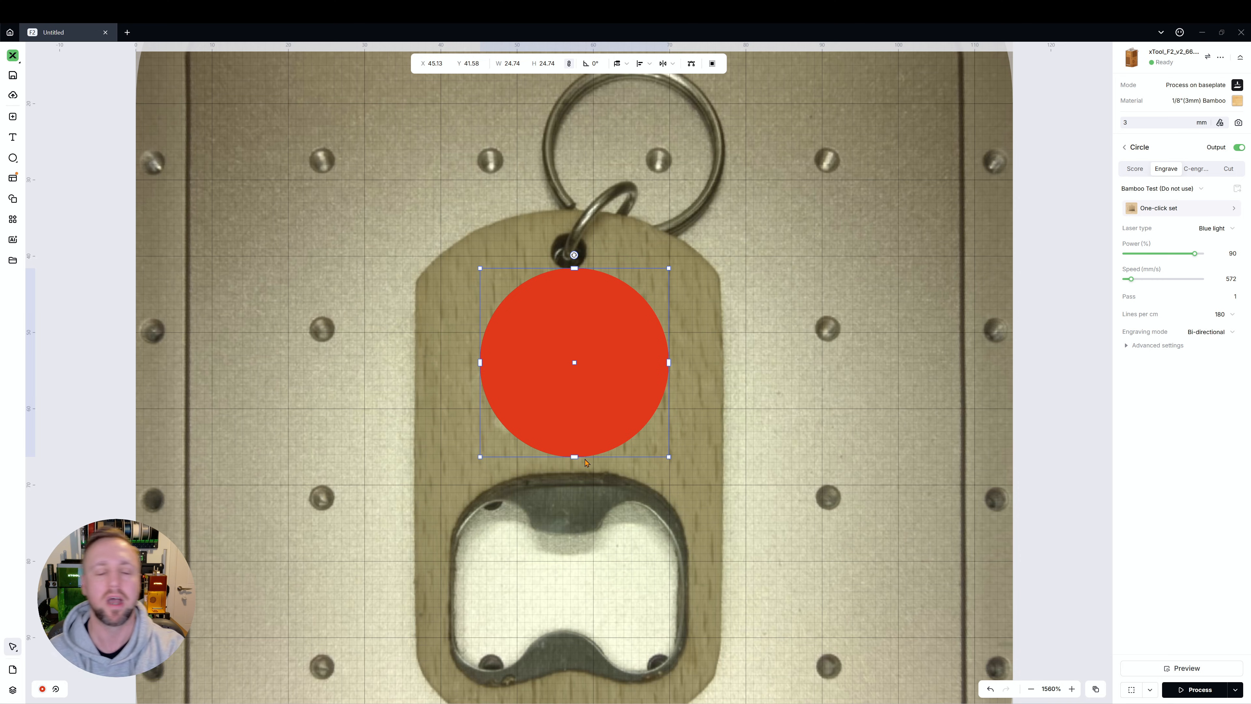
{"action": "mouse_move", "coordinate": [607, 302]}
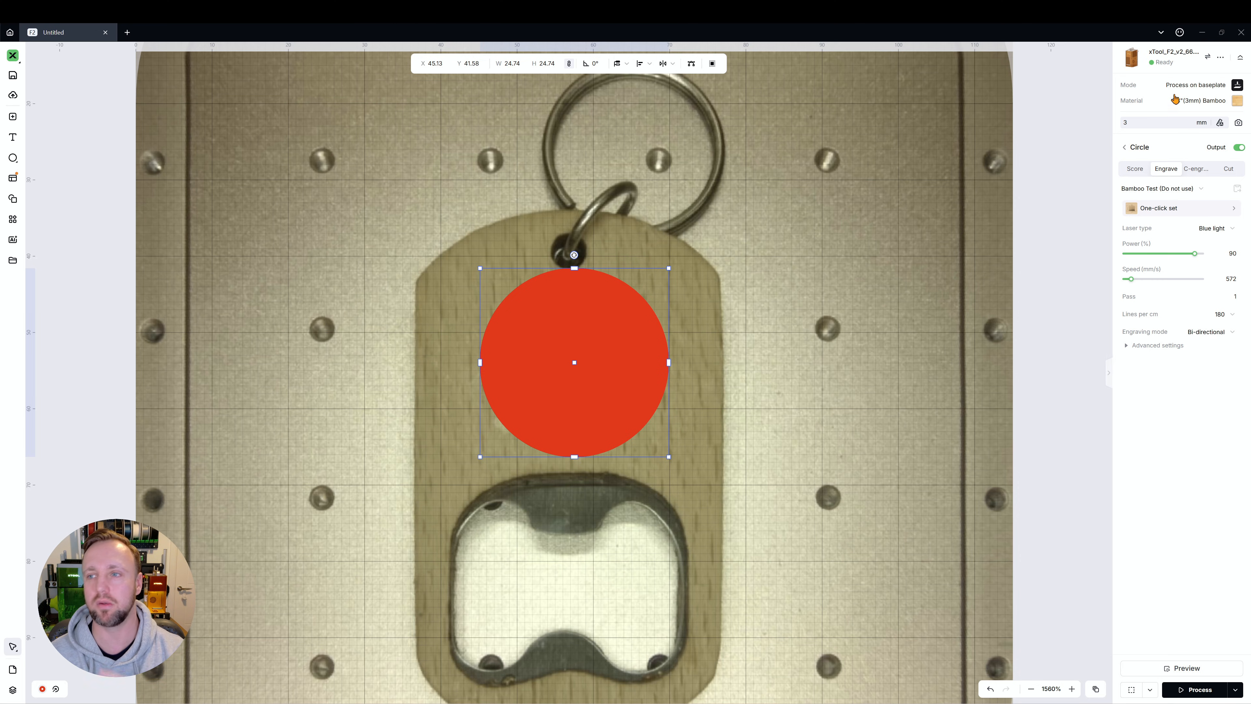
Browse material details (Black Anodized Aluminium, Bamboo Coaster, Glass Jar) and apply Unknown Material.
{"action": "left_click", "coordinate": [1199, 100]}
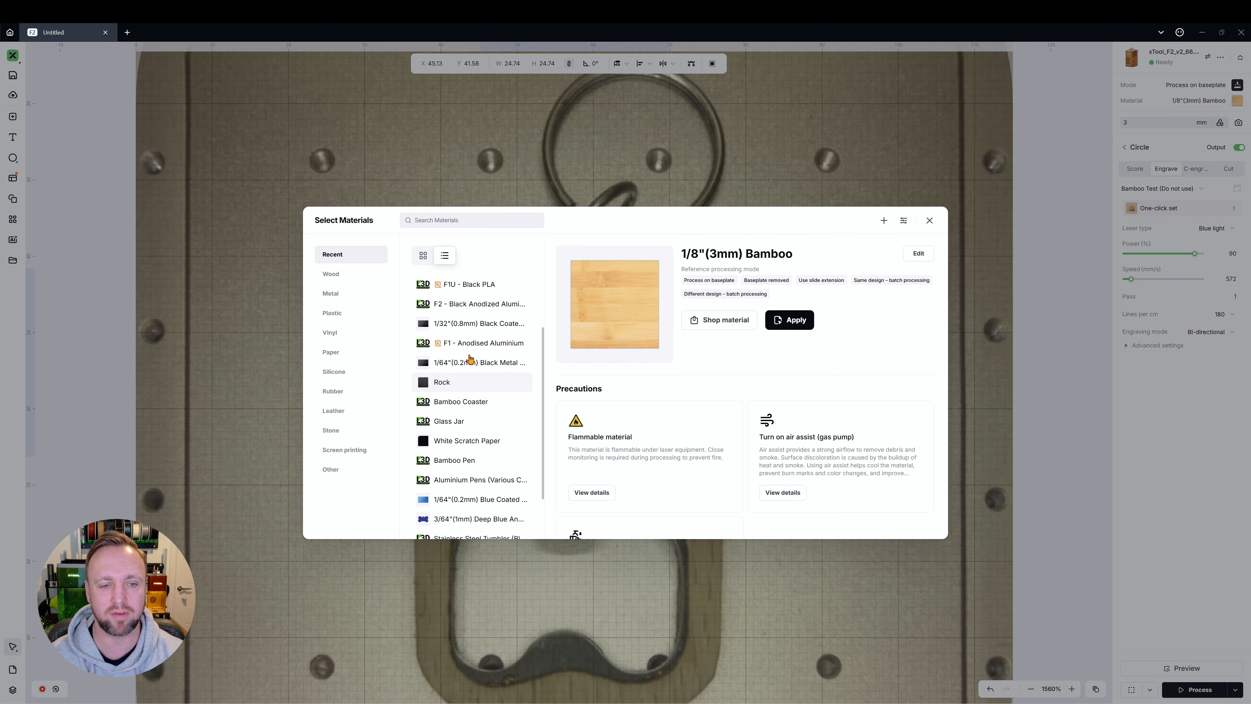
{"action": "left_click", "coordinate": [479, 331]}
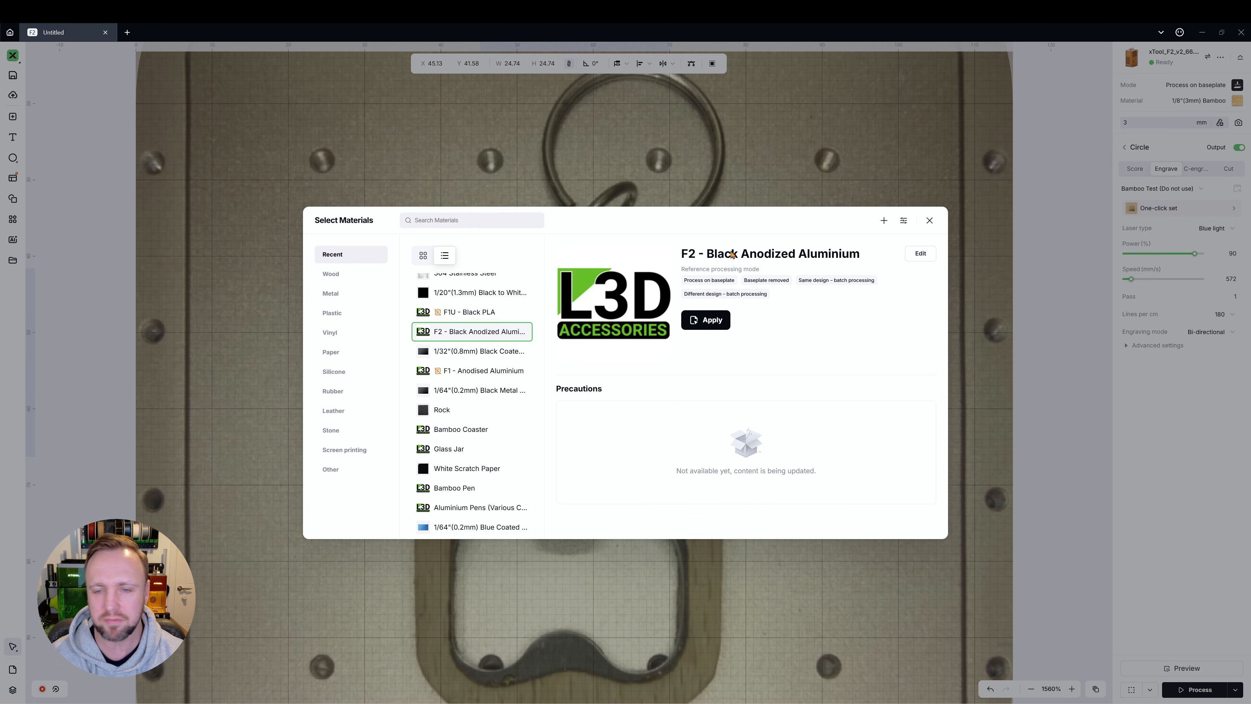
{"action": "left_click", "coordinate": [461, 429]}
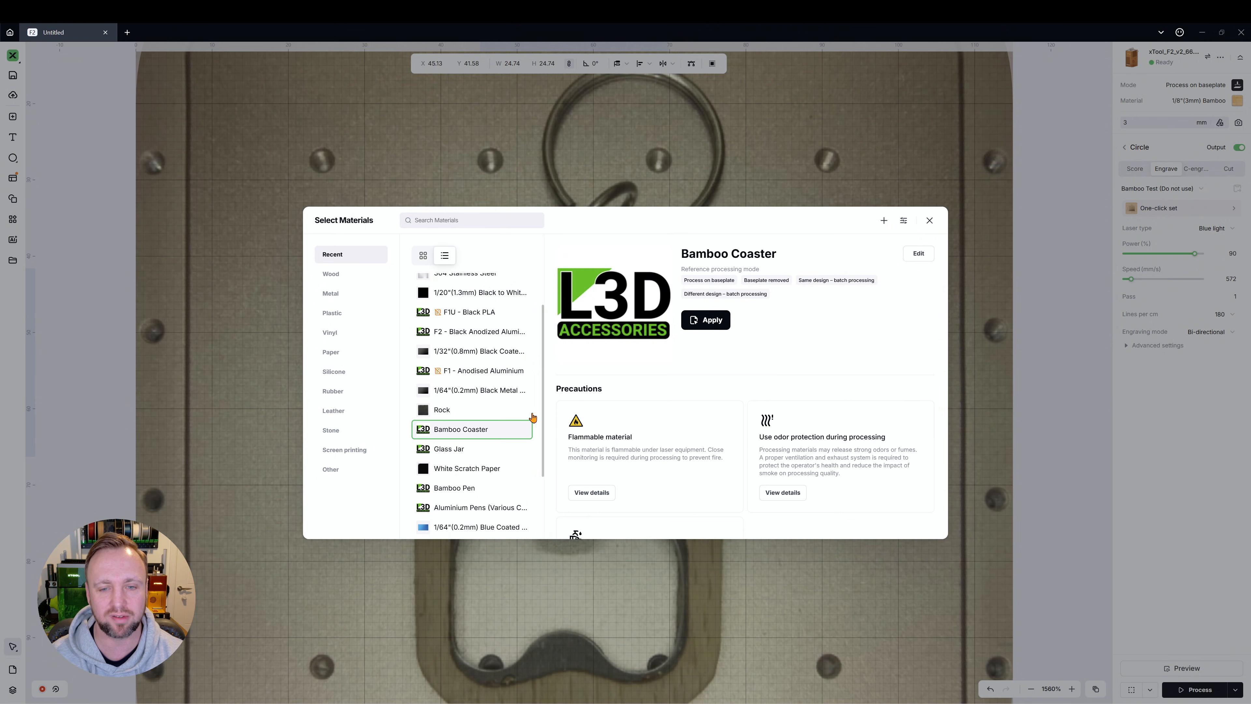
{"action": "left_click", "coordinate": [449, 448]}
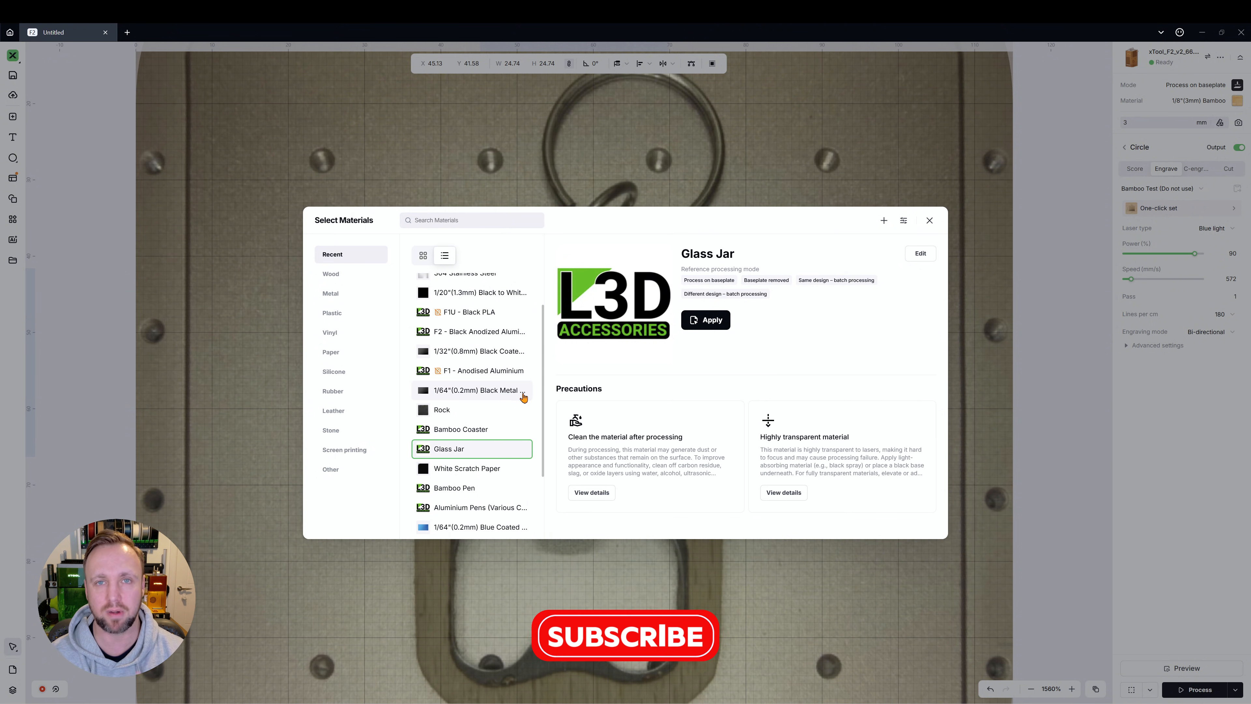
{"action": "left_click", "coordinate": [459, 429]}
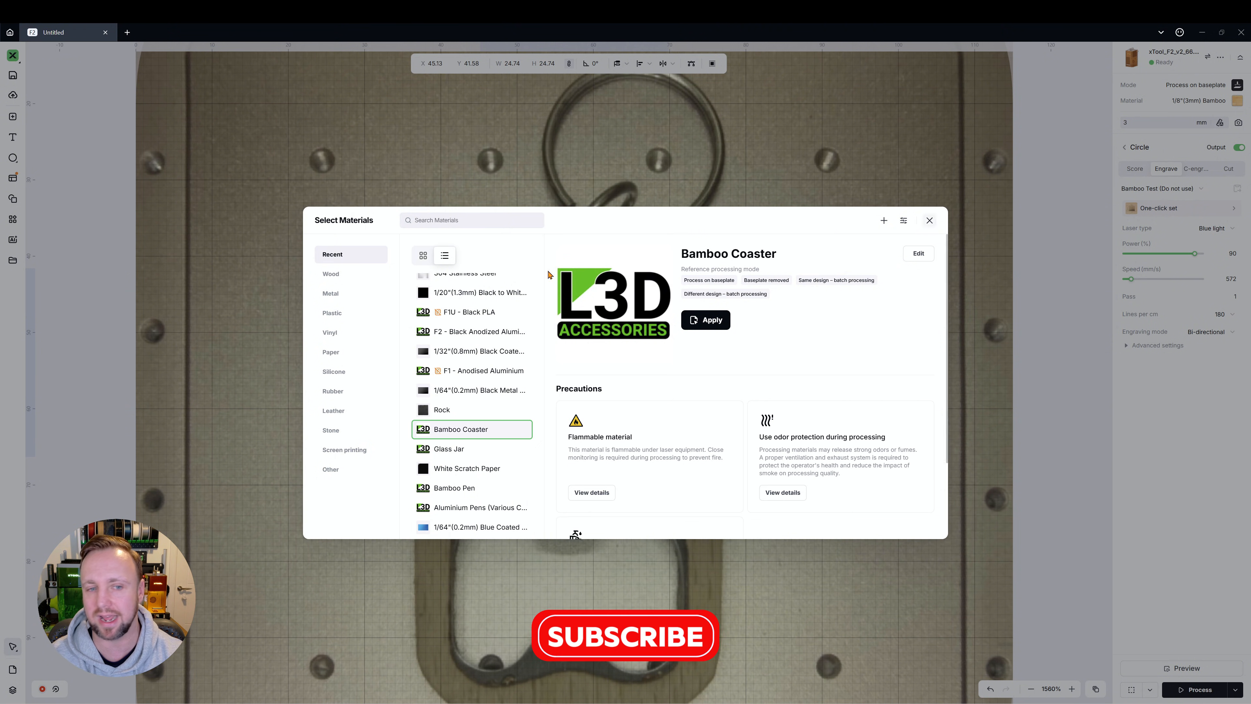
{"action": "left_click", "coordinate": [705, 319]}
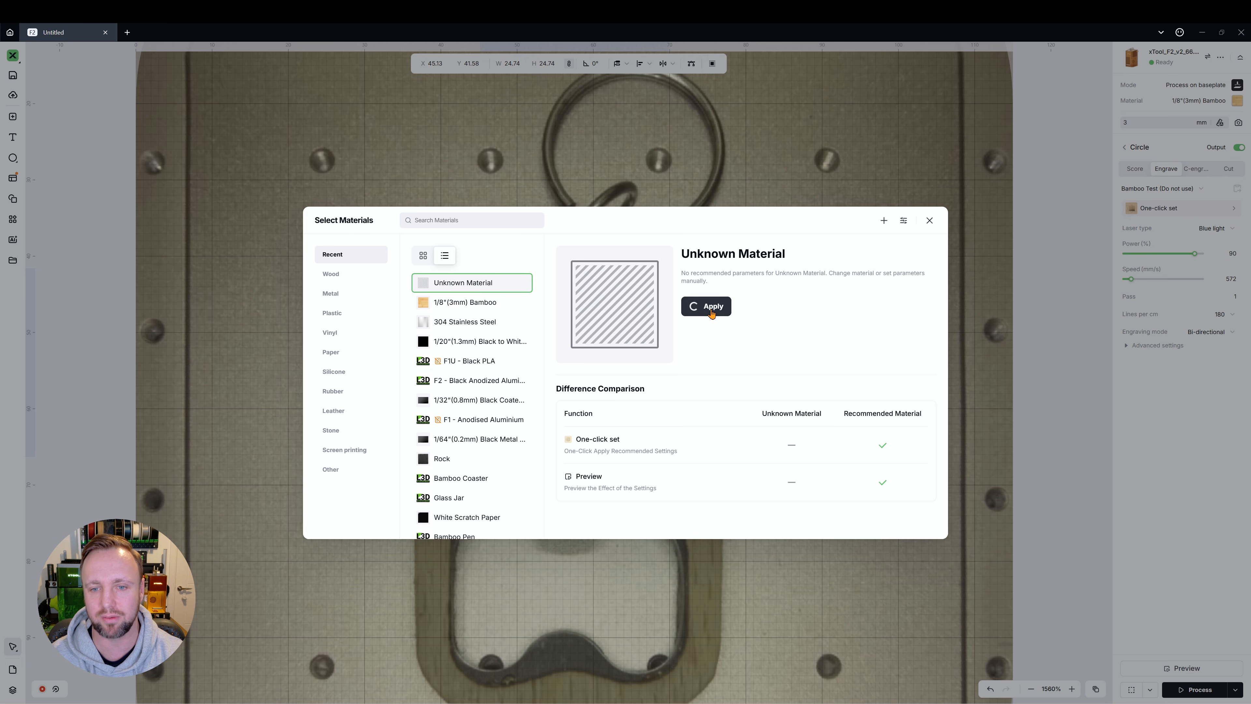
{"action": "left_click", "coordinate": [705, 307]}
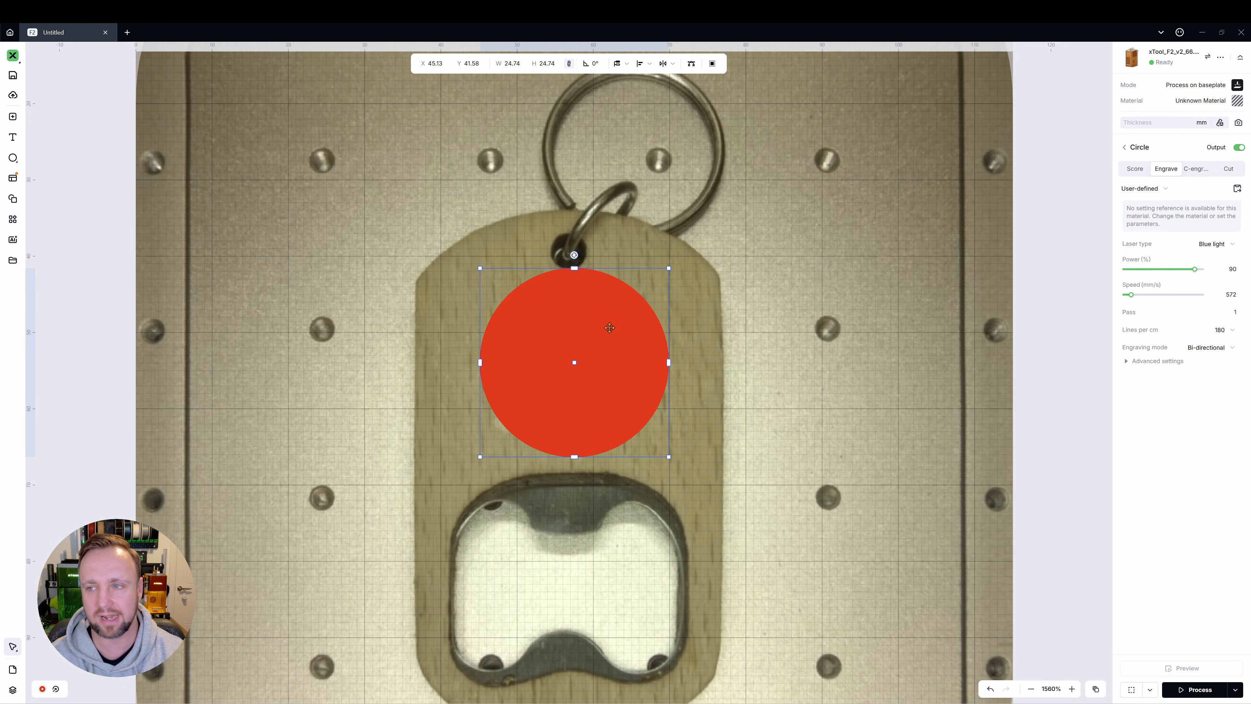
Nudge the circle on the tag and re-apply Unknown Material keeping 70% power, 300 mm/s, 100 lines/cm.
{"action": "left_click_drag", "start_coordinate": [574, 363], "coordinate": [75, 447]}
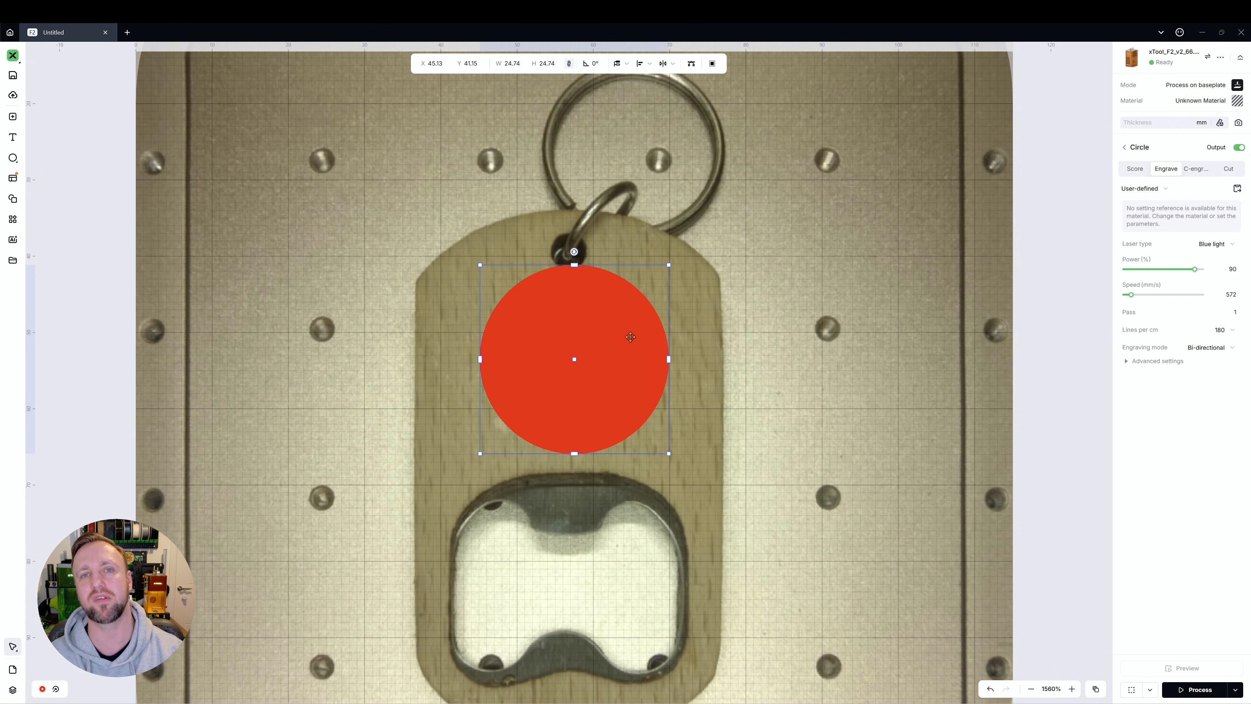
{"action": "mouse_move", "coordinate": [717, 311]}
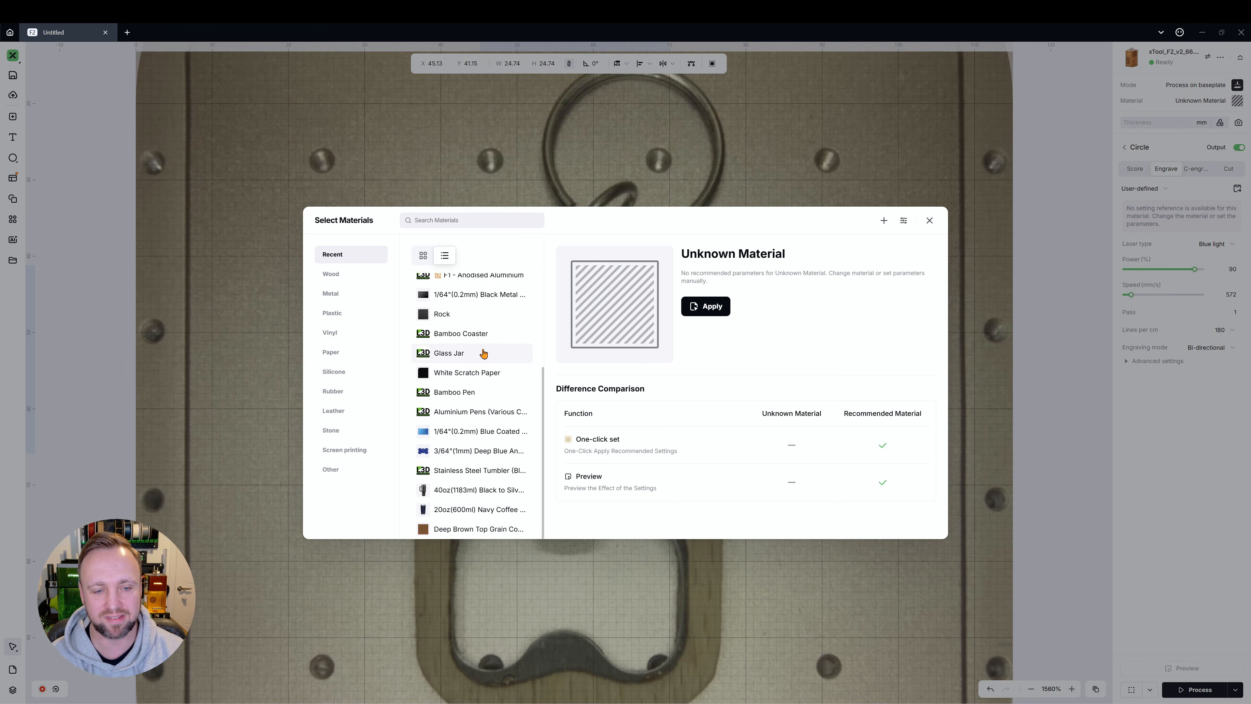
{"action": "left_click", "coordinate": [330, 273]}
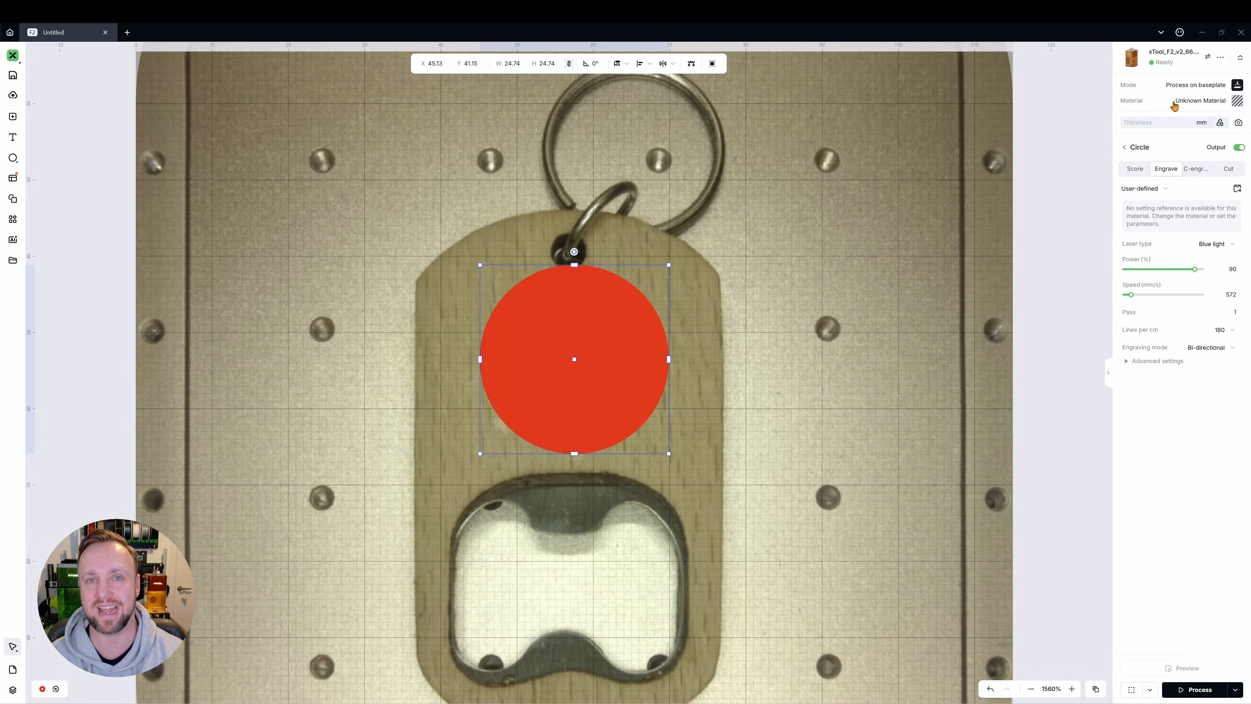
{"action": "left_click", "coordinate": [1200, 100]}
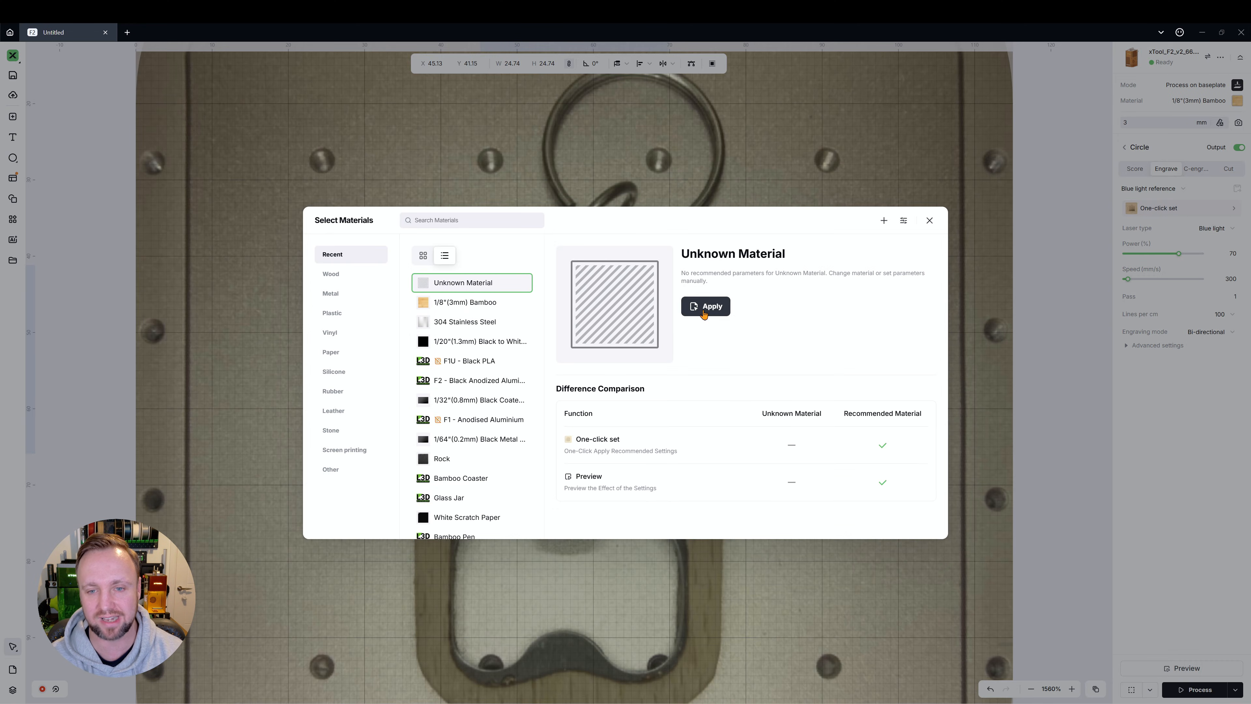
{"action": "left_click", "coordinate": [705, 307]}
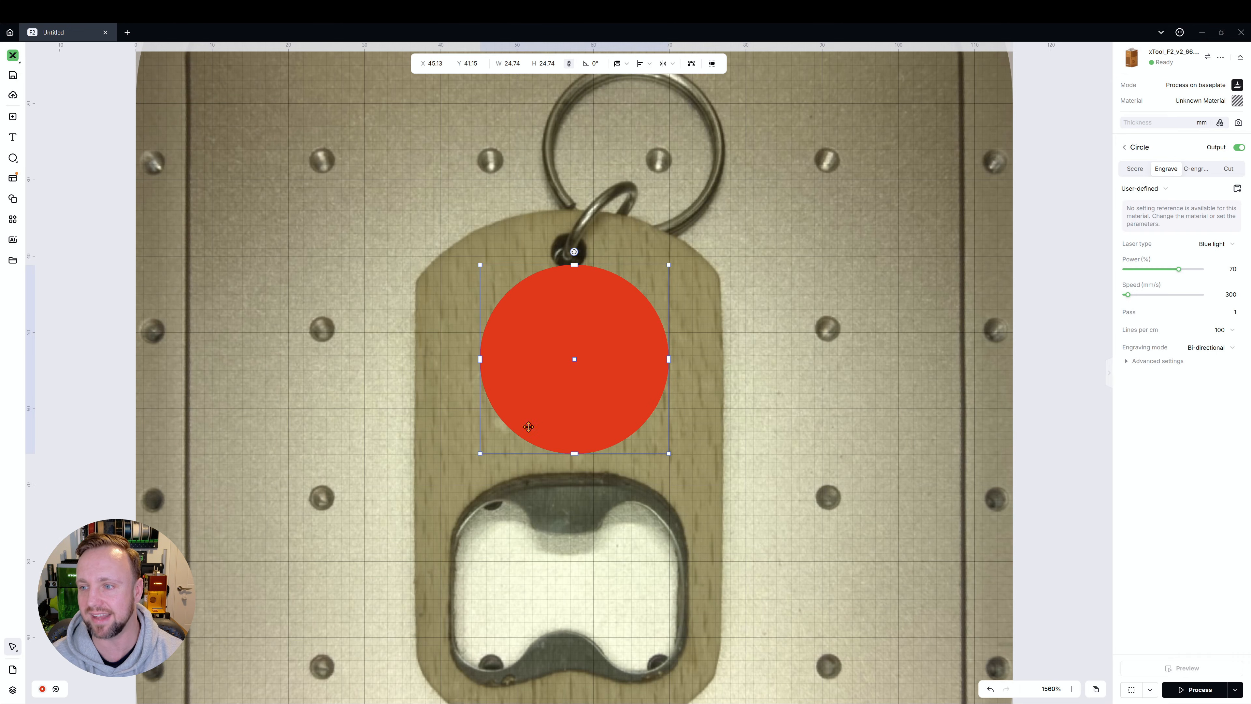
Raise the engraving speed, set 260 lines per cm and start saving a new material setting.
{"action": "left_click_drag", "start_coordinate": [1127, 293], "coordinate": [1133, 294]}
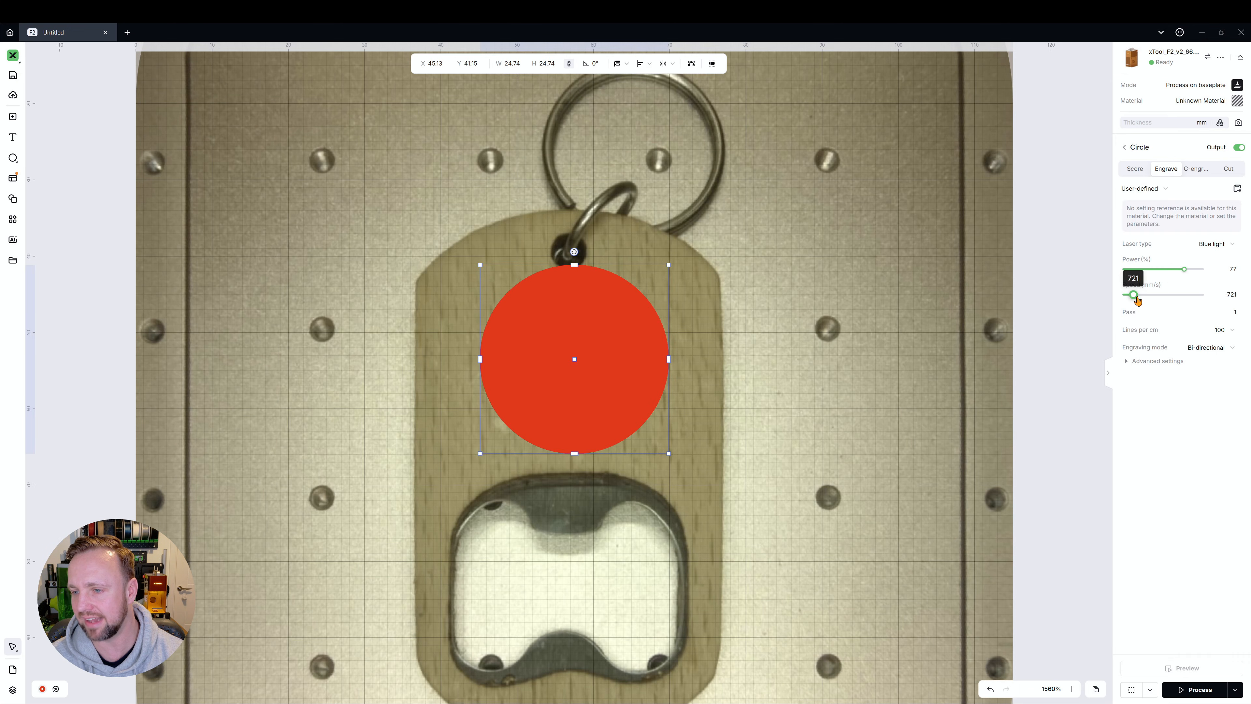
{"action": "left_click", "coordinate": [1200, 329]}
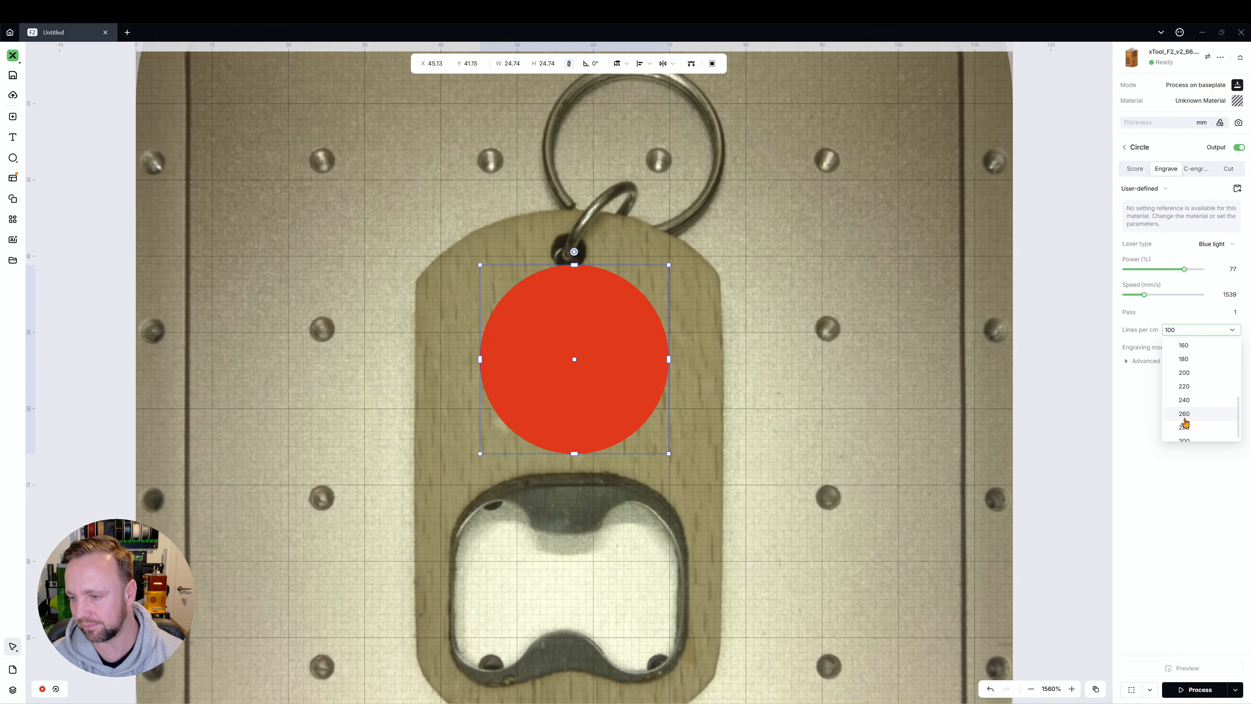
{"action": "left_click", "coordinate": [1183, 413]}
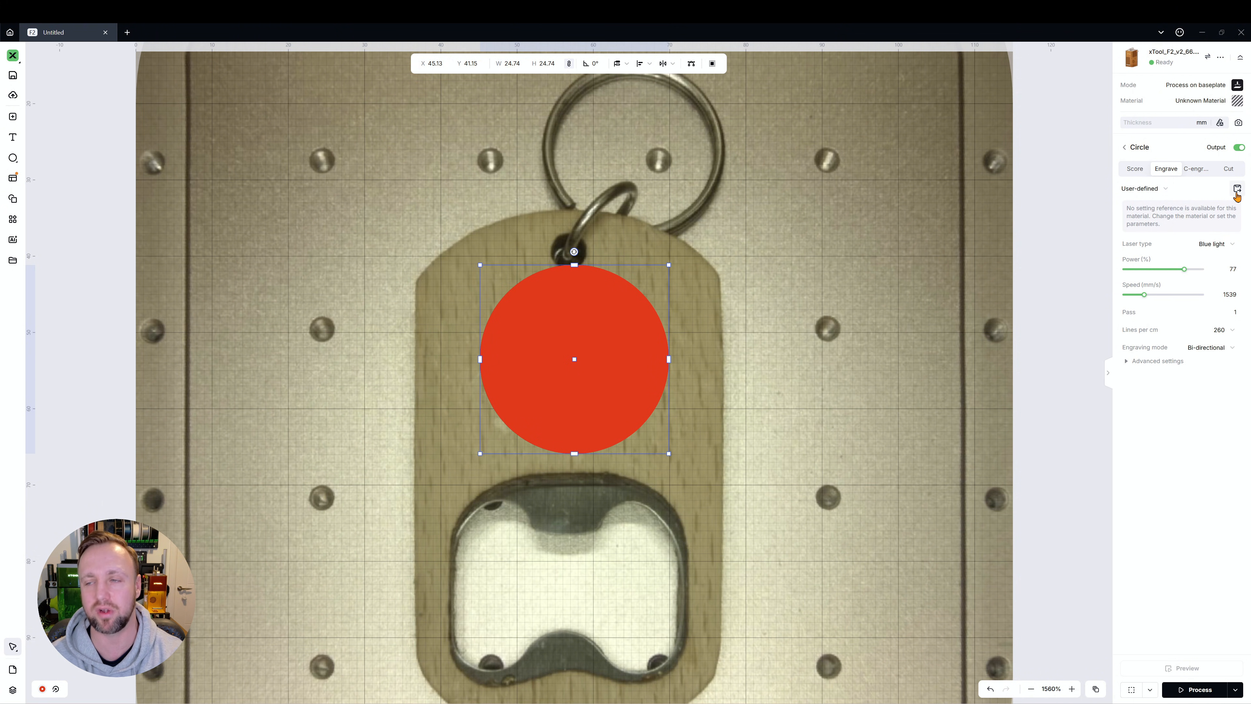
{"action": "left_click", "coordinate": [1237, 188]}
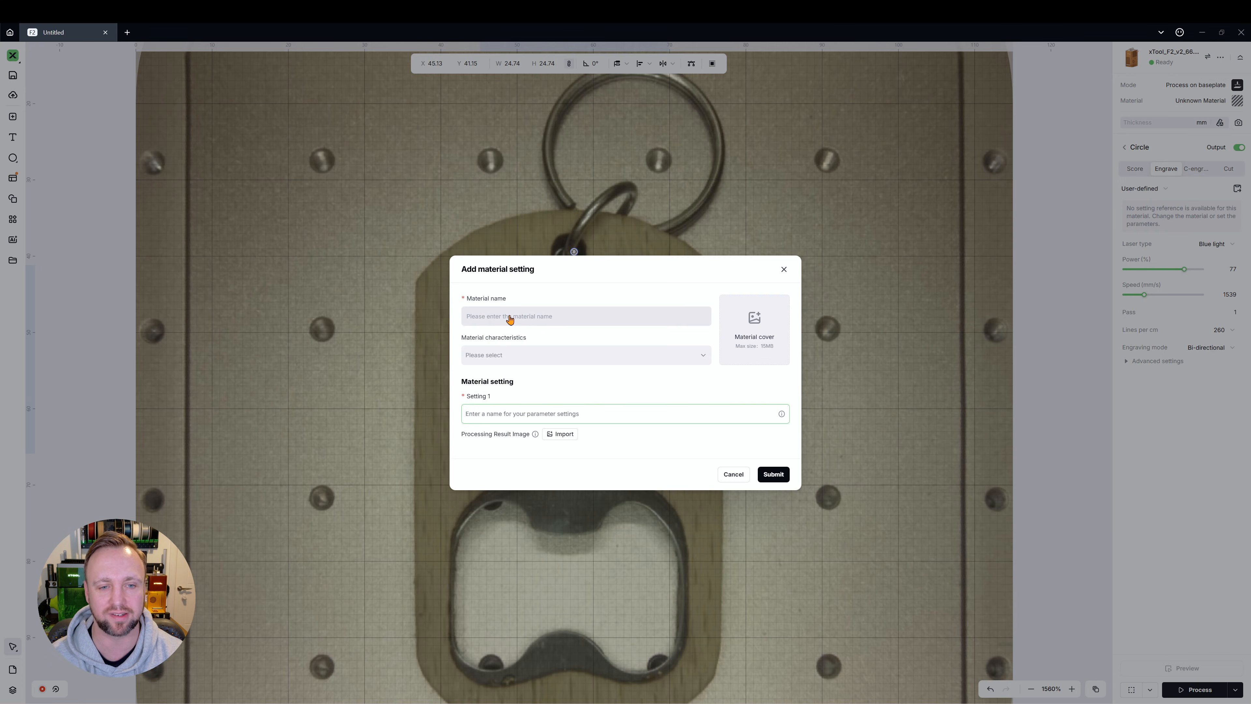
Name the material Magic Wood and tick Flammable, Use odor protection and one more characteristic.
{"action": "left_click", "coordinate": [586, 316]}
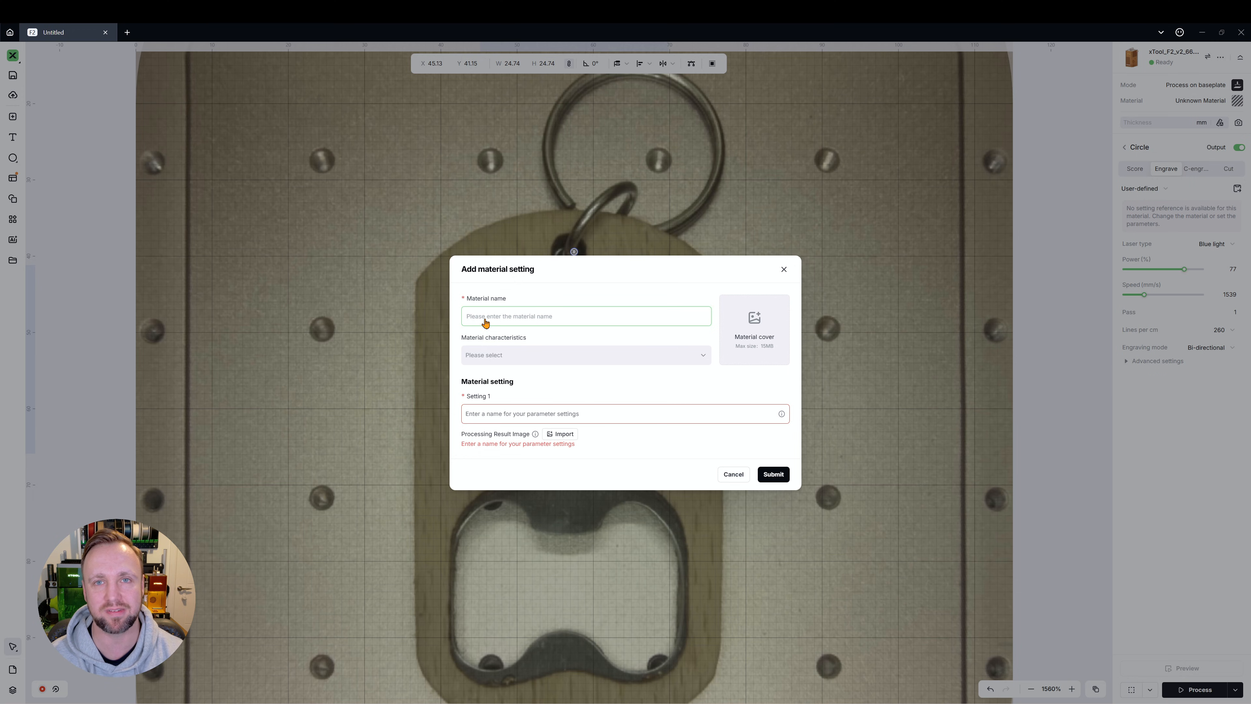
{"action": "left_click", "coordinate": [585, 354]}
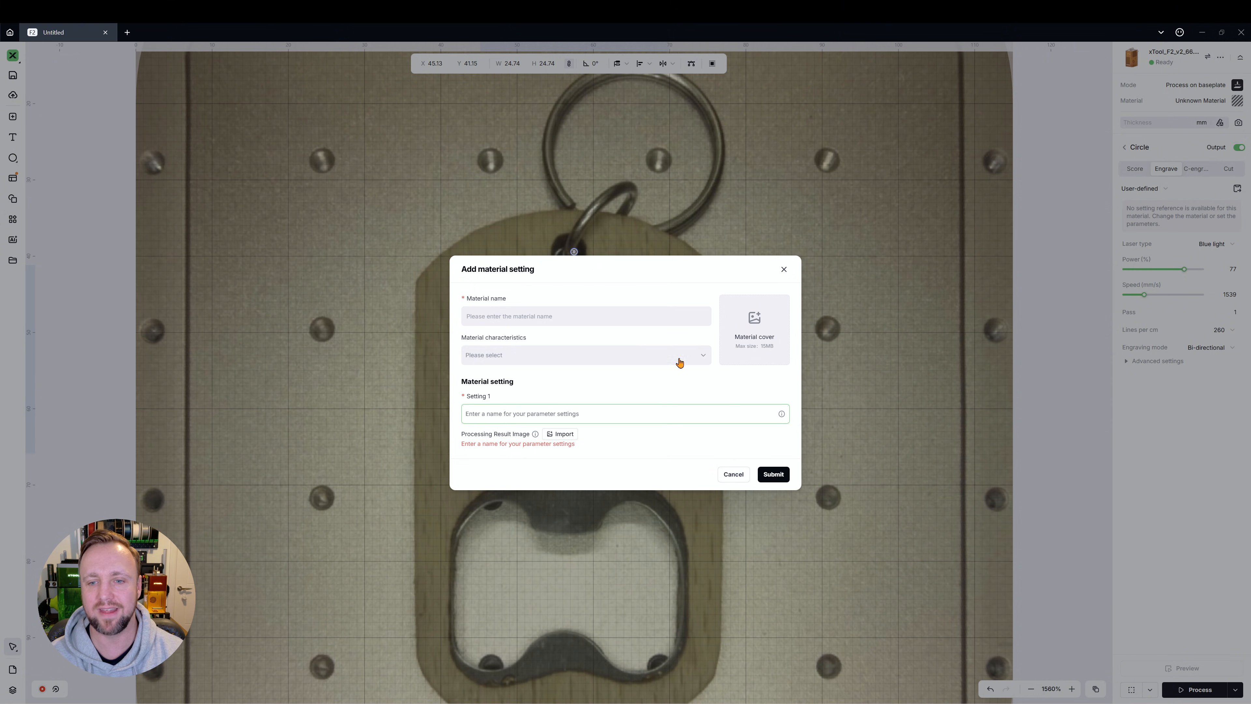
{"action": "left_click", "coordinate": [752, 328]}
{"action": "type", "text": "Magic Wood"}
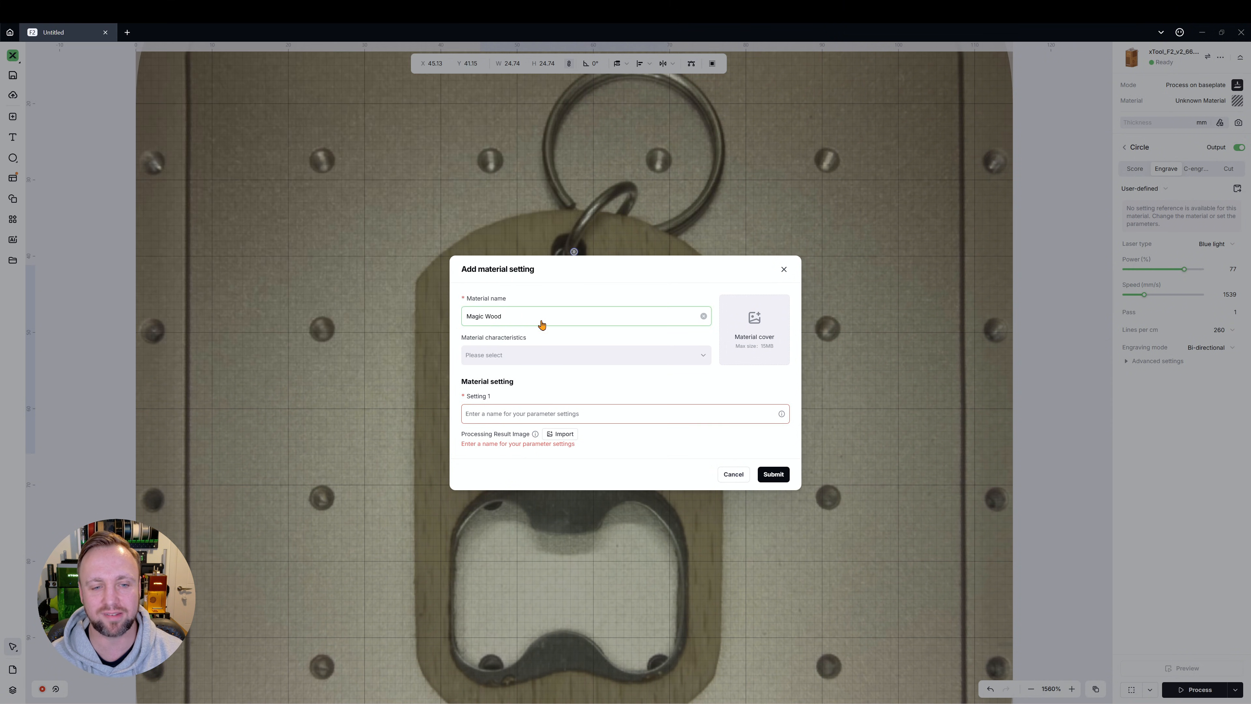
{"action": "left_click", "coordinate": [586, 354]}
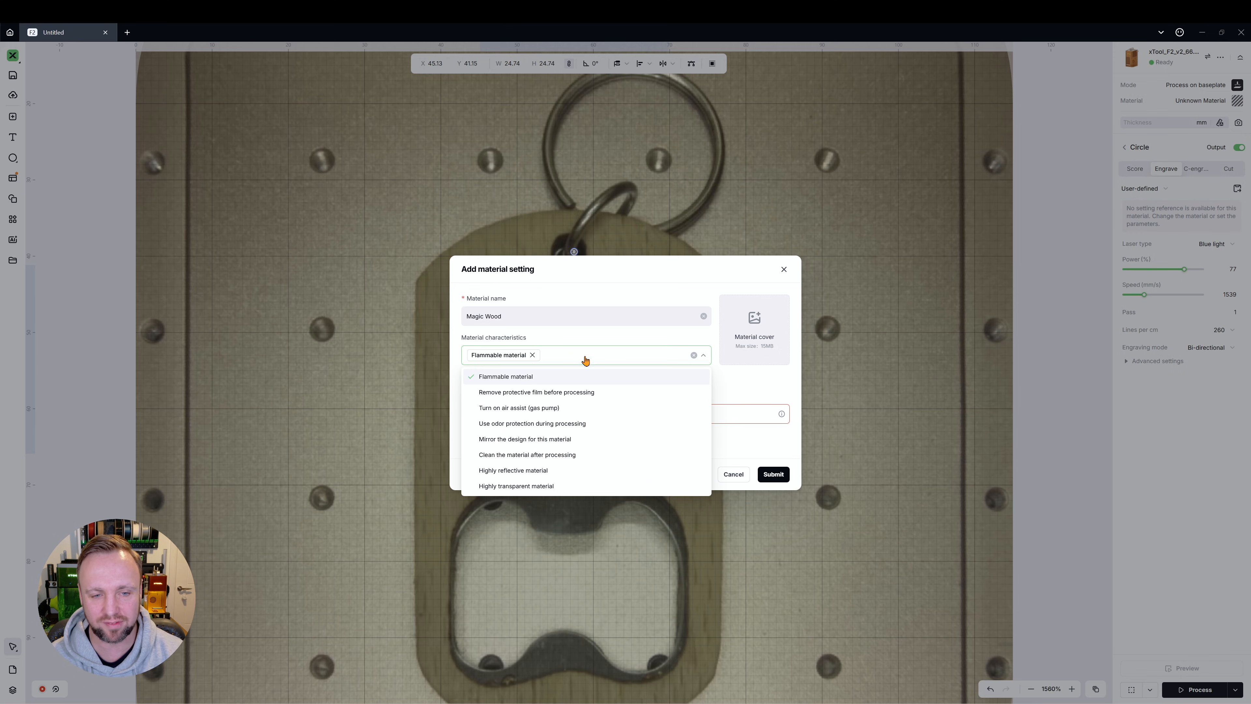
{"action": "mouse_move", "coordinate": [508, 438]}
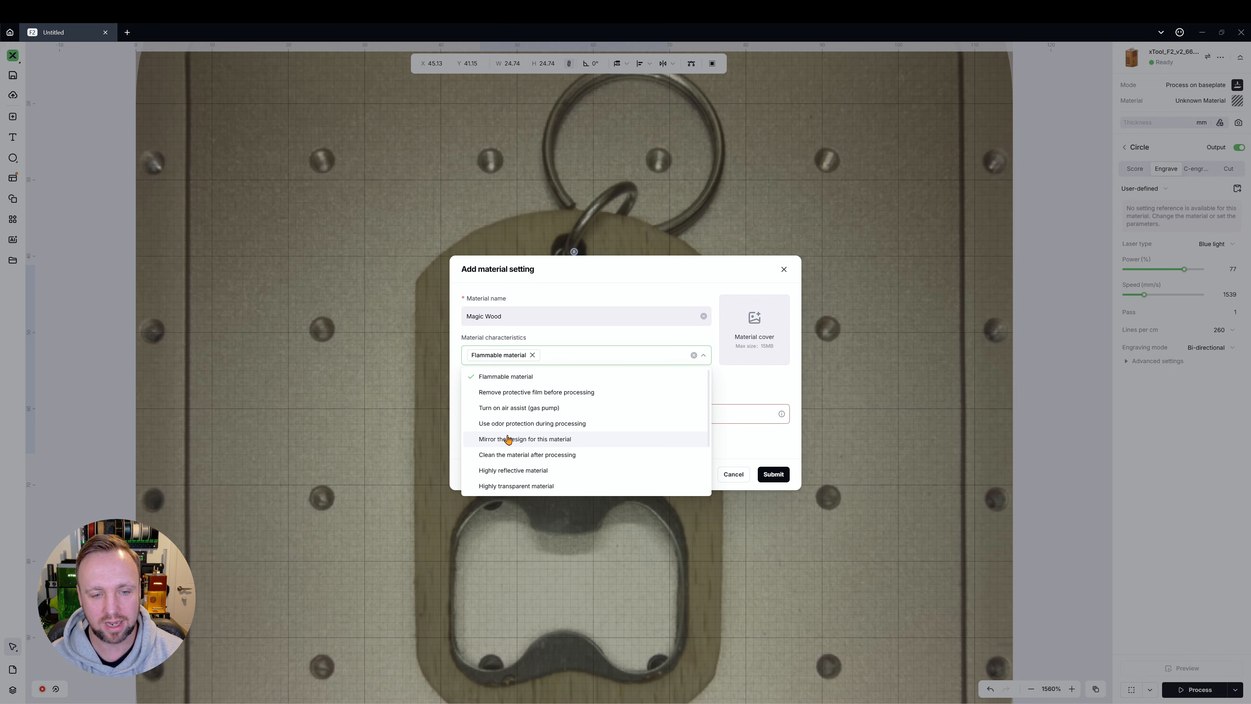
{"action": "left_click", "coordinate": [532, 423]}
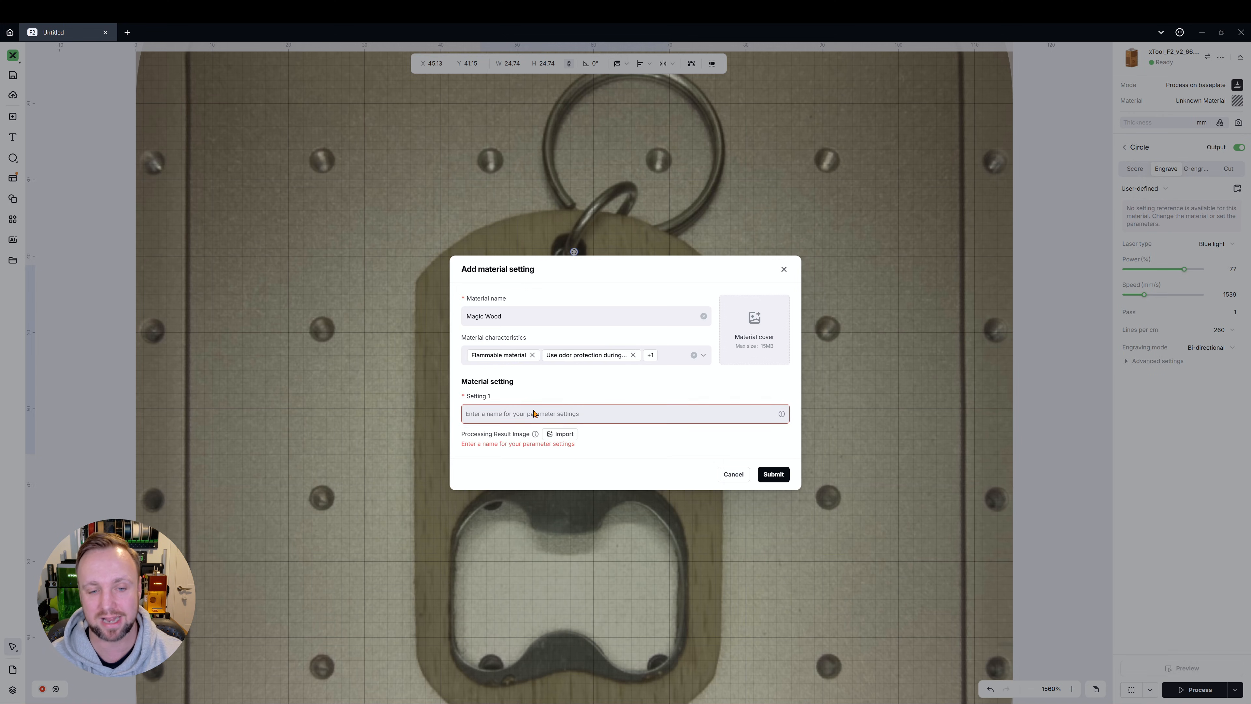
Begin naming the first engrave setting 'Detailed'.
{"action": "left_click", "coordinate": [622, 413]}
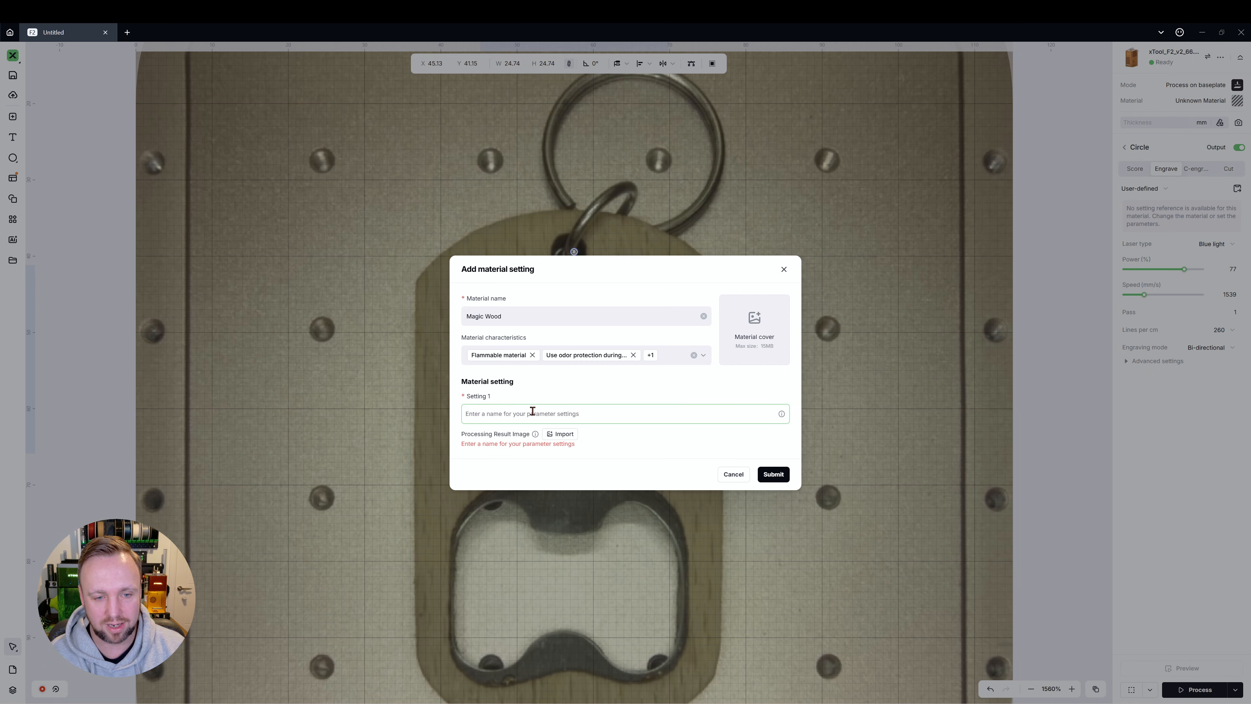
{"action": "type", "text": "Detailed Vector 1"}
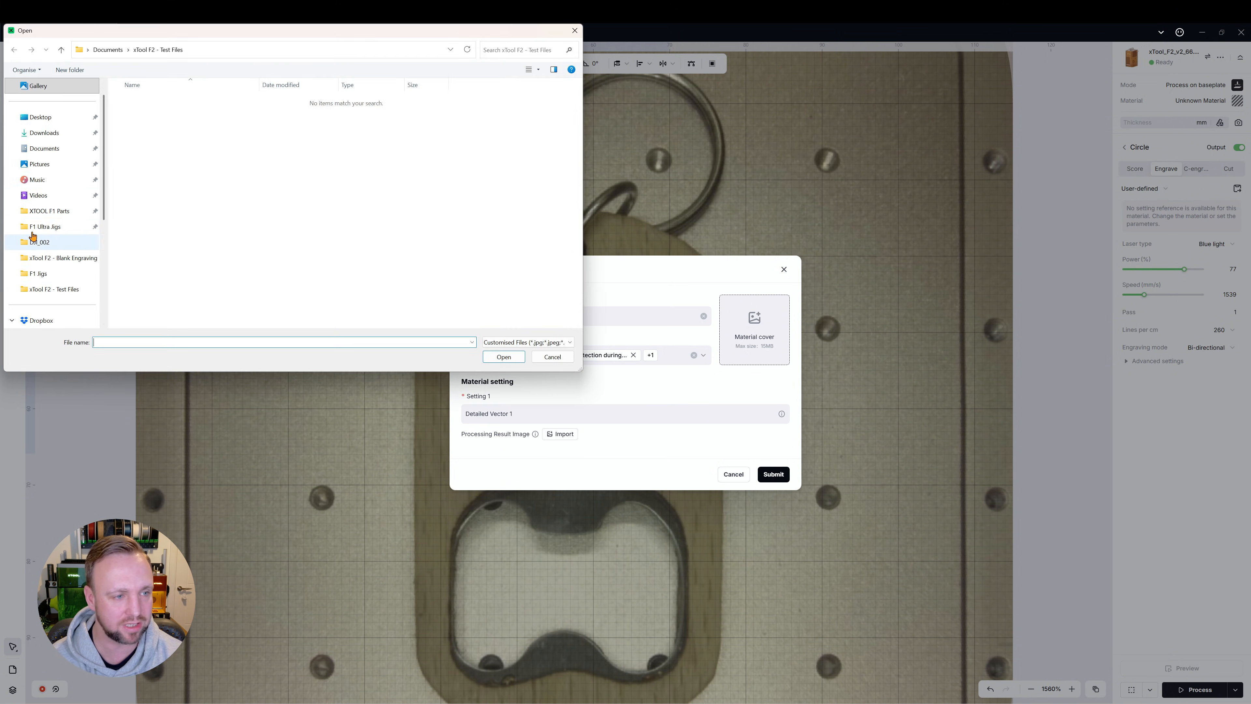
Set the L3D Accessories logo as Magic Wood's cover and submit it with setting Detailed Vector 1.
{"action": "left_click", "coordinate": [44, 132]}
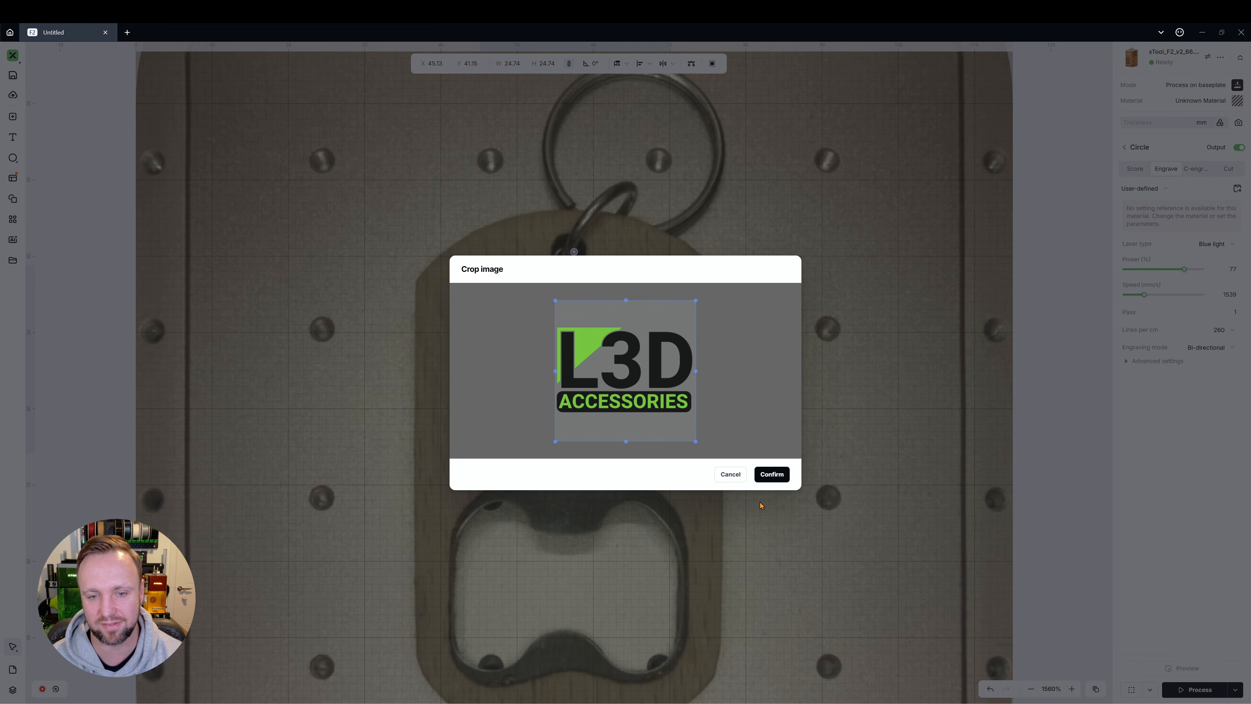
{"action": "left_click", "coordinate": [771, 473]}
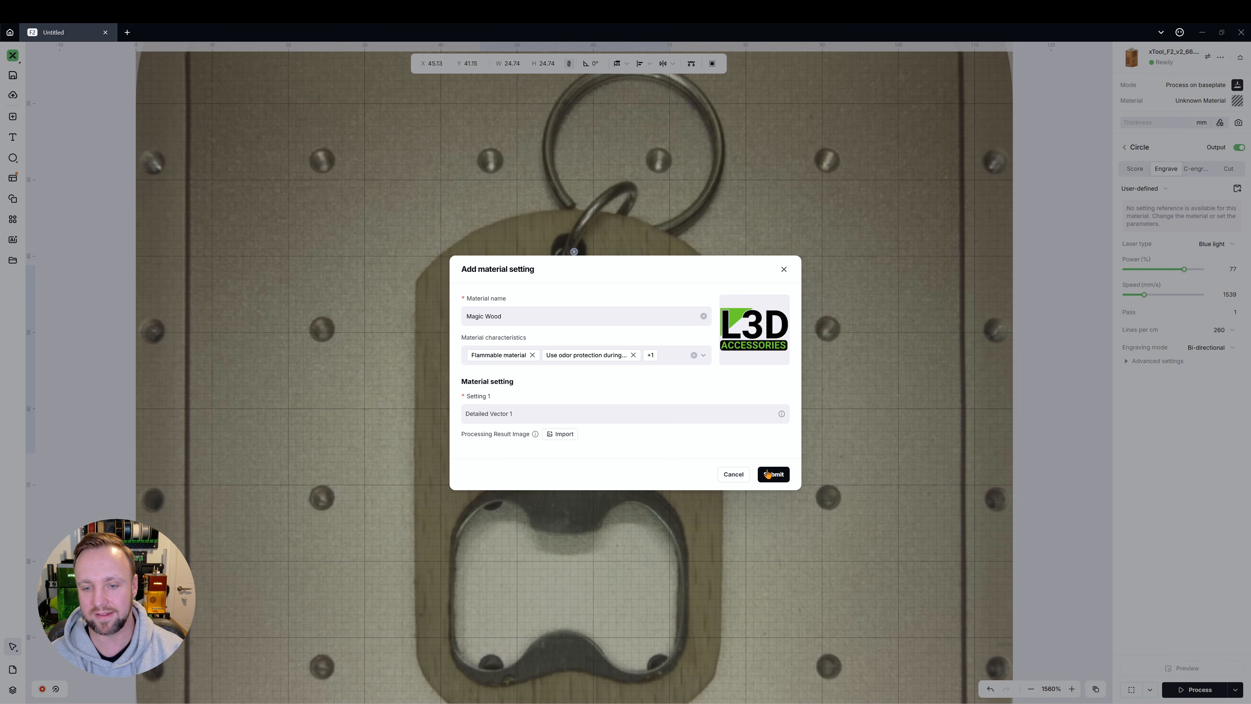
{"action": "left_click", "coordinate": [772, 474]}
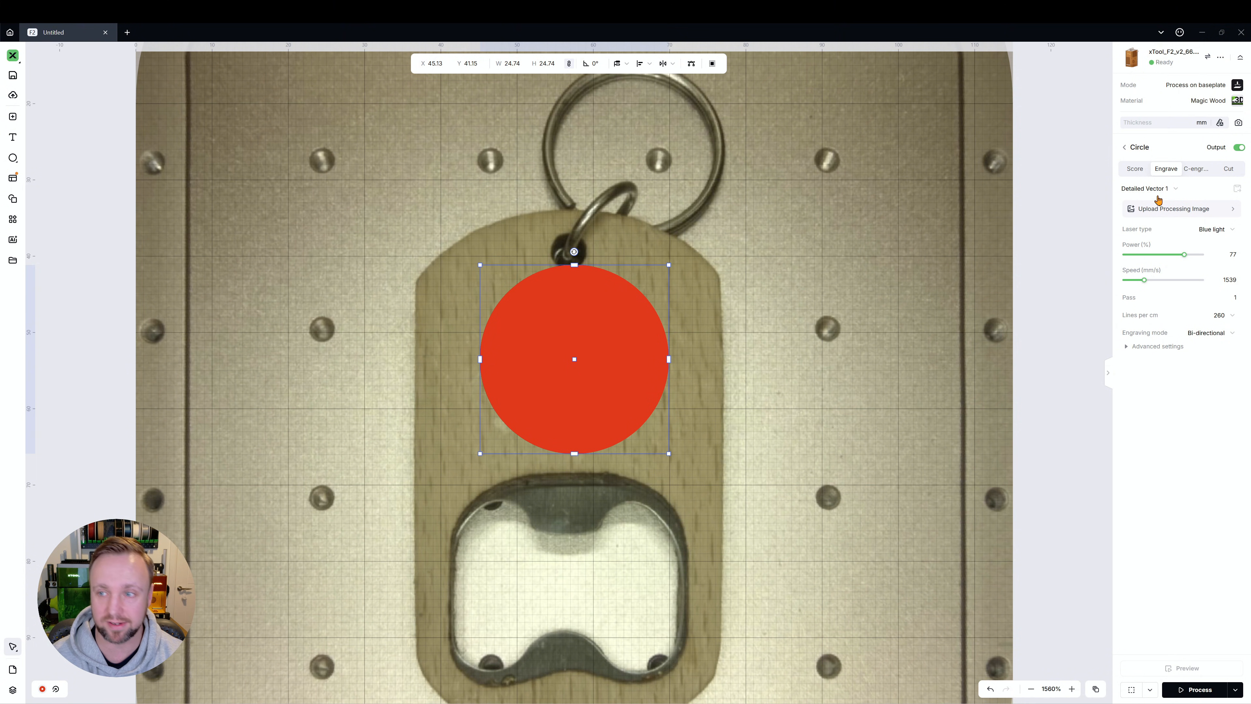
{"action": "left_click", "coordinate": [1169, 187]}
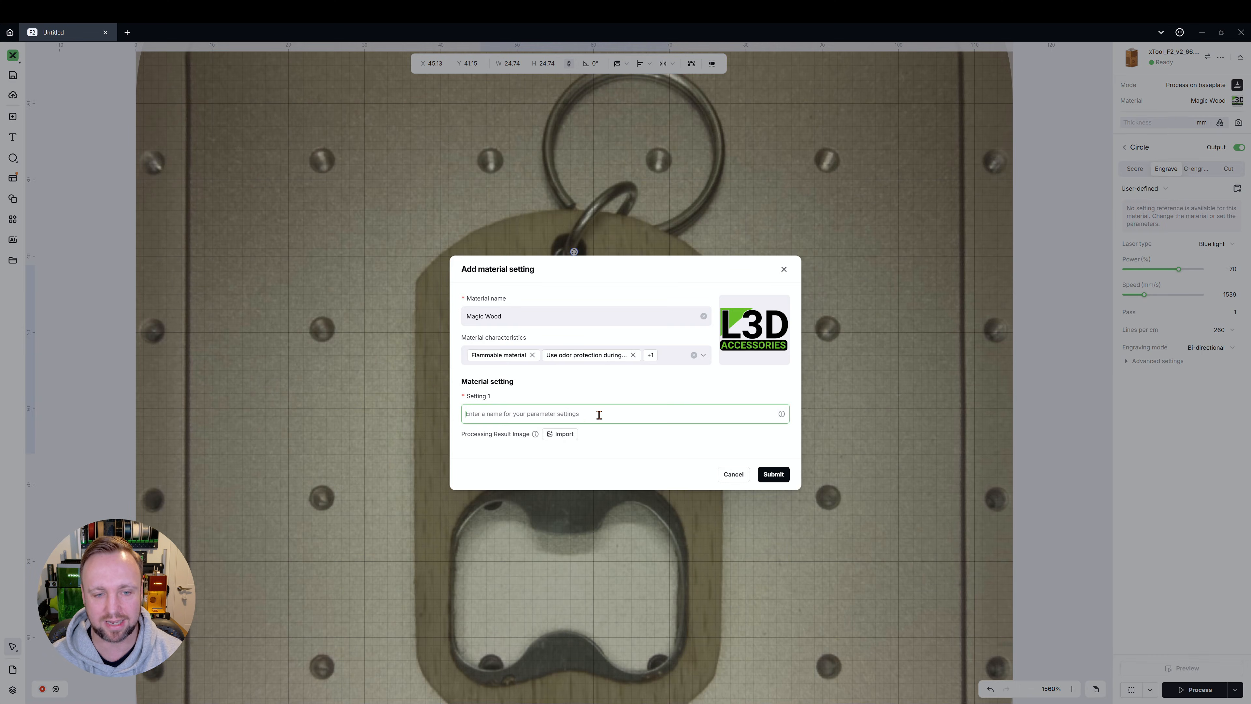
Save a second setting 'Detailed Magic 2' at 70% power and switch between it and Detailed Vector 1.
{"action": "type", "text": "Detailed Magic 2"}
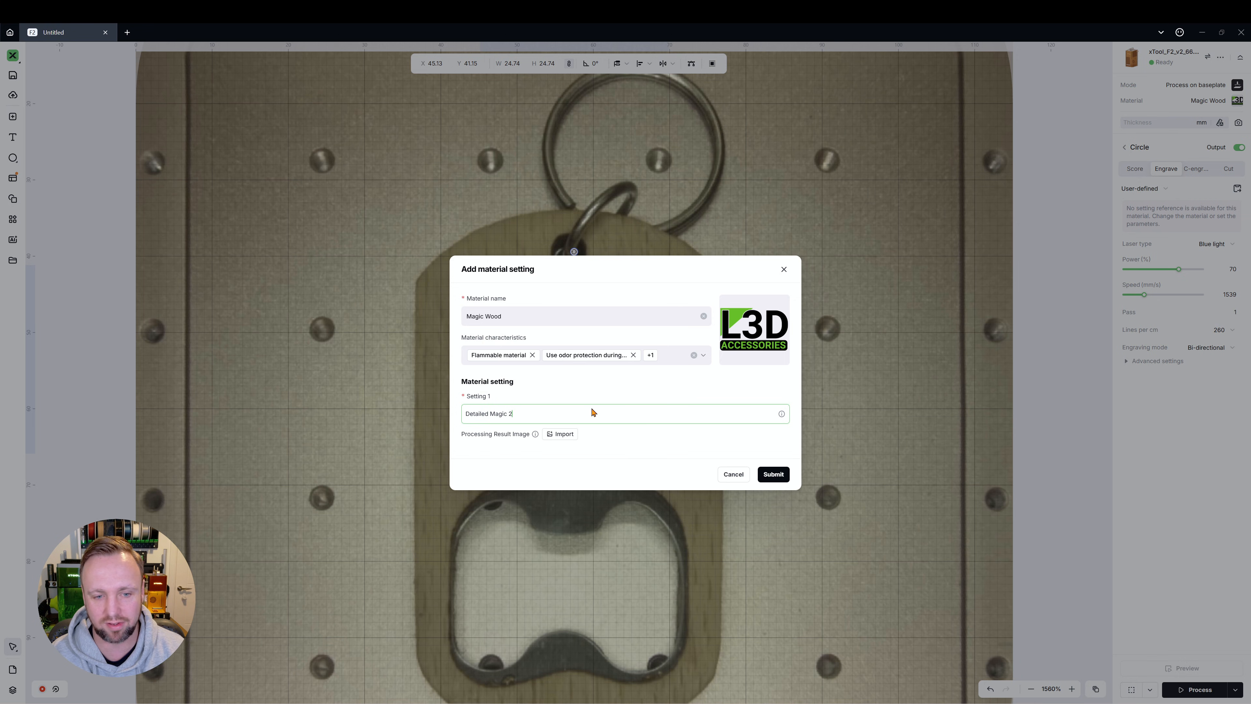
{"action": "left_click", "coordinate": [772, 474]}
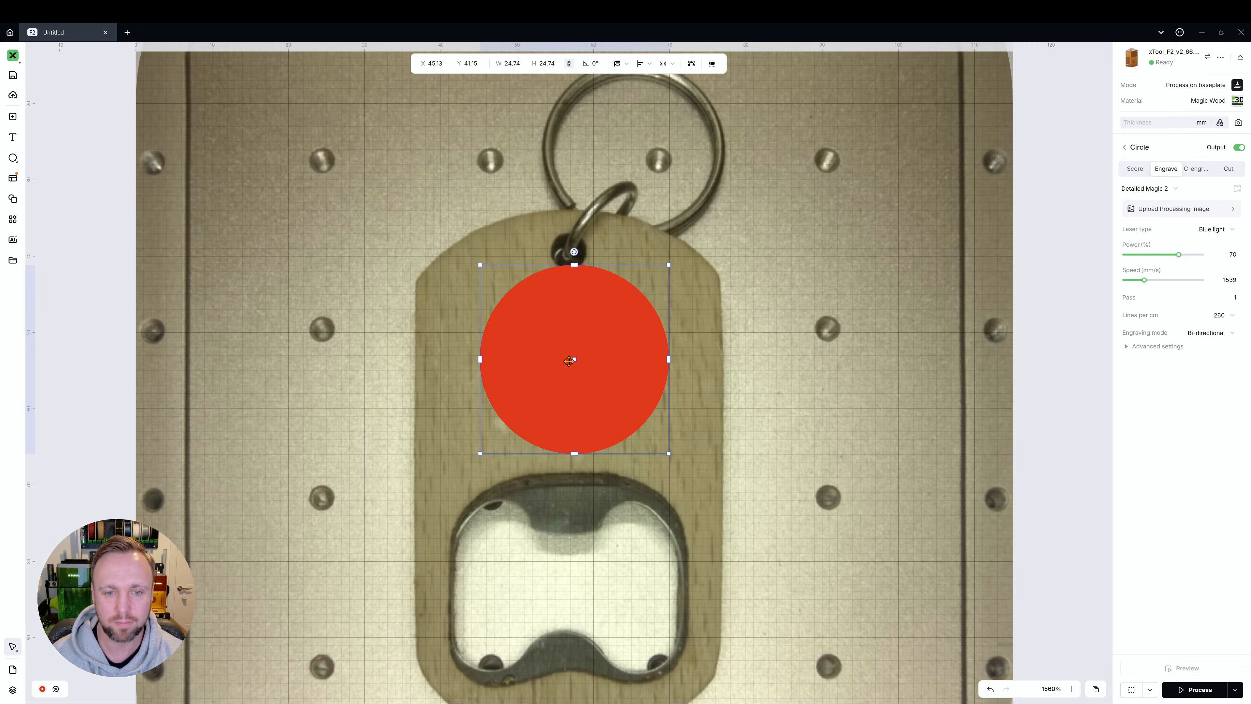
{"action": "left_click", "coordinate": [1169, 188]}
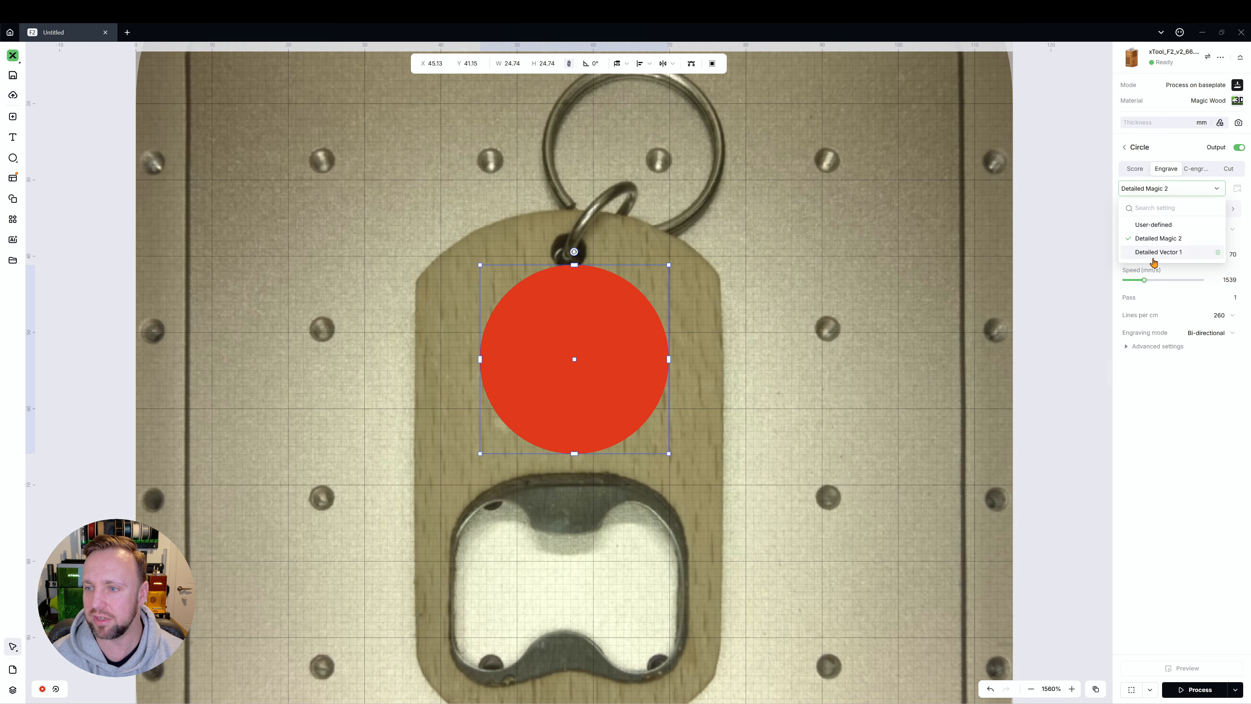
{"action": "left_click", "coordinate": [1158, 253]}
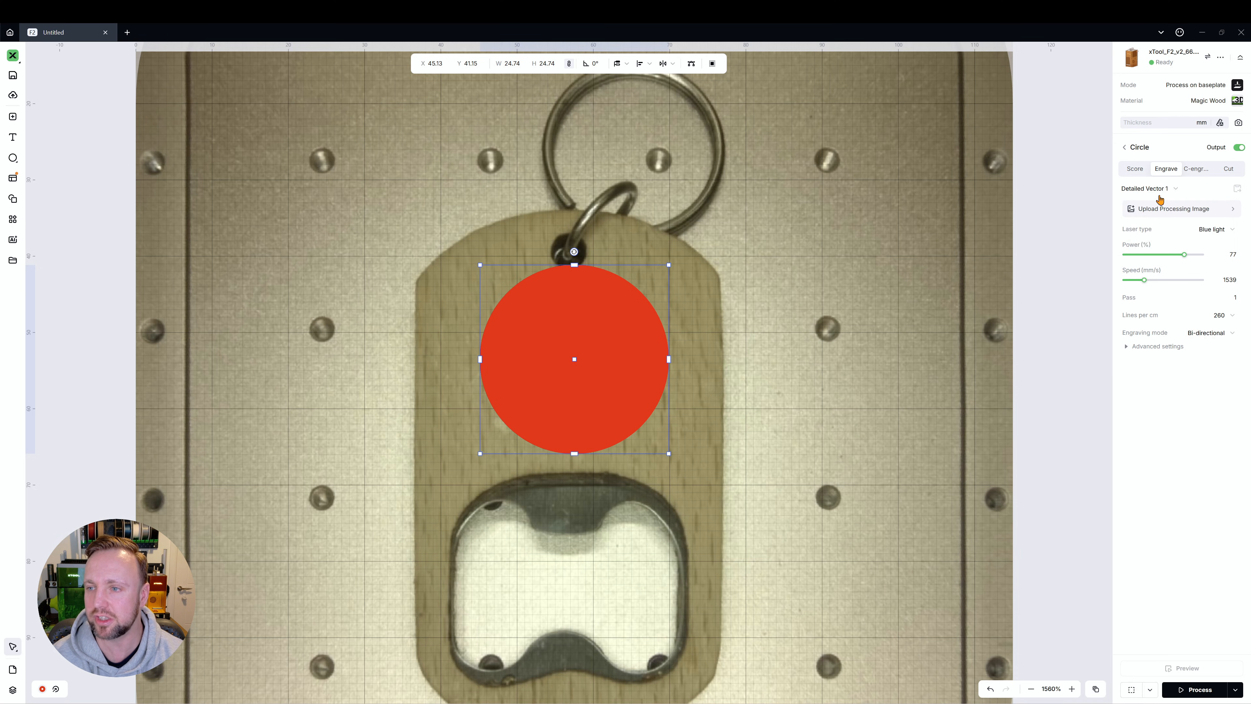
{"action": "left_click", "coordinate": [1169, 189]}
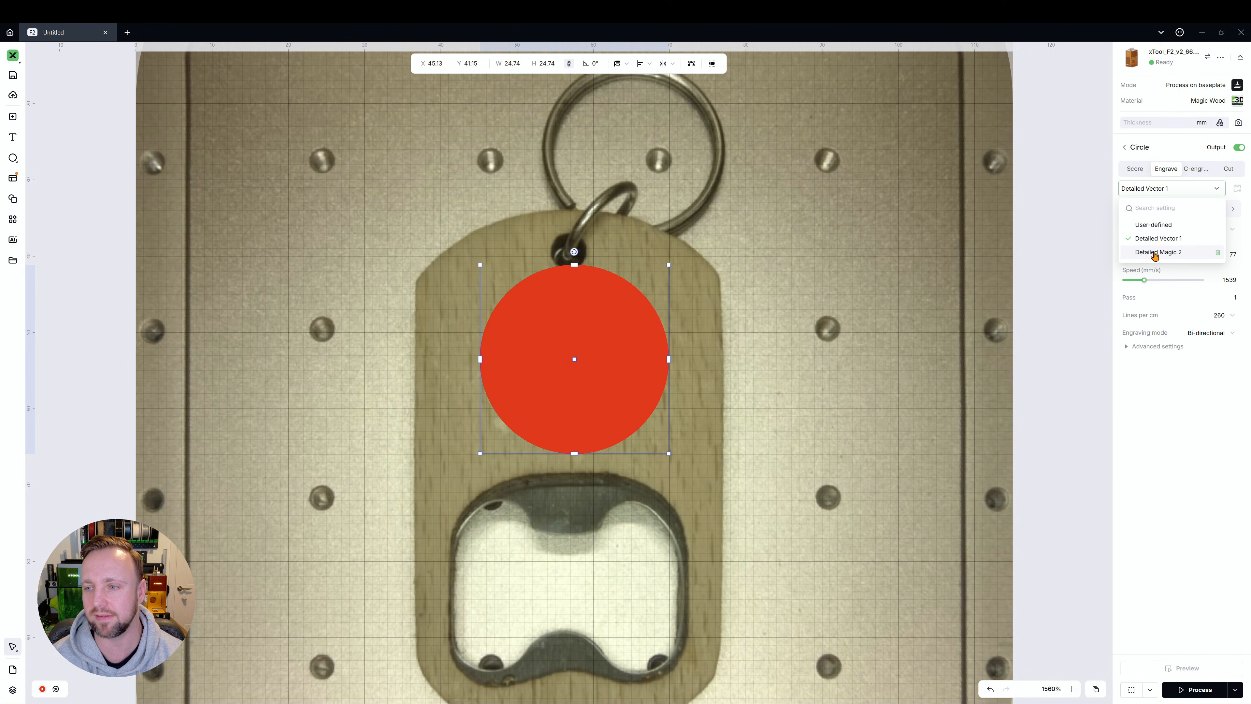
{"action": "left_click", "coordinate": [1156, 253]}
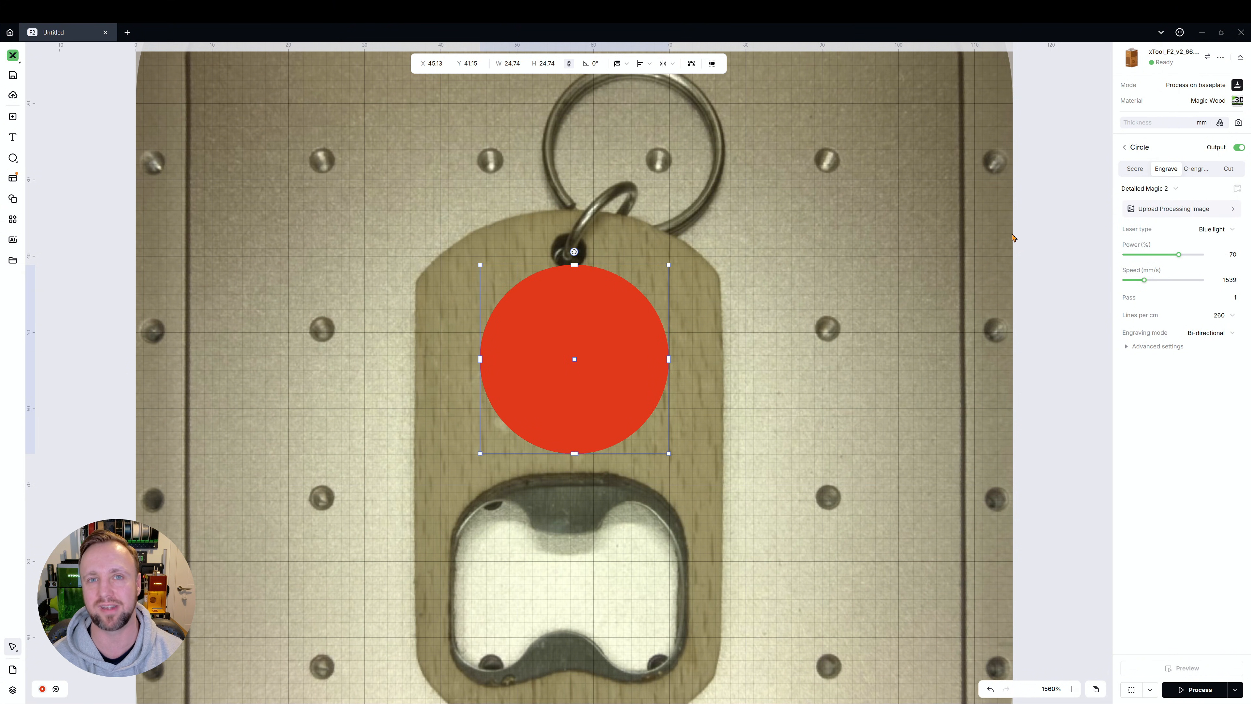
{"action": "mouse_move", "coordinate": [1015, 237]}
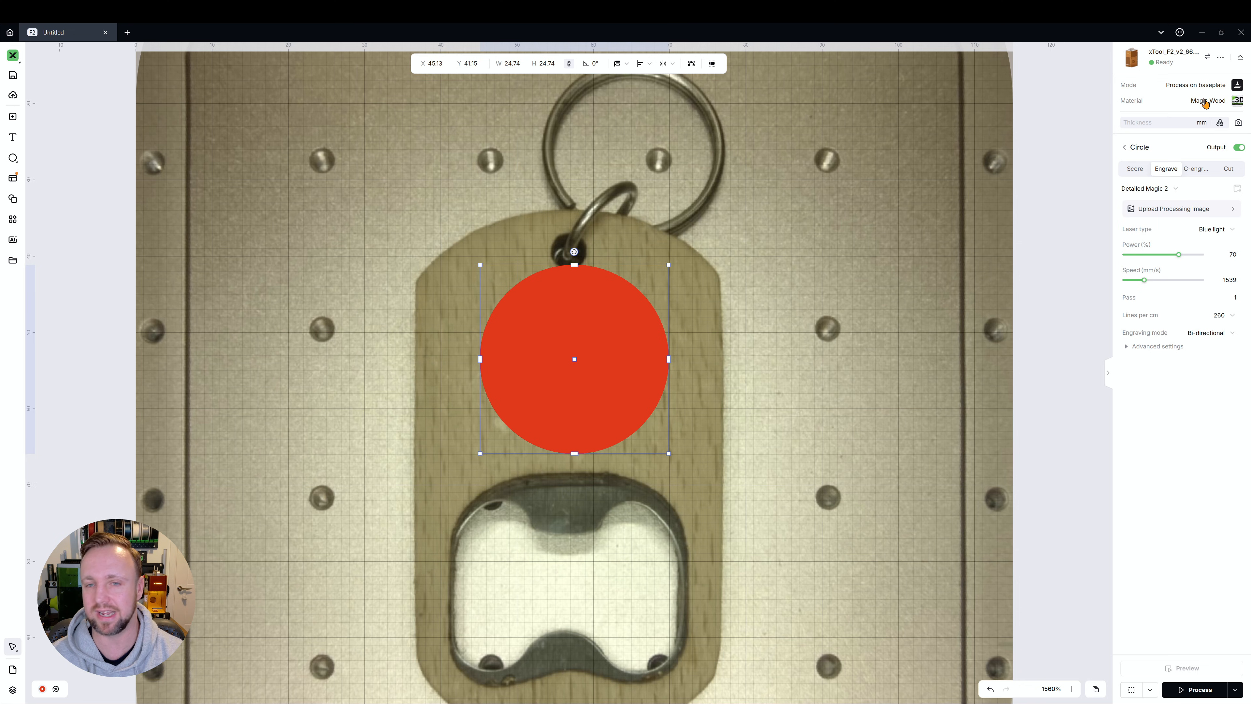
Open a new blank project tab.
{"action": "left_click", "coordinate": [225, 32]}
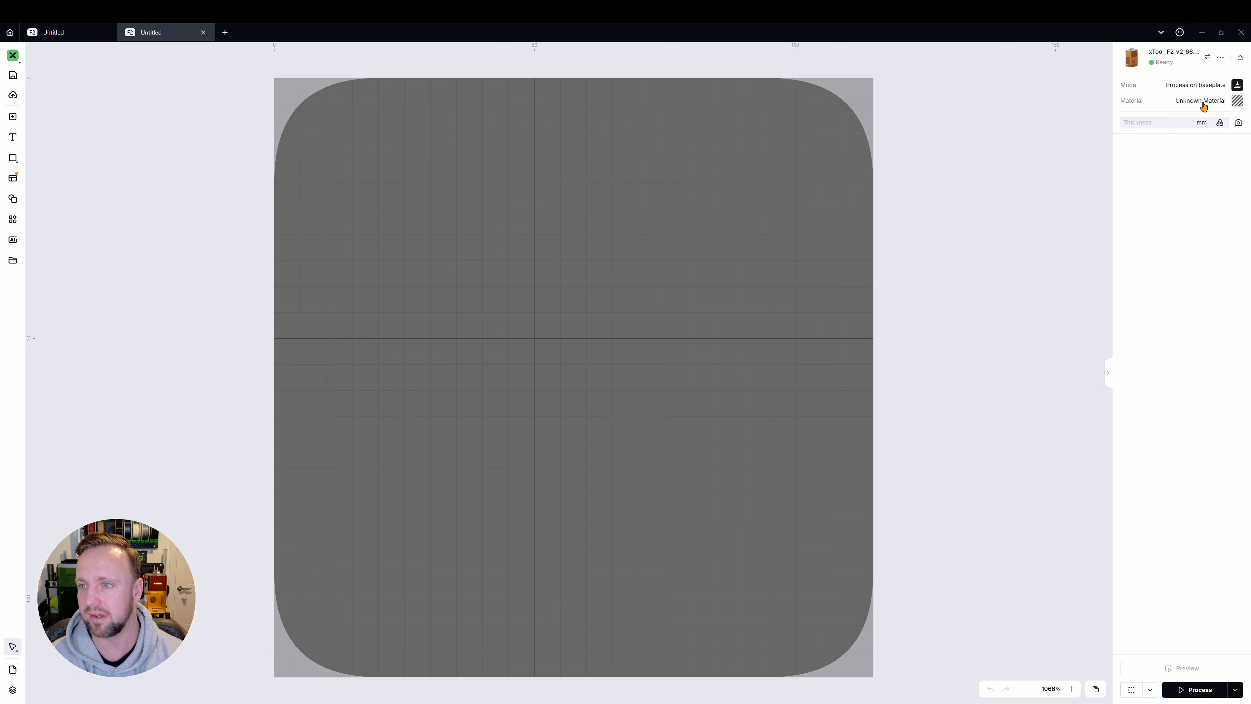
Apply the custom Magic Wood material to the new project from the material selector.
{"action": "left_click", "coordinate": [1200, 99]}
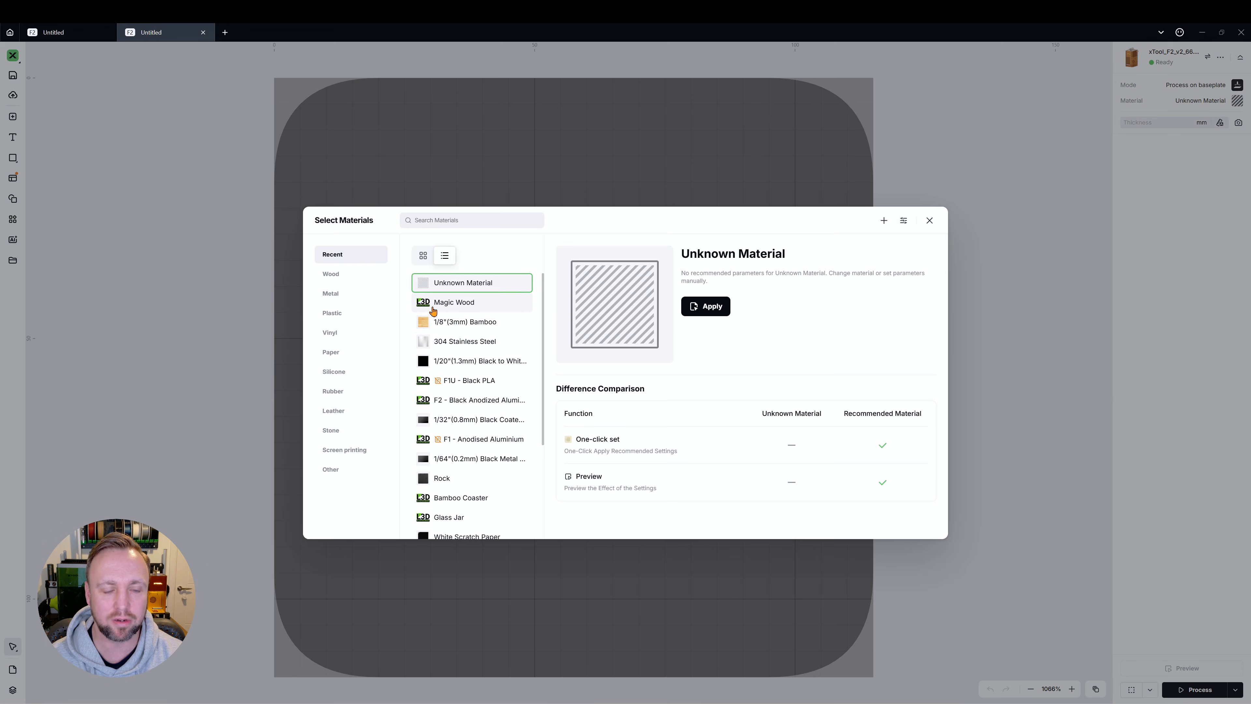
{"action": "left_click", "coordinate": [454, 301]}
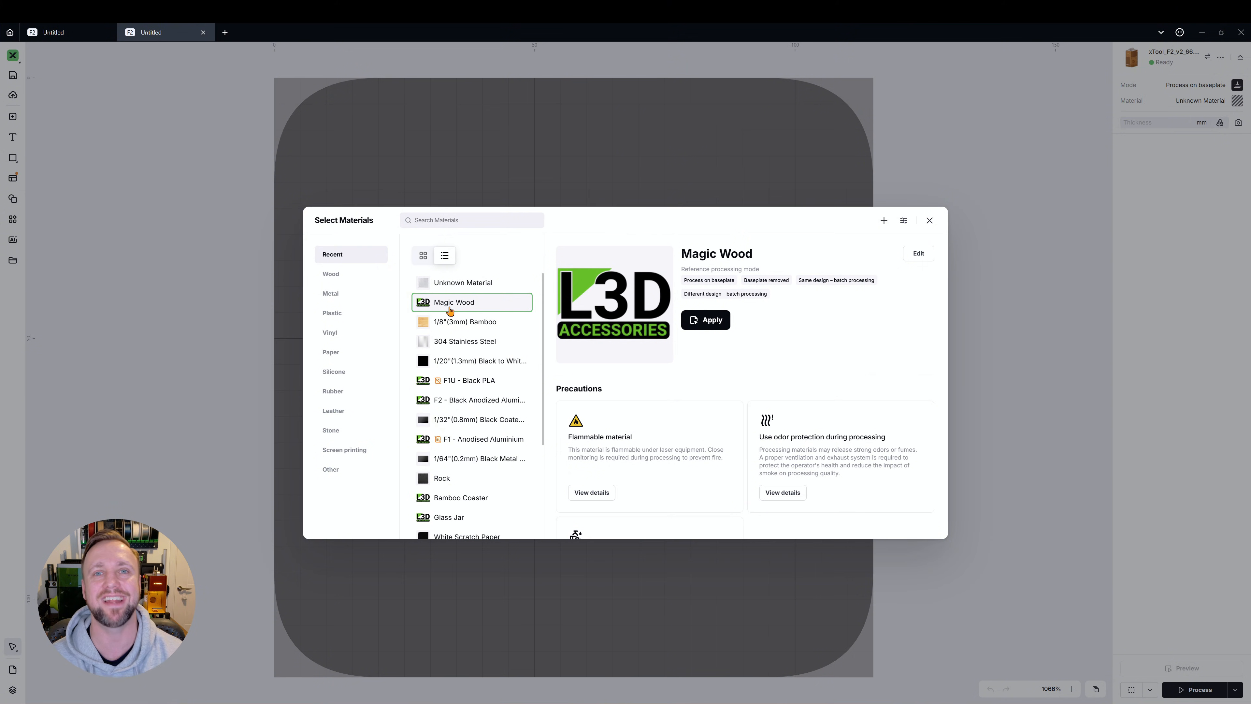
{"action": "mouse_move", "coordinate": [682, 304]}
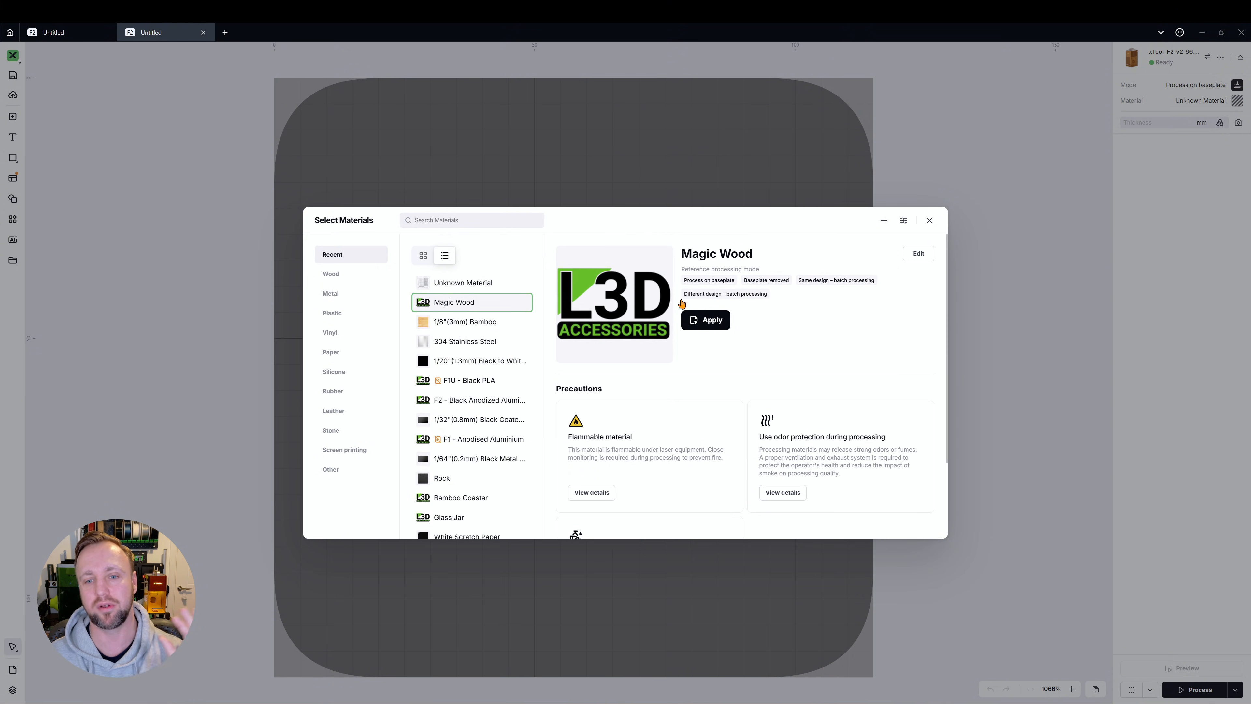
{"action": "left_click", "coordinate": [705, 319]}
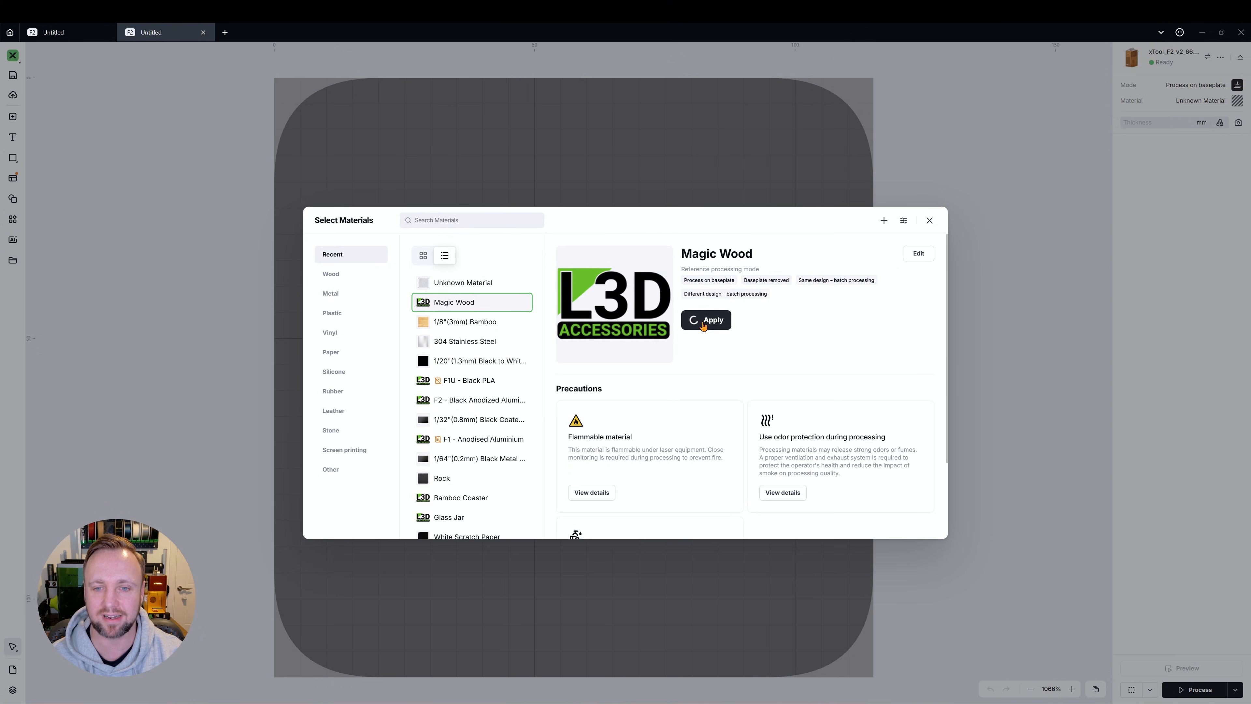
{"action": "left_click", "coordinate": [705, 320]}
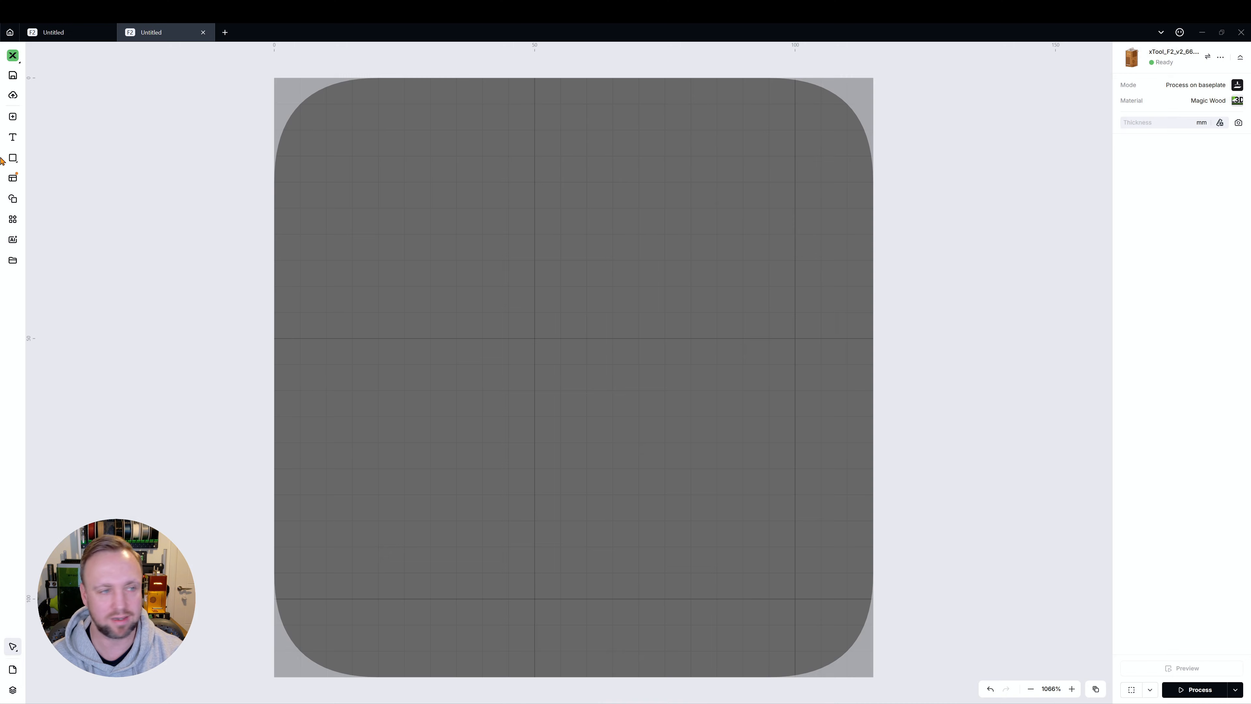
Add a circle at canvas centre and set it to Engrave with the Detailed Magic 2 setting.
{"action": "left_click", "coordinate": [12, 157]}
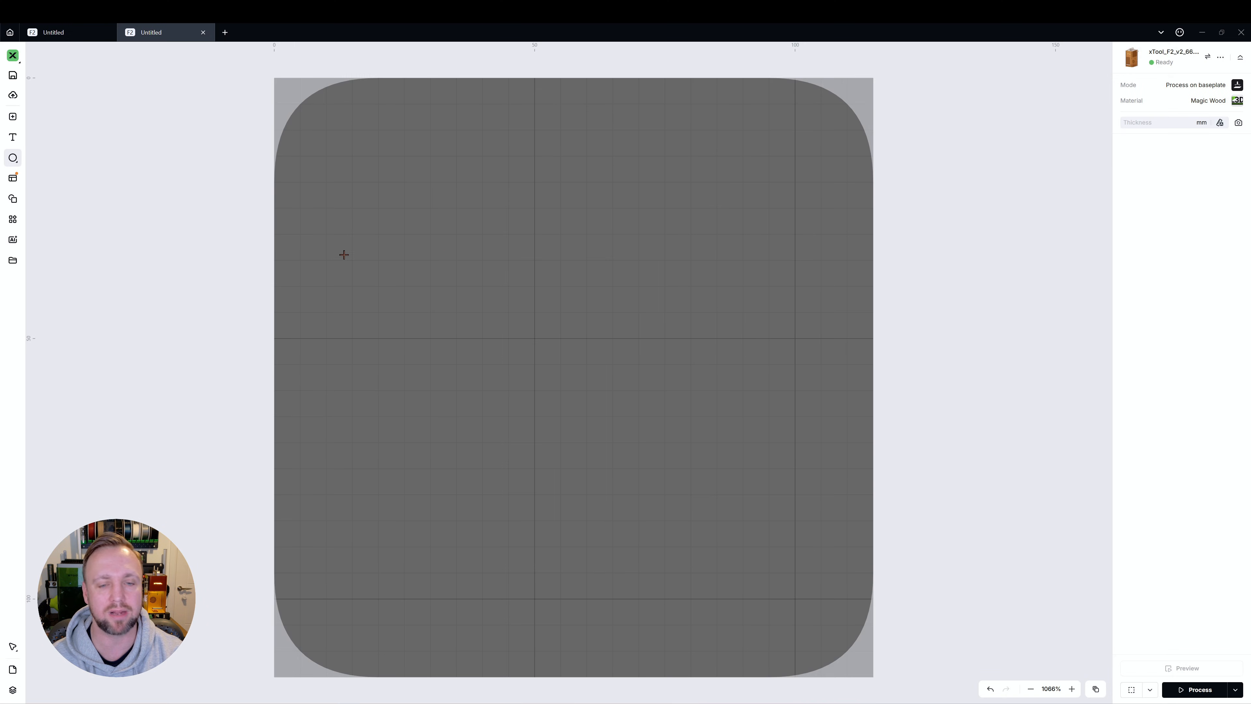
{"action": "left_click", "coordinate": [12, 157]}
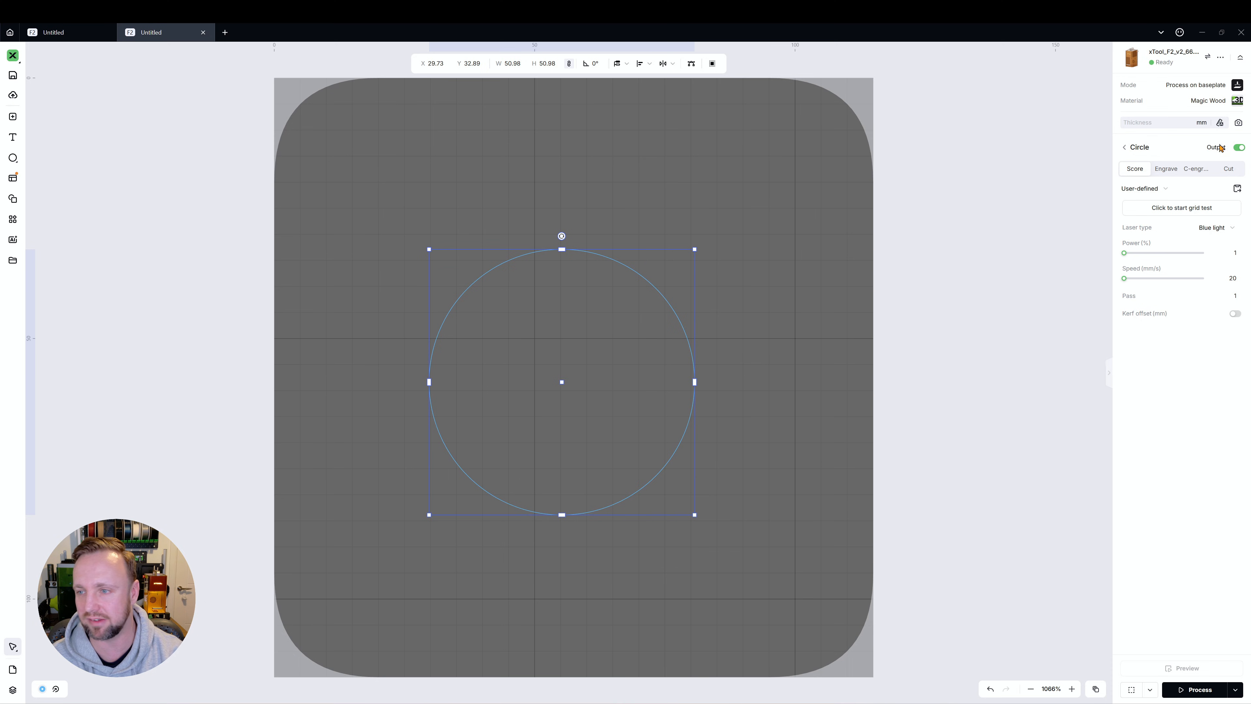
{"action": "left_click", "coordinate": [1166, 168]}
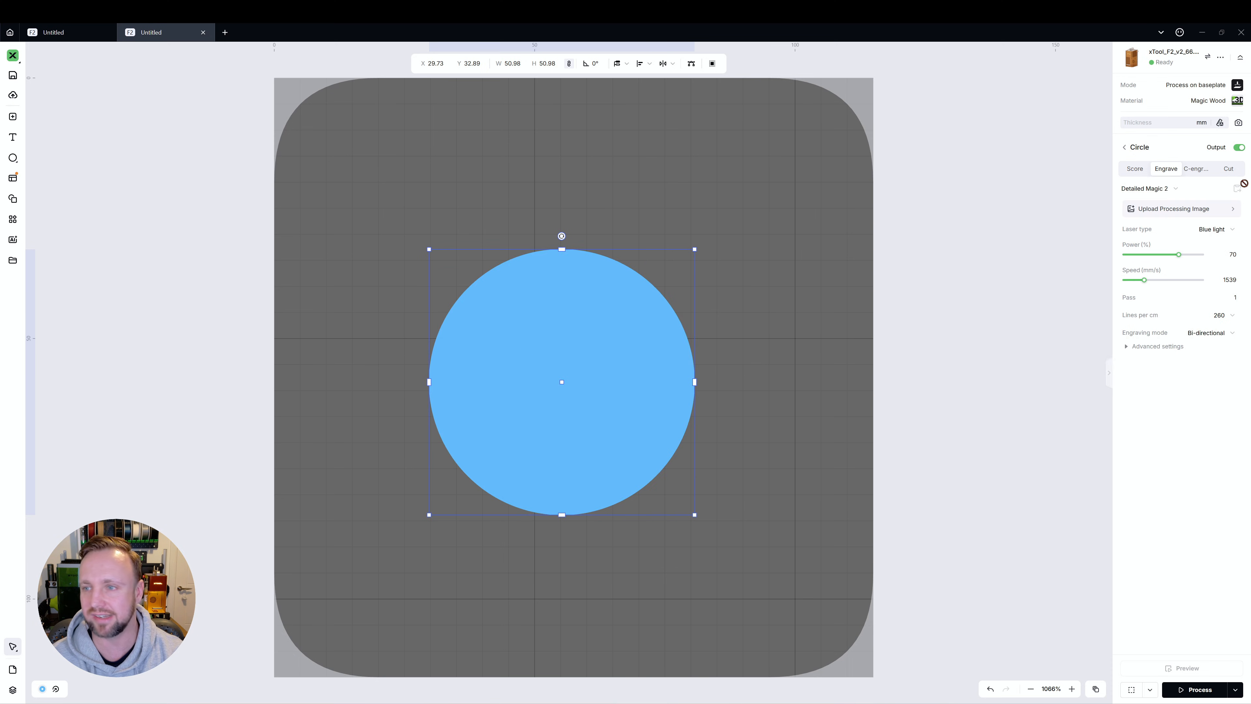
{"action": "left_click", "coordinate": [1170, 187]}
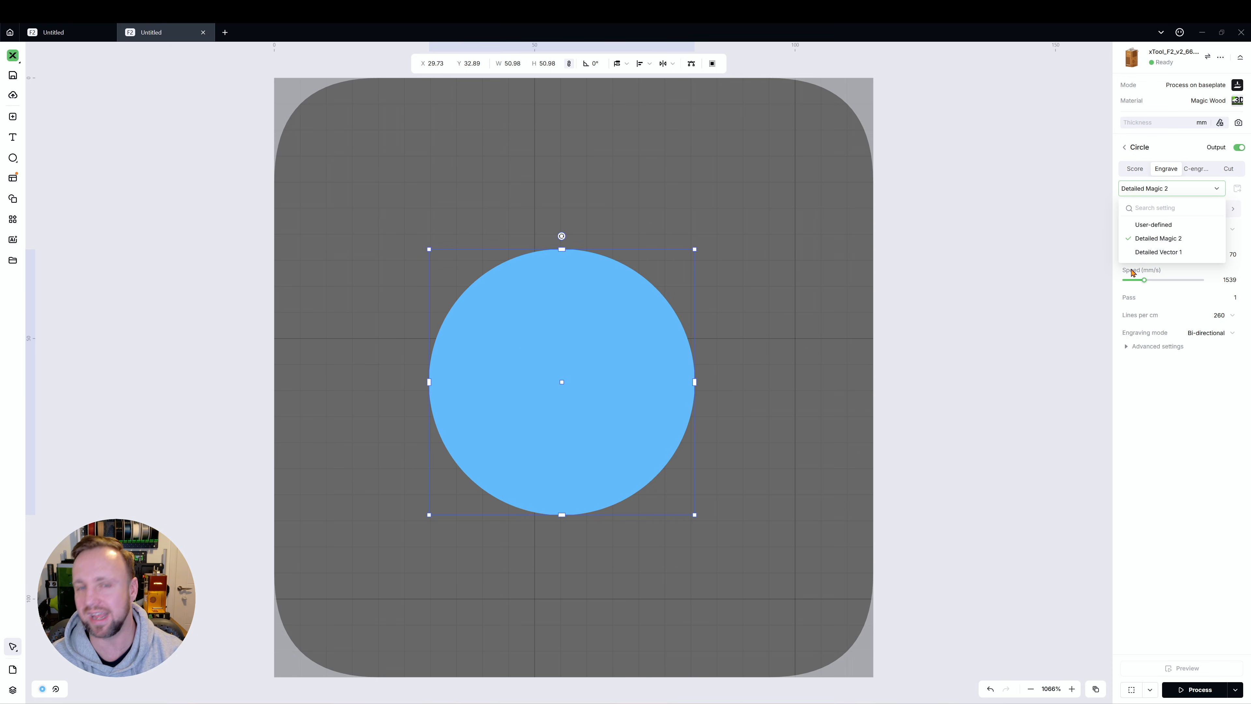